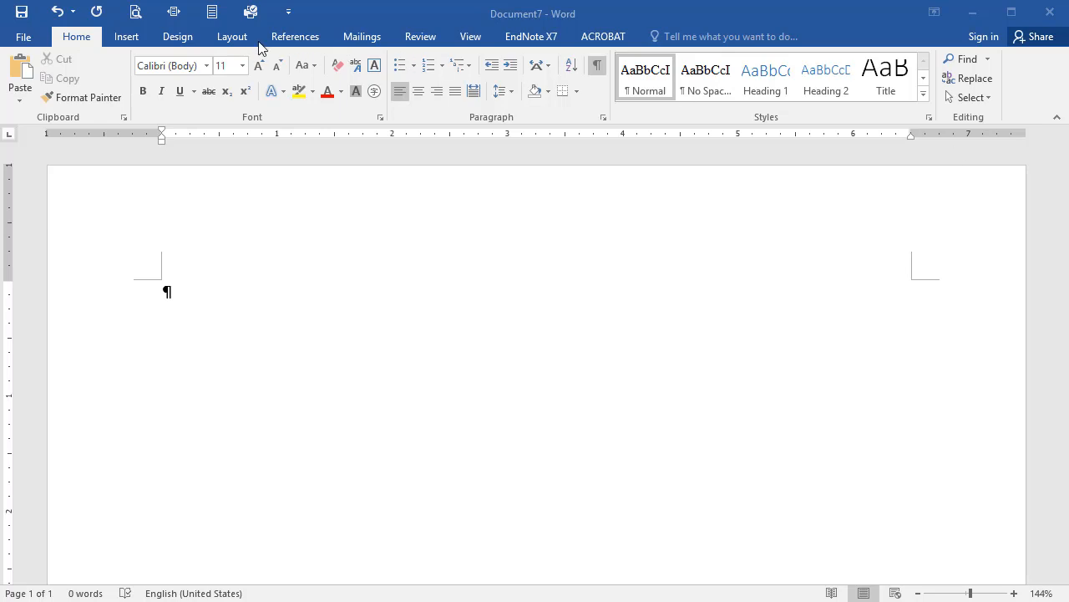
# Step: Apply the Normal margin preset: 1 inch top, bottom, left and right
pyautogui.click(231, 35)
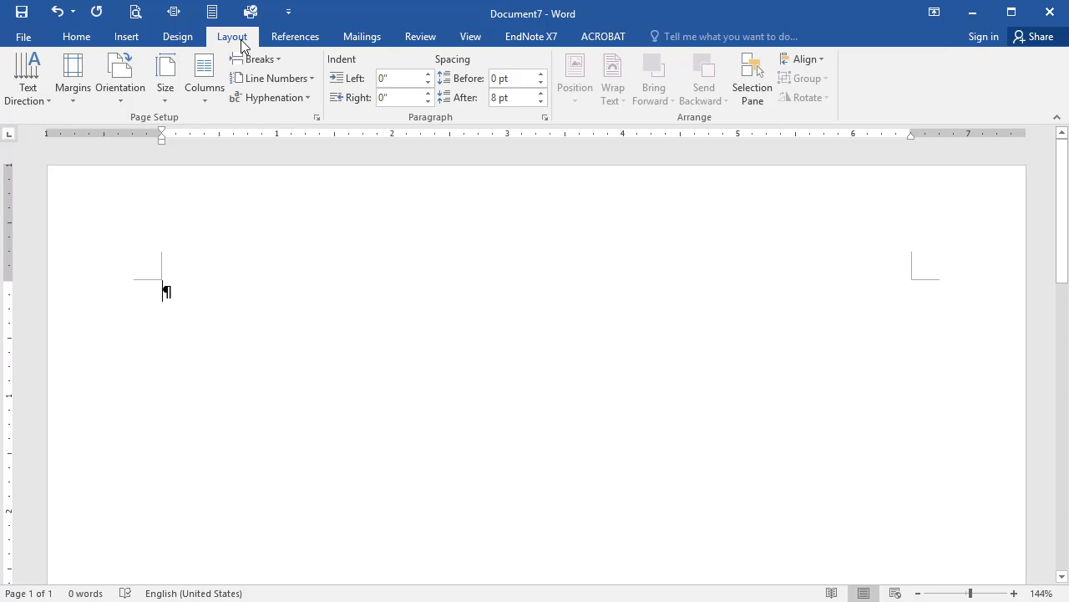
pyautogui.click(73, 75)
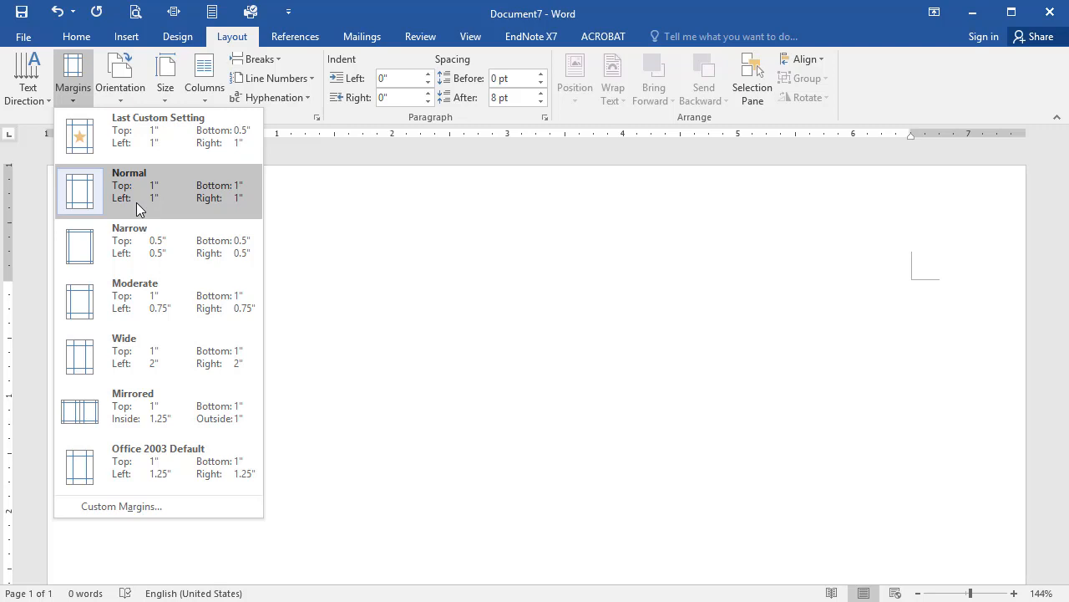
pyautogui.click(158, 190)
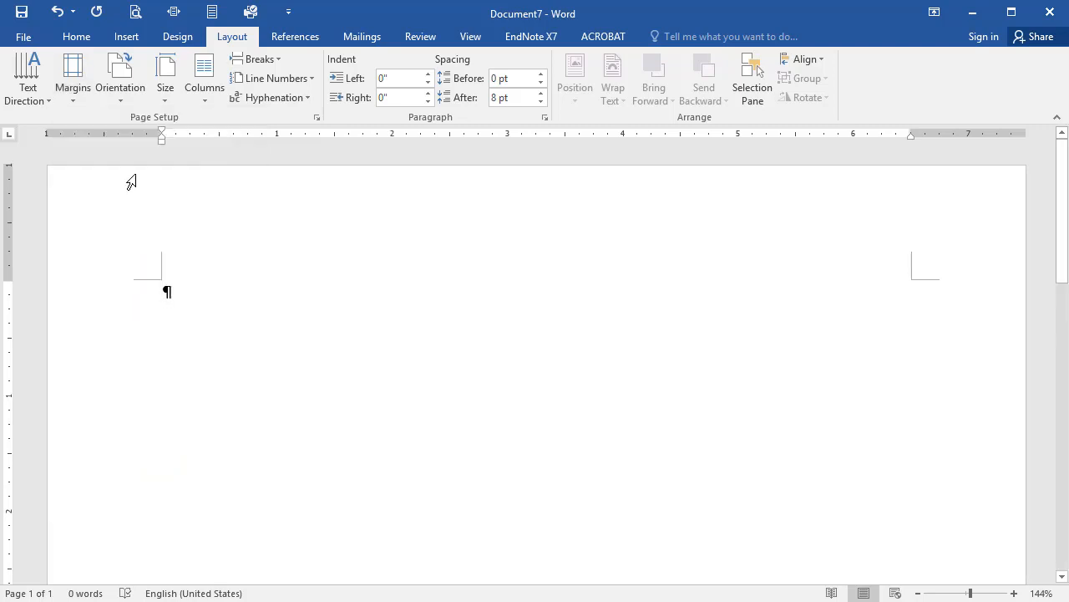
pyautogui.moveTo(76, 36)
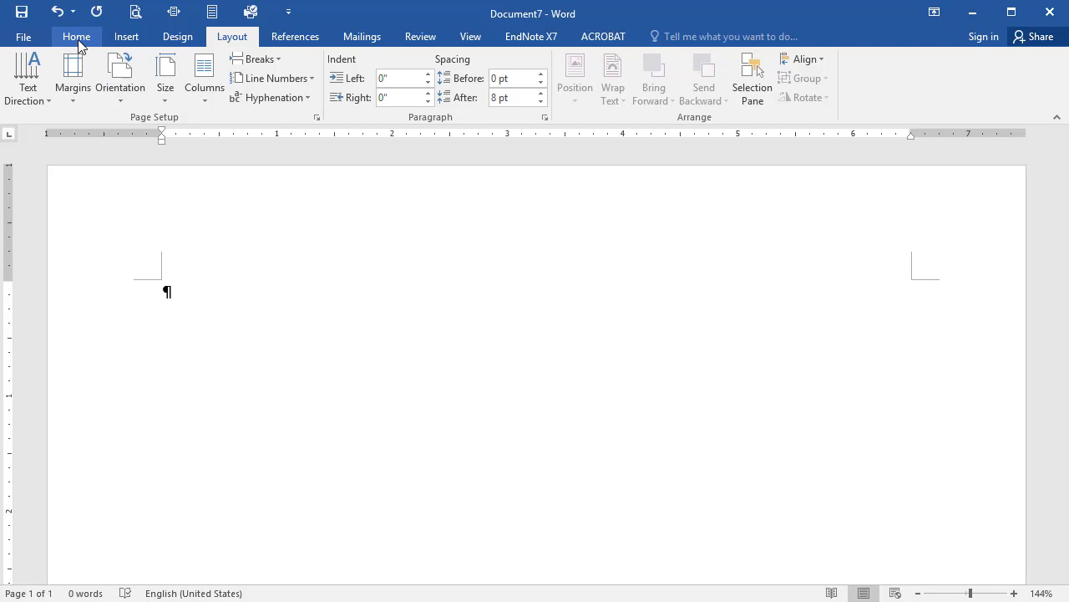
# Step: In the Font dialog, pick Times New Roman size 12 and set it as default for this document only
pyautogui.click(76, 36)
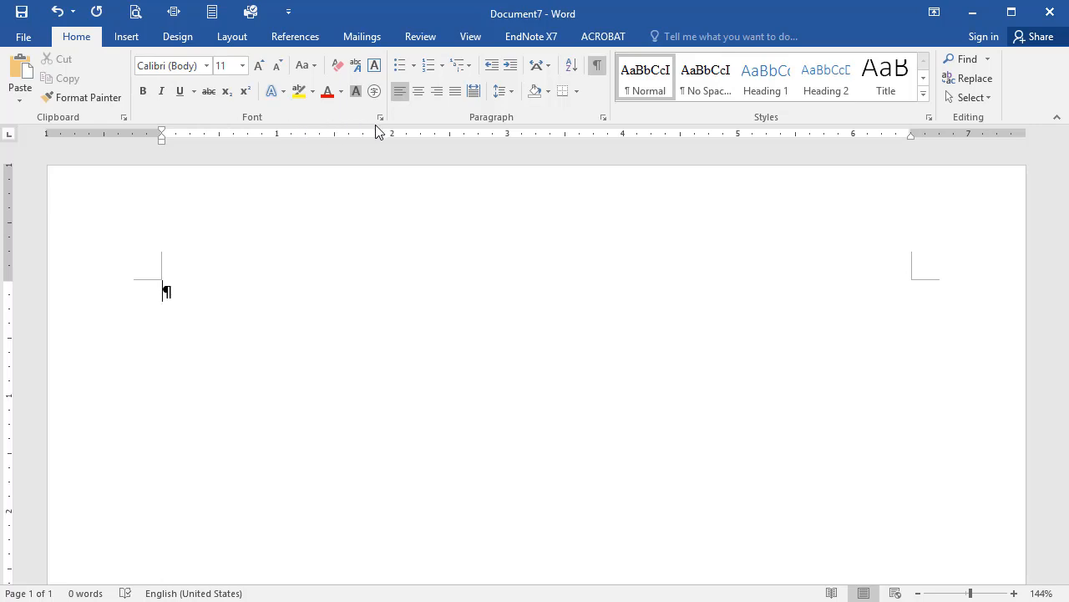
pyautogui.click(380, 117)
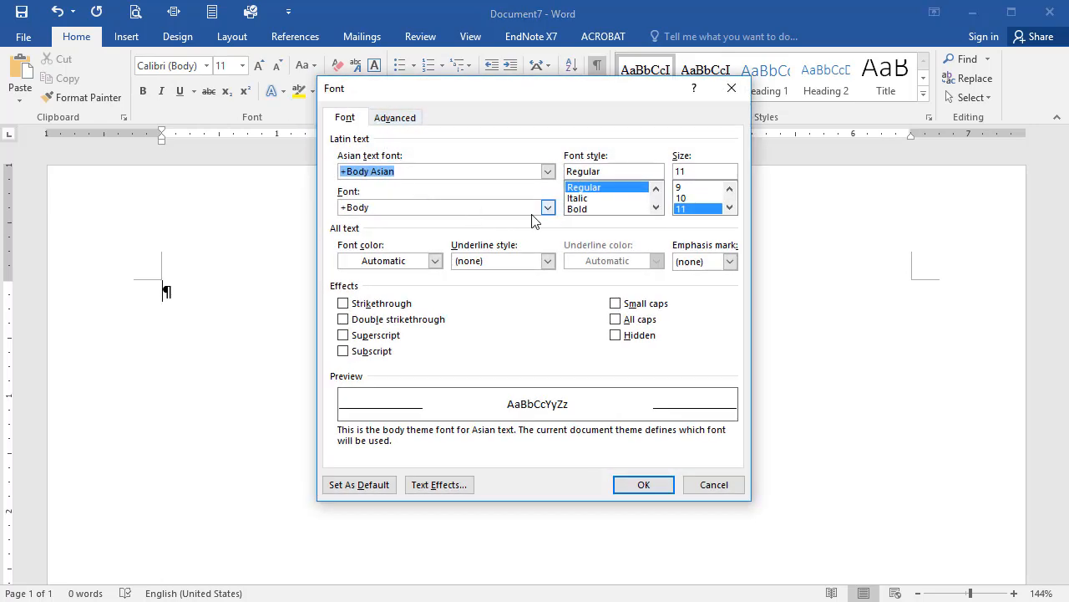
pyautogui.click(547, 206)
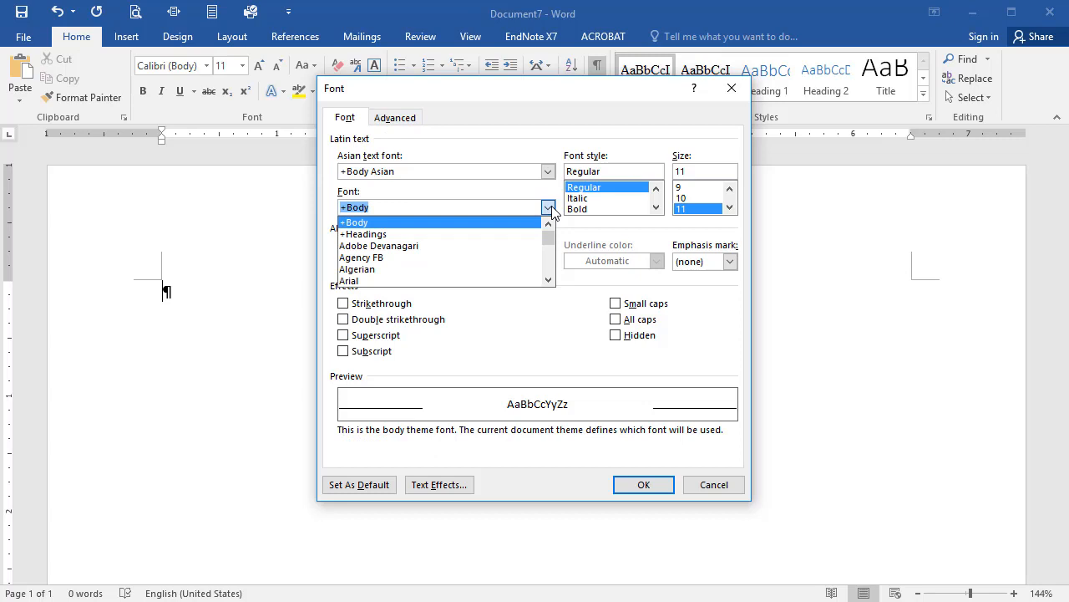
pyautogui.write('time')
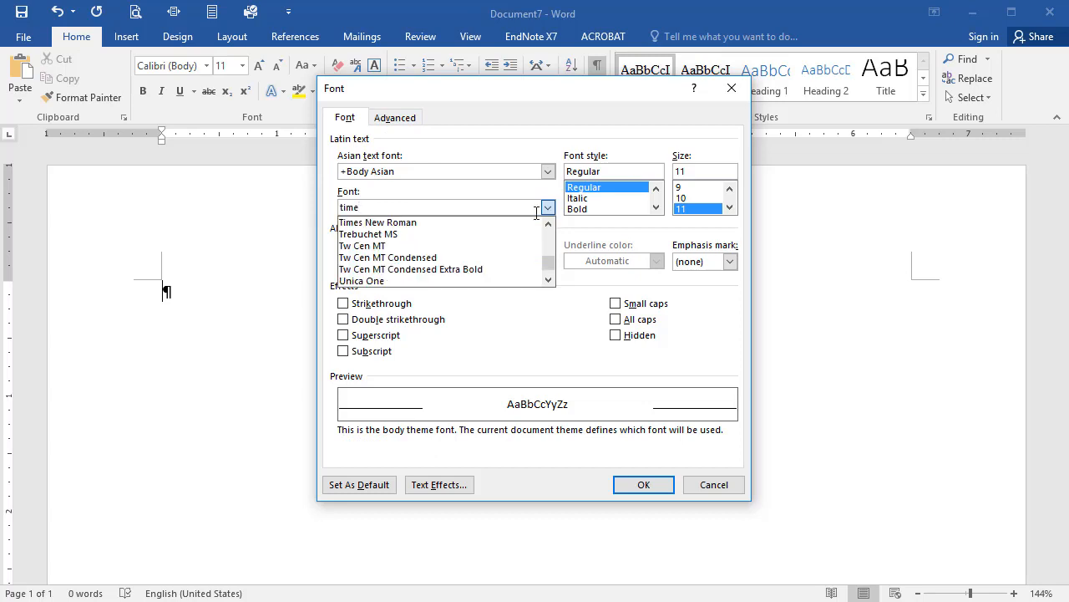
pyautogui.click(378, 222)
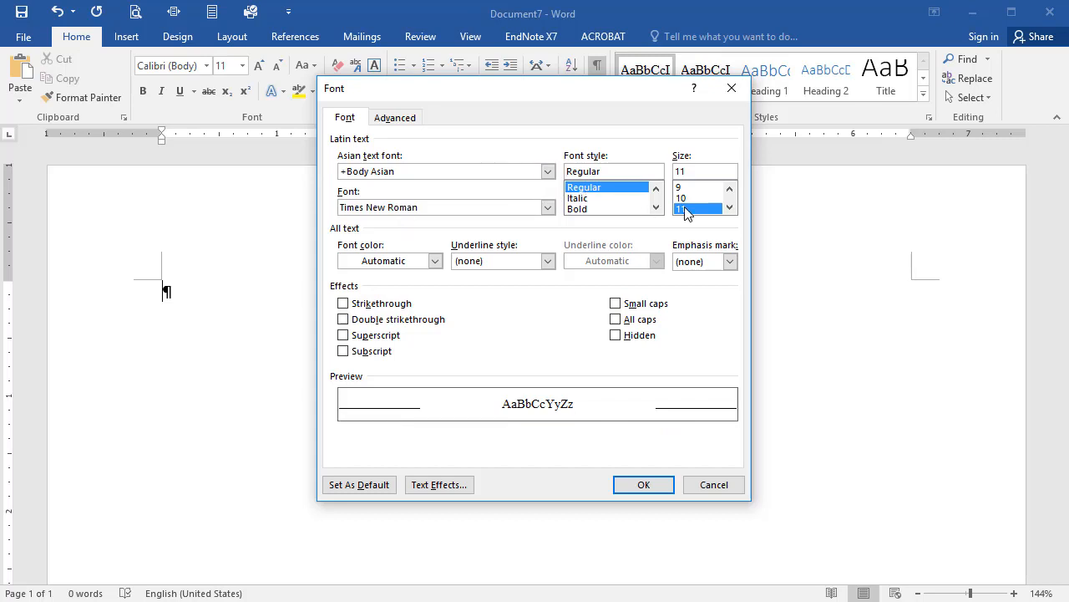
pyautogui.click(682, 209)
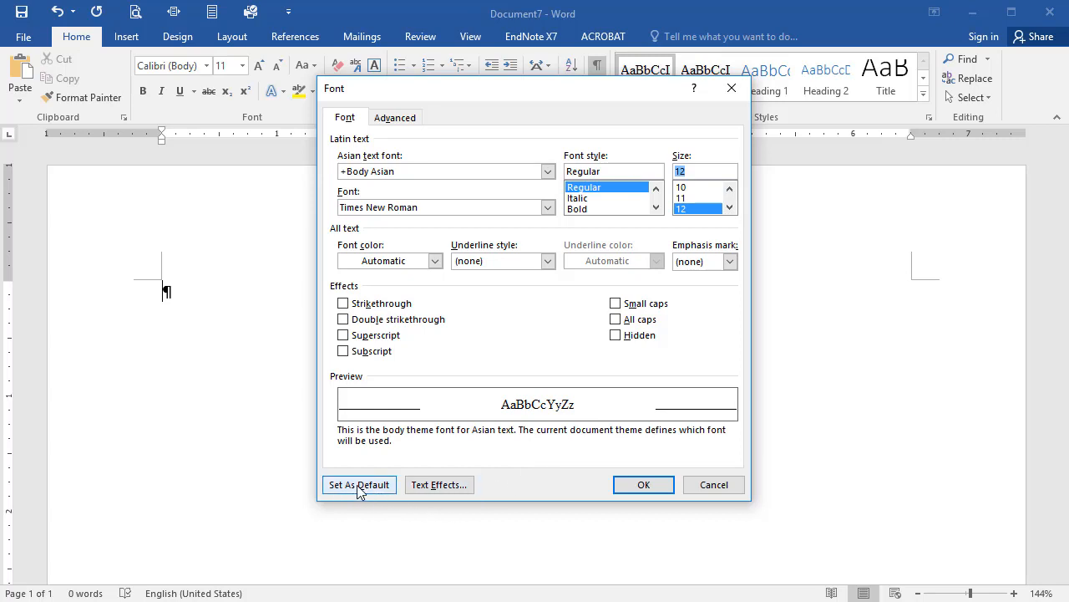
pyautogui.click(360, 485)
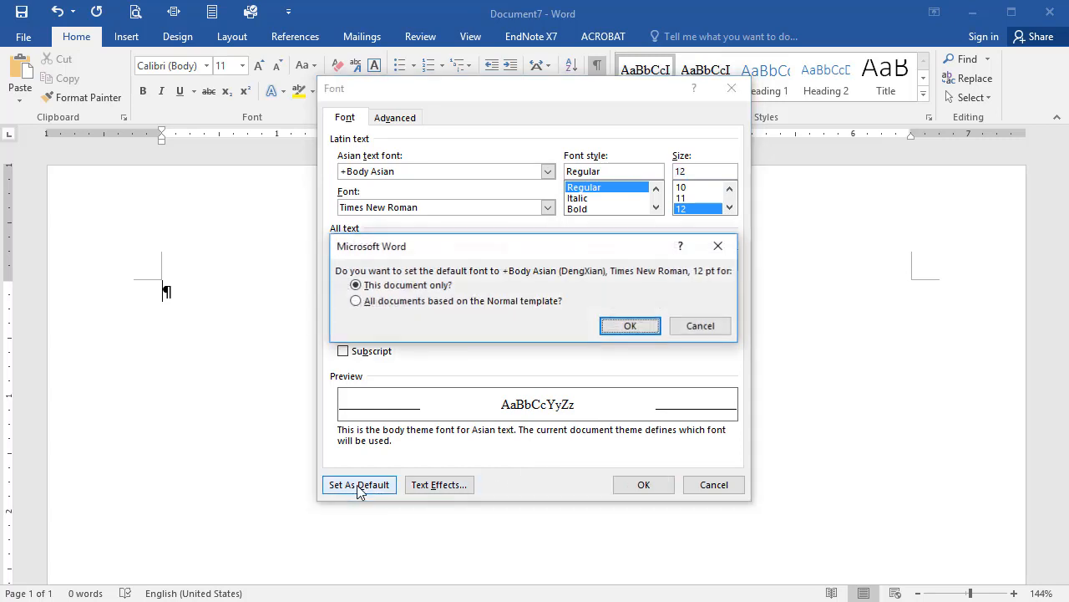
pyautogui.click(630, 325)
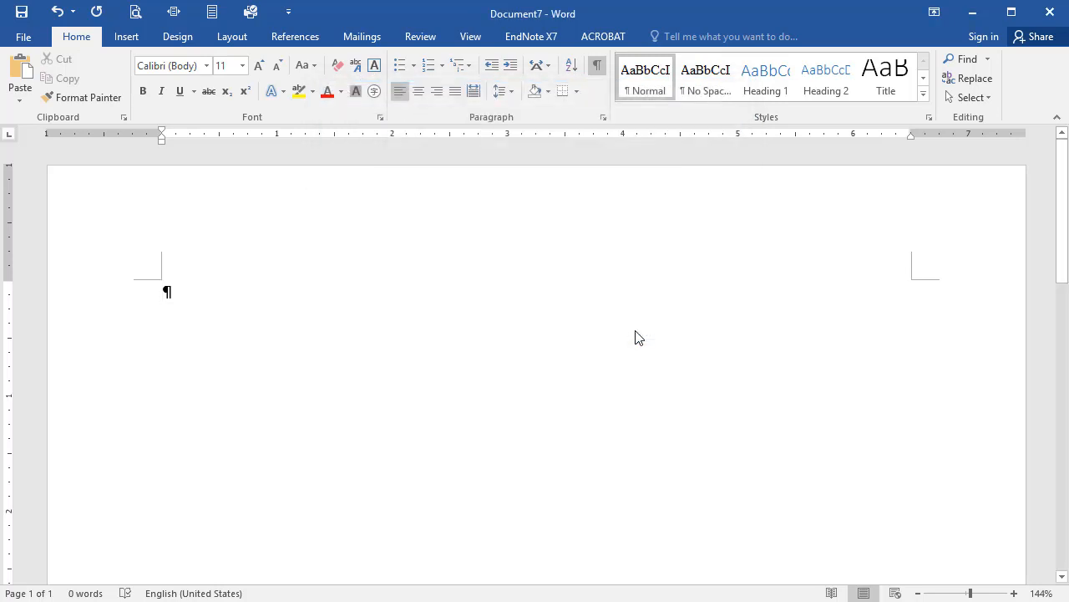
# Step: Insert a Blank header and turn on Different First Page
pyautogui.click(126, 36)
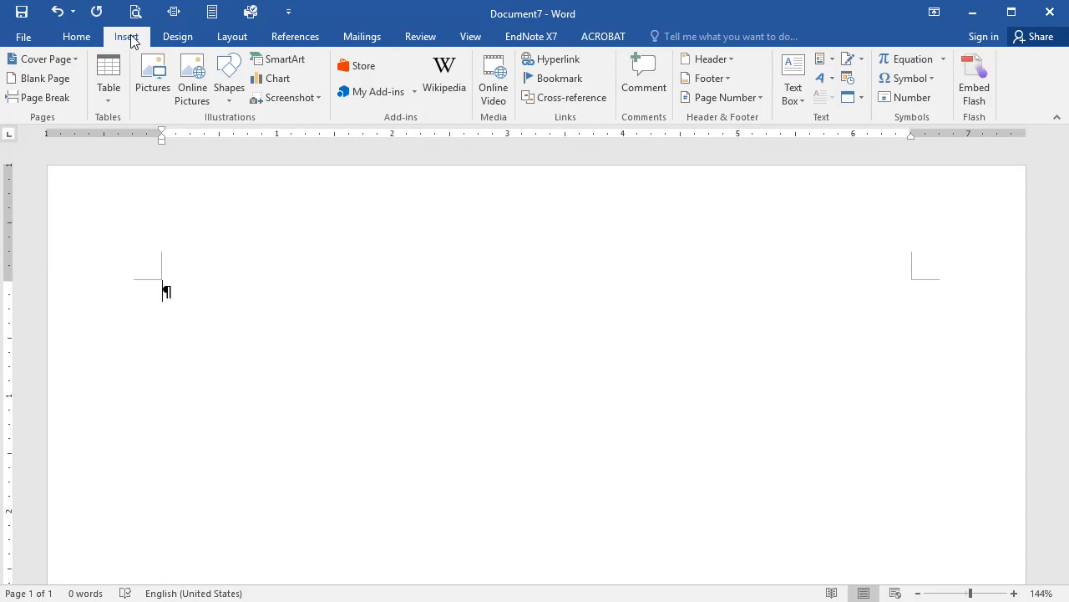
pyautogui.moveTo(706, 58)
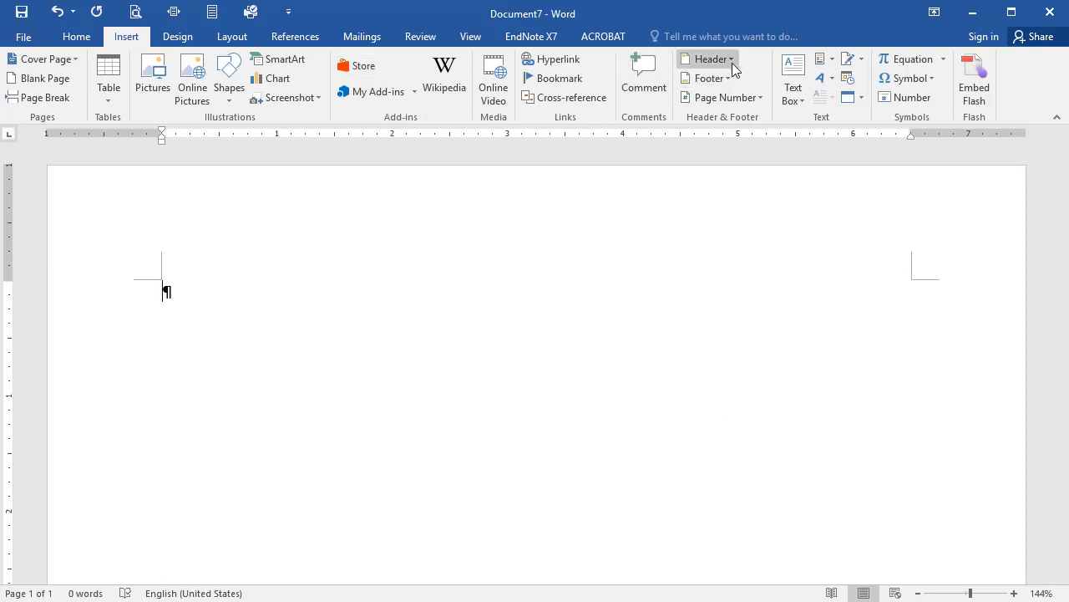
pyautogui.click(707, 58)
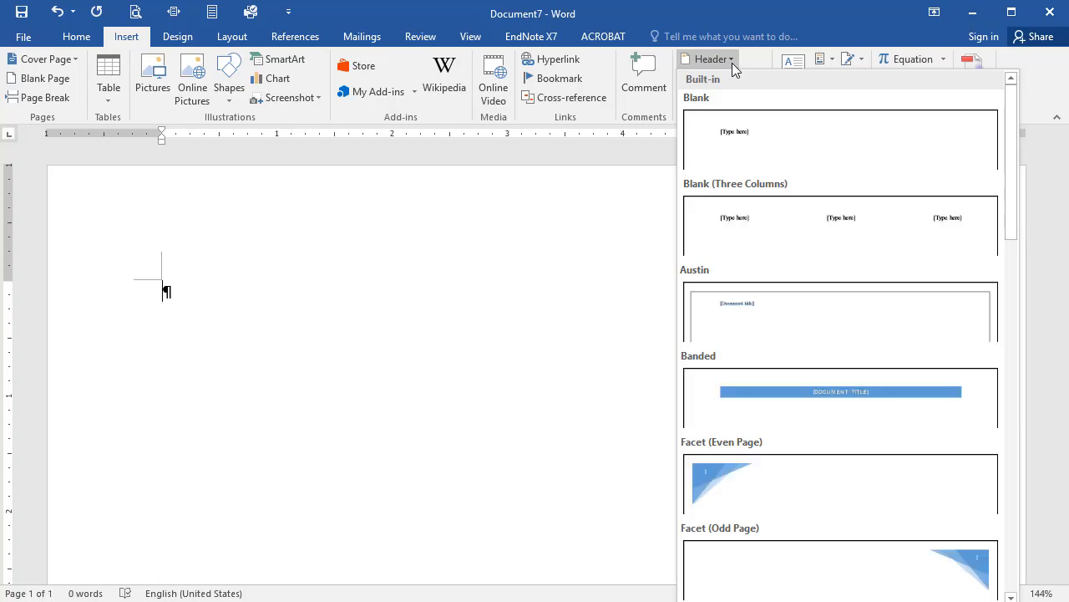
pyautogui.moveTo(756, 134)
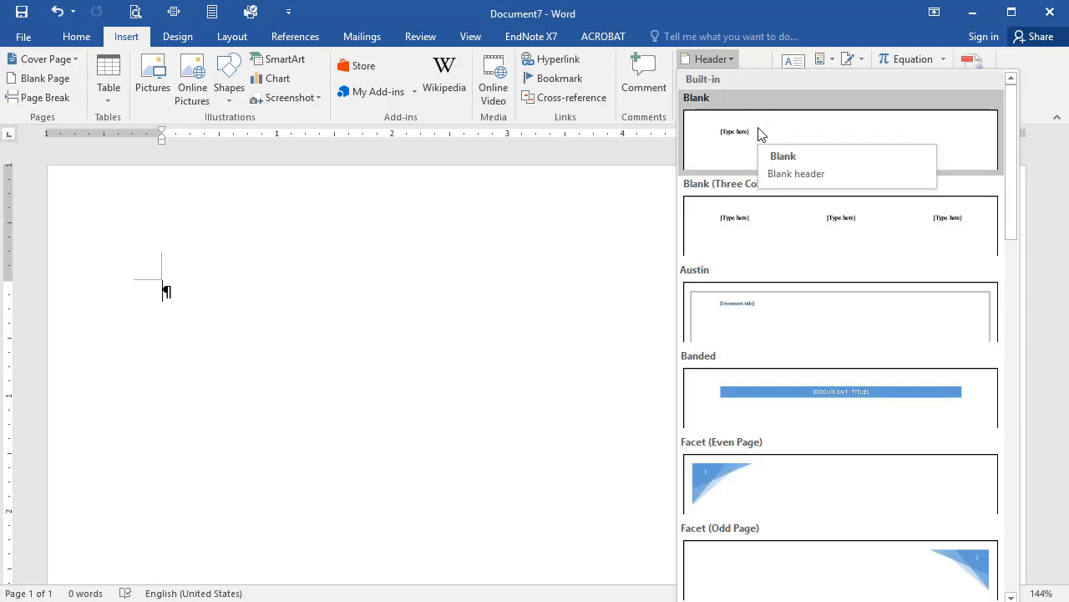
pyautogui.click(783, 155)
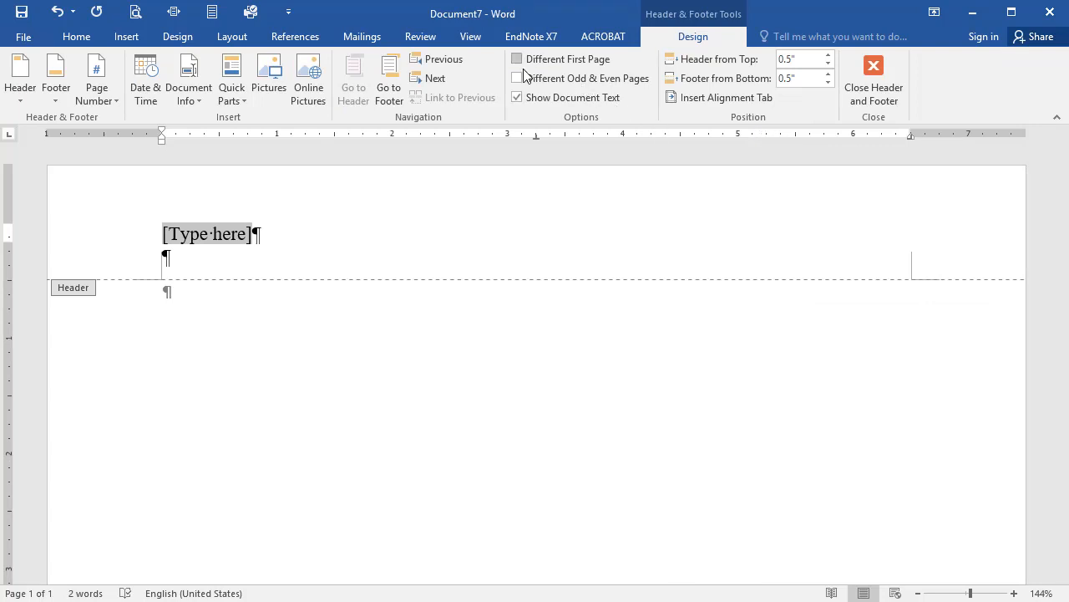
pyautogui.click(516, 58)
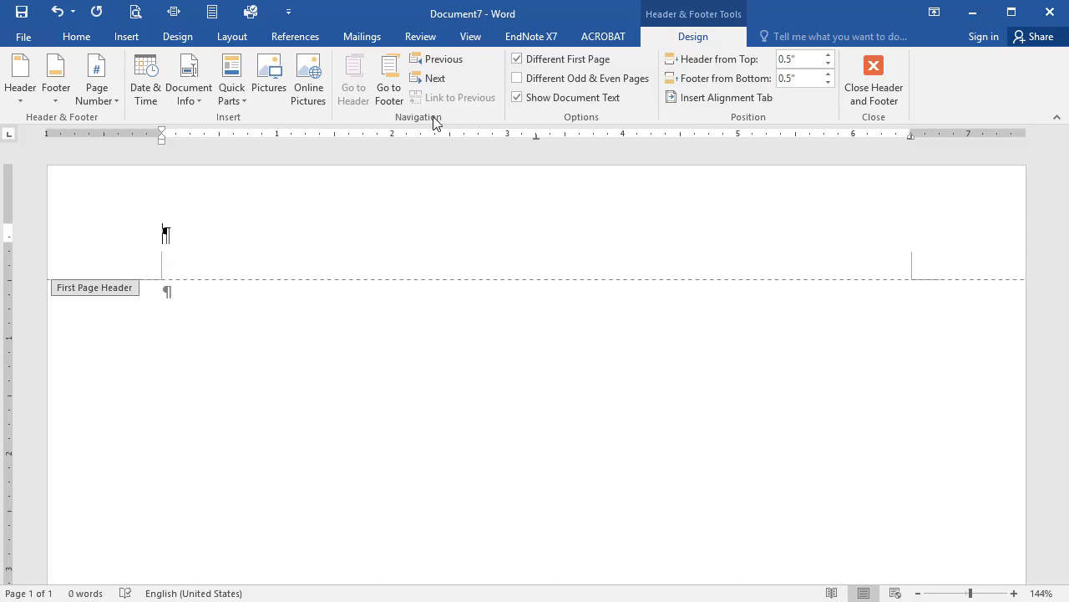
# Step: Type 'Running head: SHORTENED VERSION OF TITLE' in the first-page header, then tab right
pyautogui.write('Running head:')
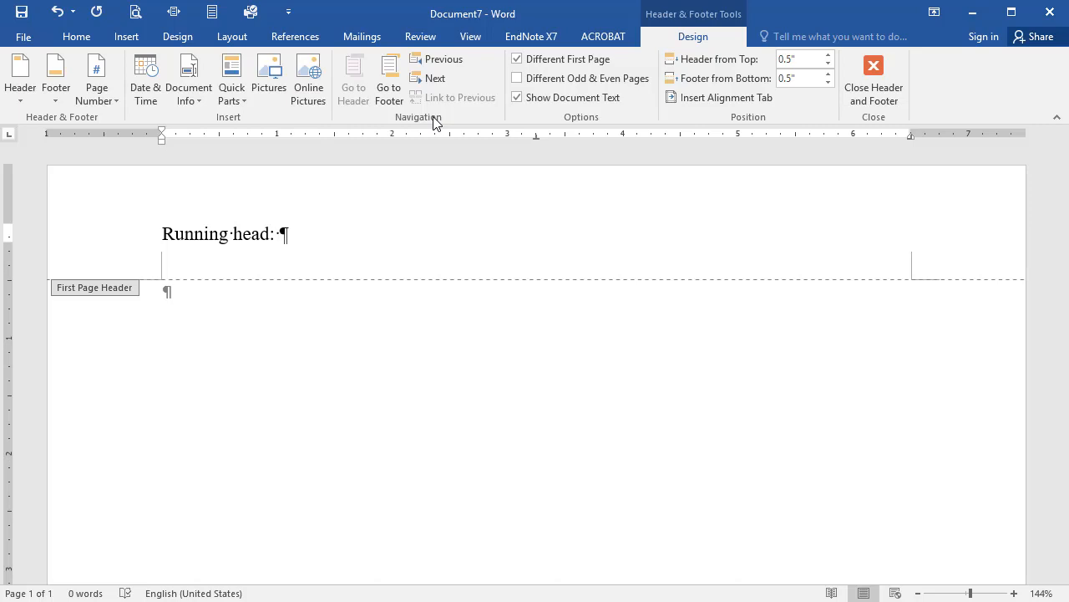
pyautogui.write('SHORTENED VERSI')
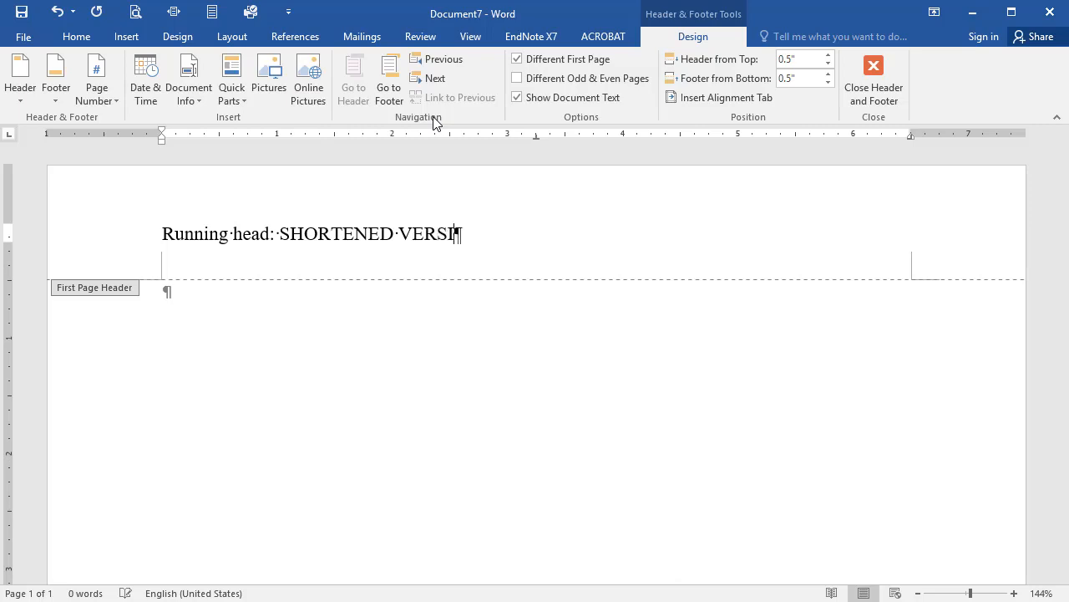
pyautogui.write('ON OF TITLE')
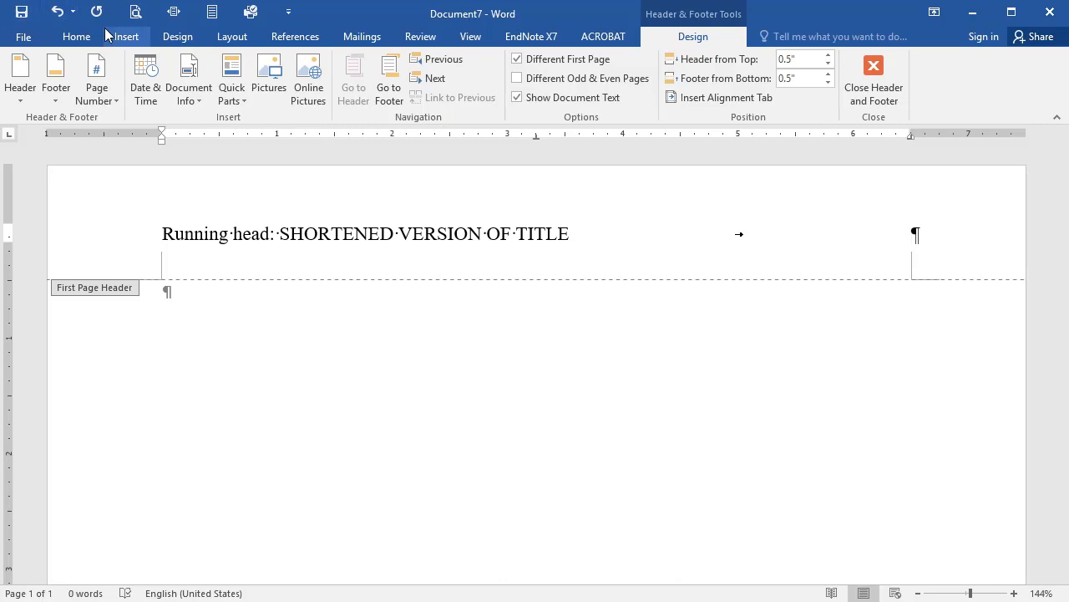
# Step: Open the Page Number options from the header design tools
pyautogui.click(96, 79)
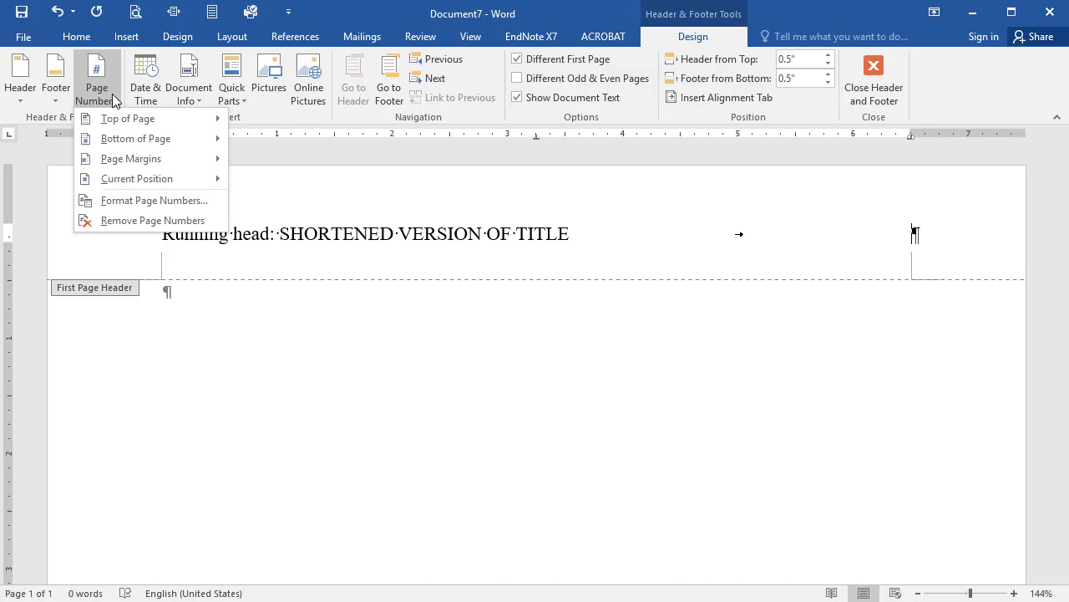
pyautogui.moveTo(127, 118)
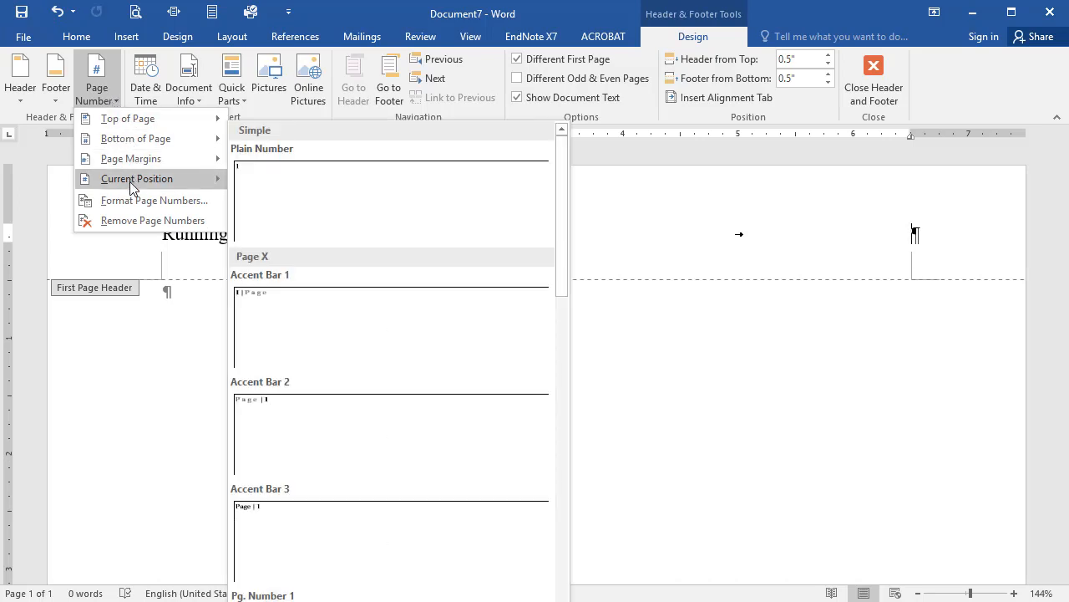
pyautogui.moveTo(307, 178)
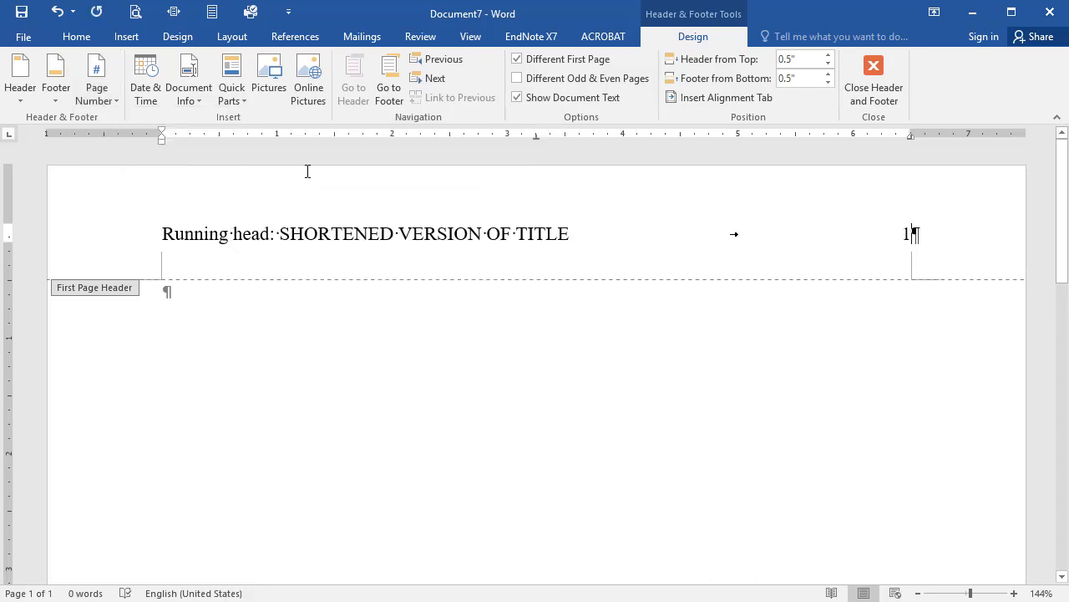
pyautogui.moveTo(92, 294)
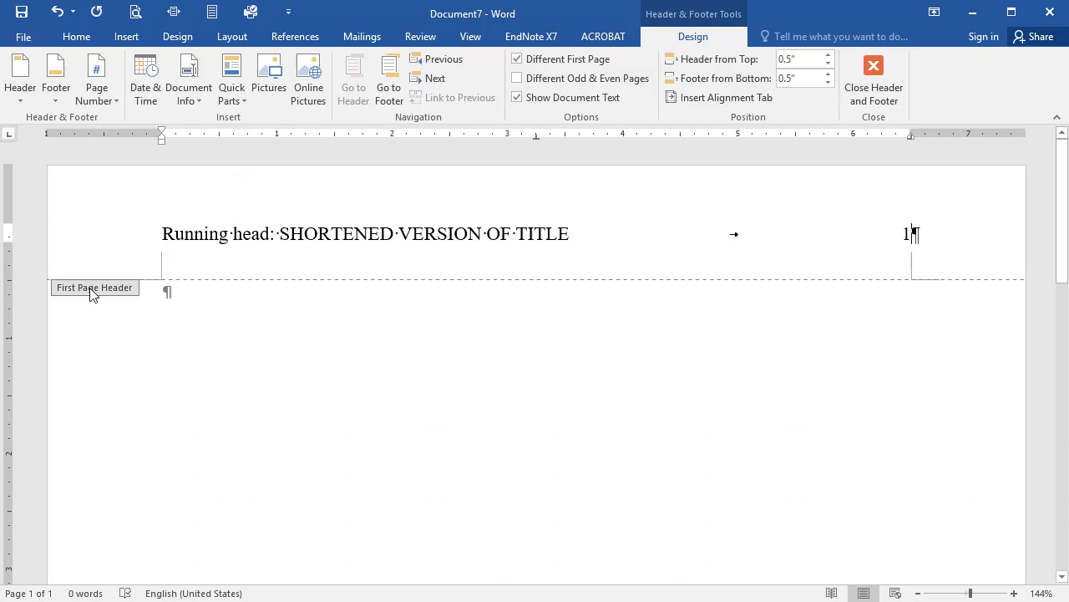
pyautogui.moveTo(97, 299)
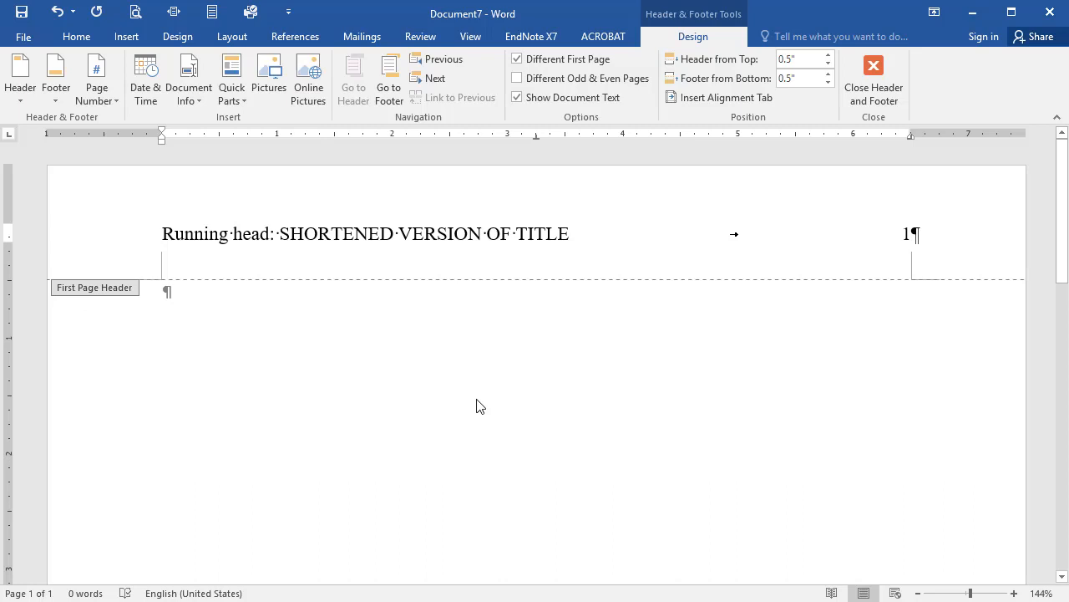
# Step: Return to the body, add blank lines at the top, and apply 2.0 line spacing
pyautogui.click(873, 80)
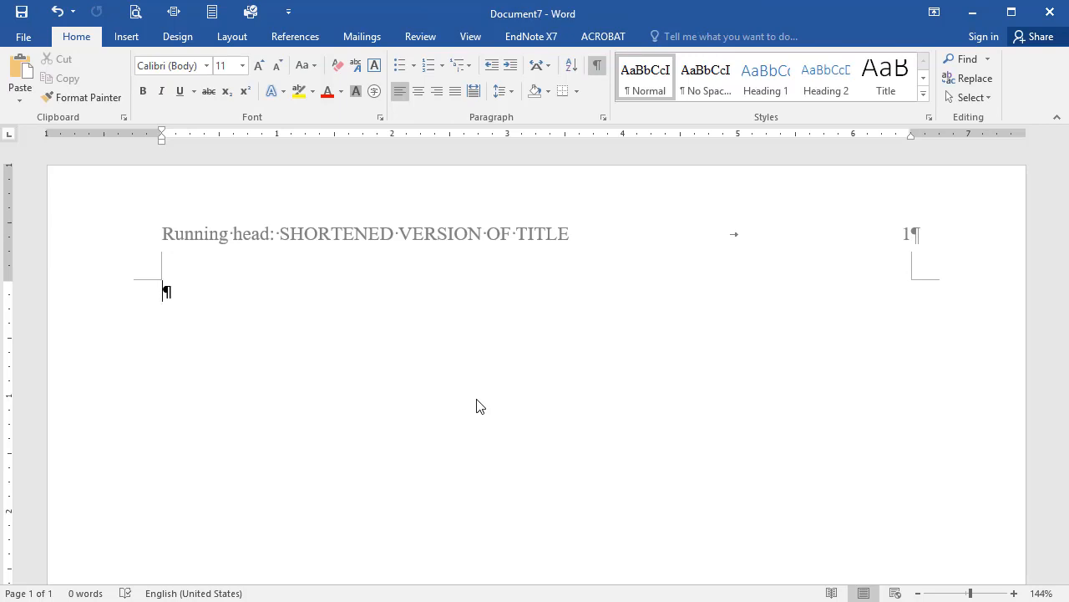
pyautogui.moveTo(12, 518)
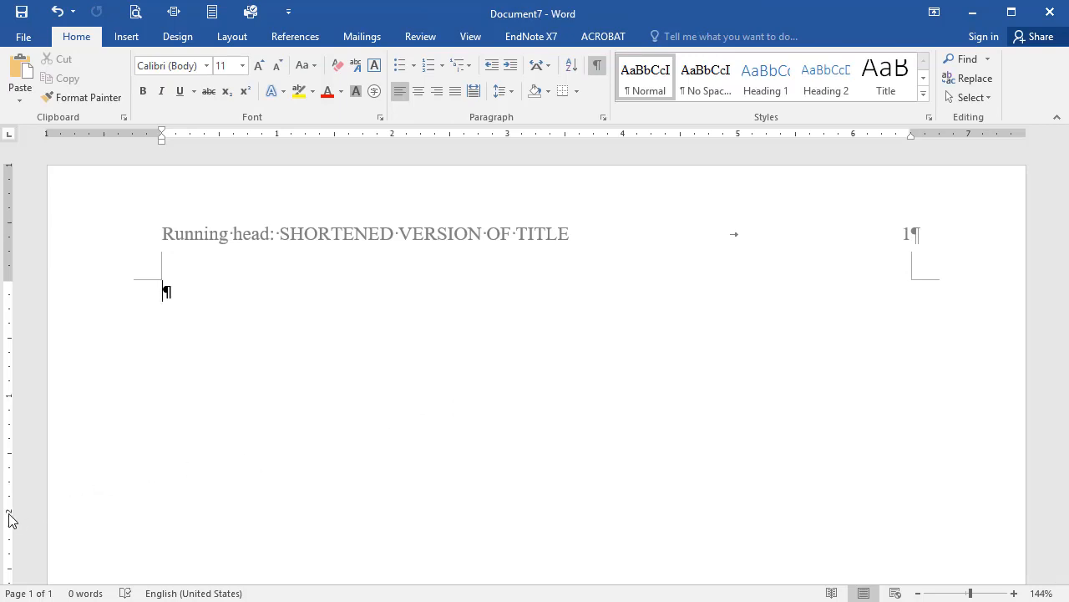
pyautogui.press('enter')
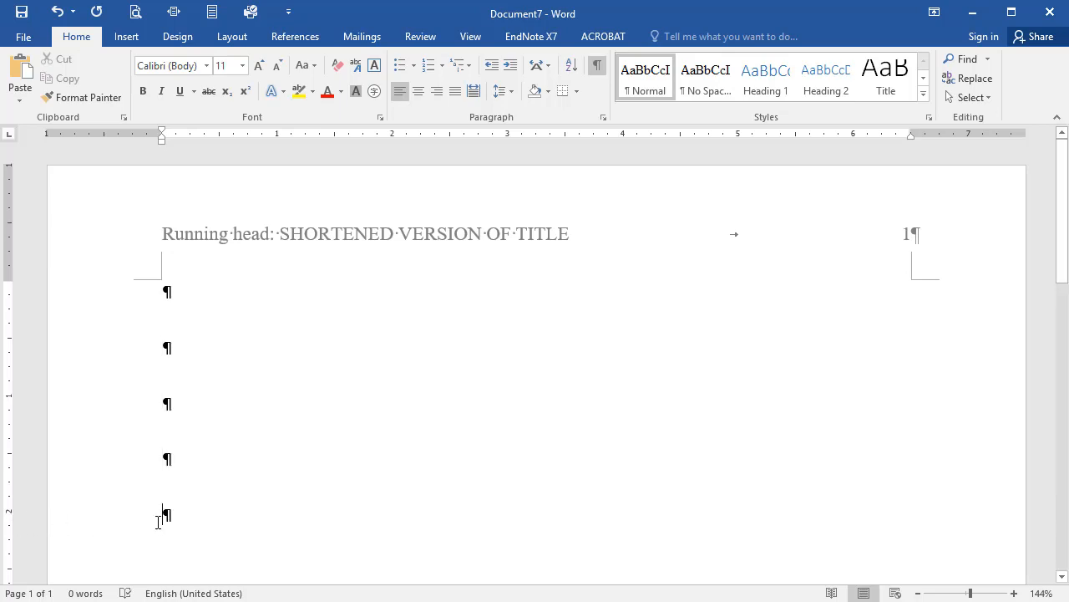
pyautogui.moveTo(169, 516)
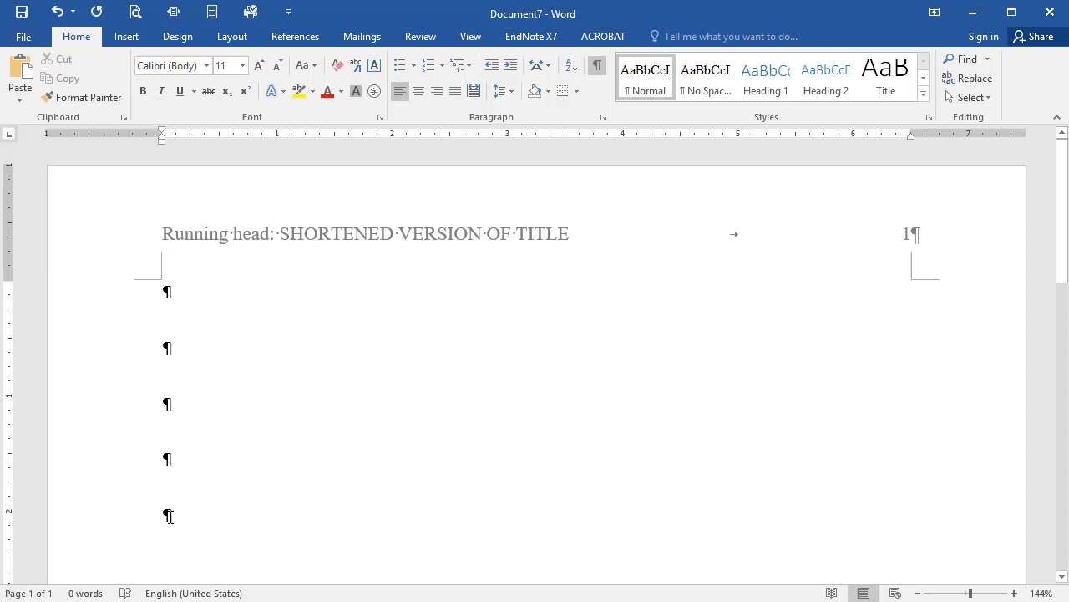
pyautogui.moveTo(84, 44)
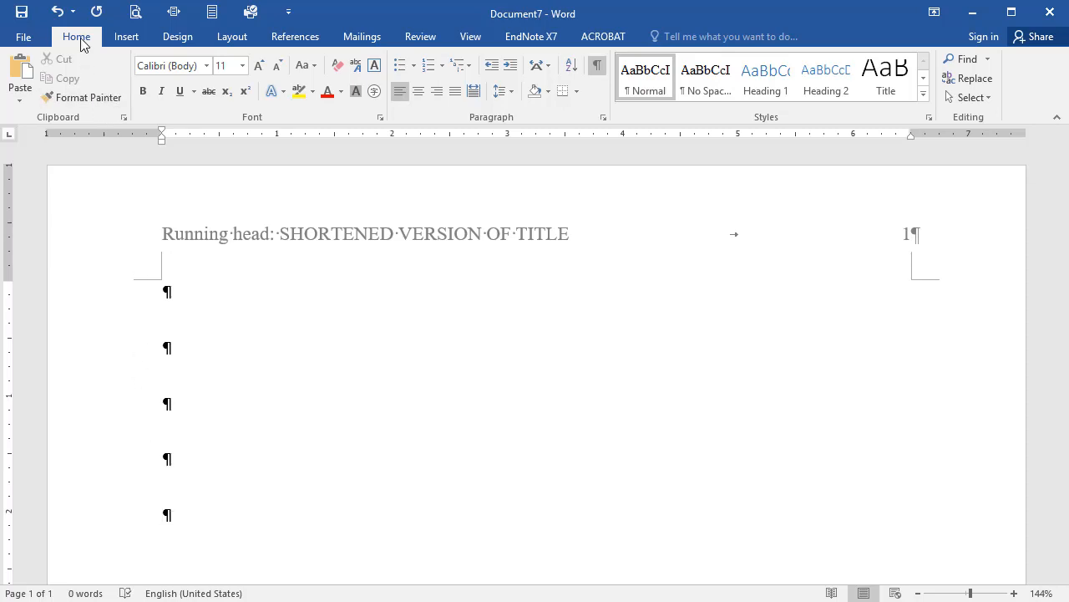
pyautogui.moveTo(428, 133)
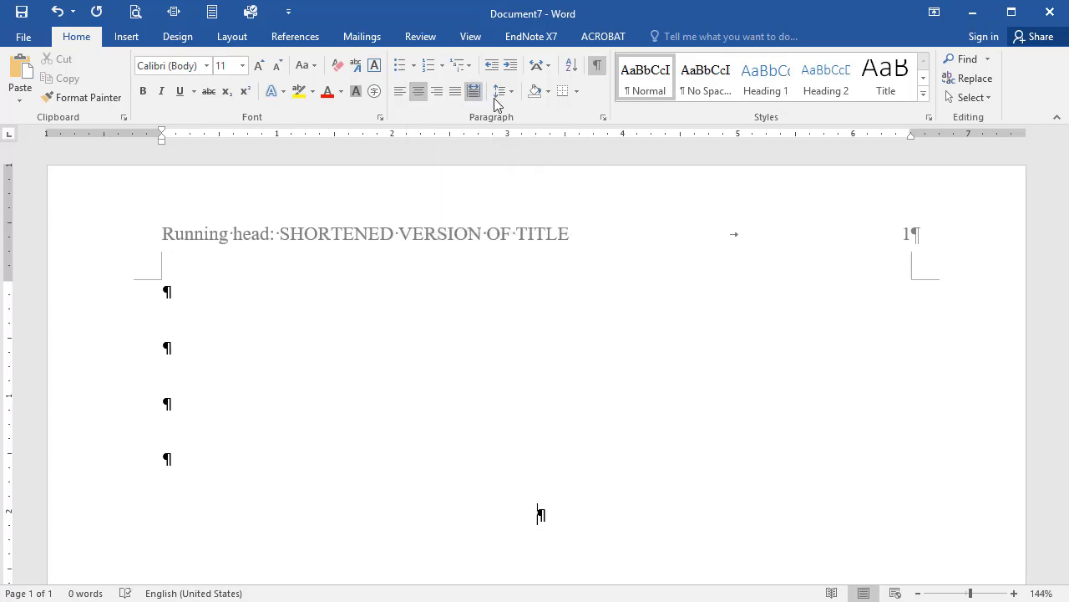
pyautogui.click(502, 90)
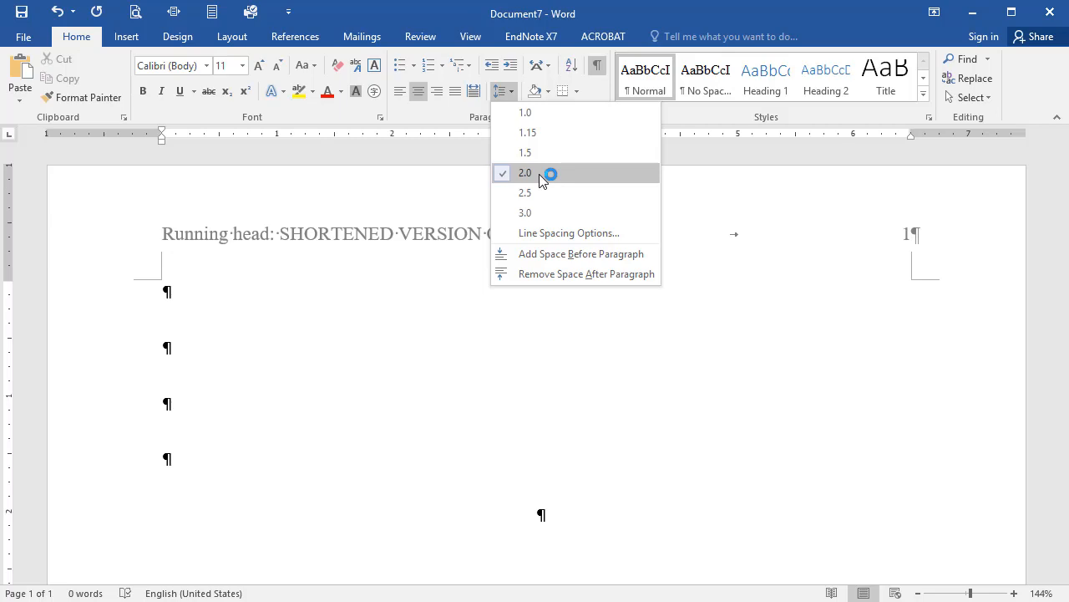
pyautogui.click(524, 173)
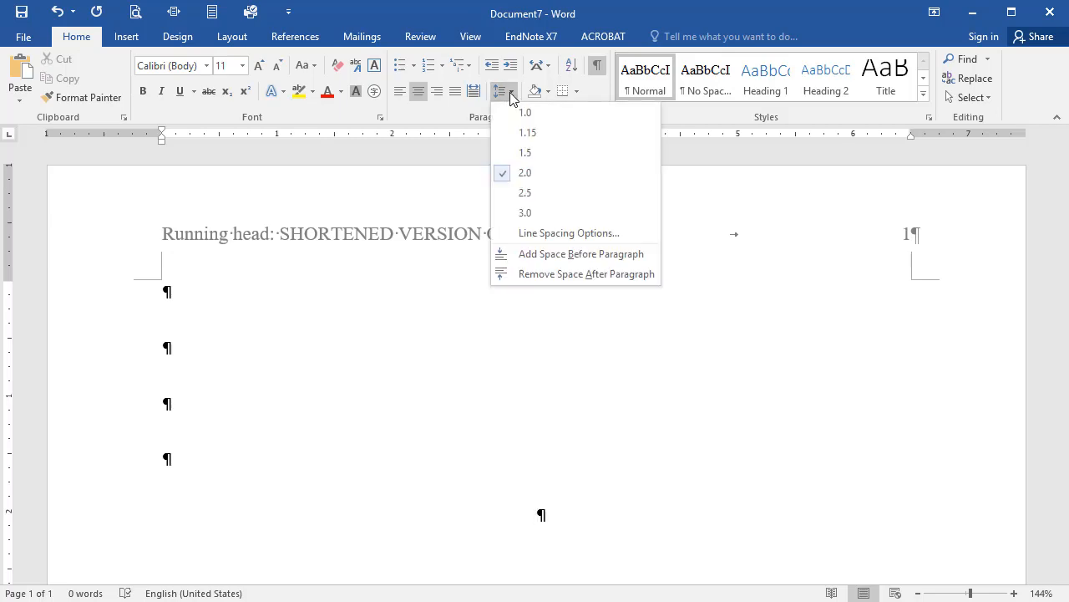
pyautogui.moveTo(551, 253)
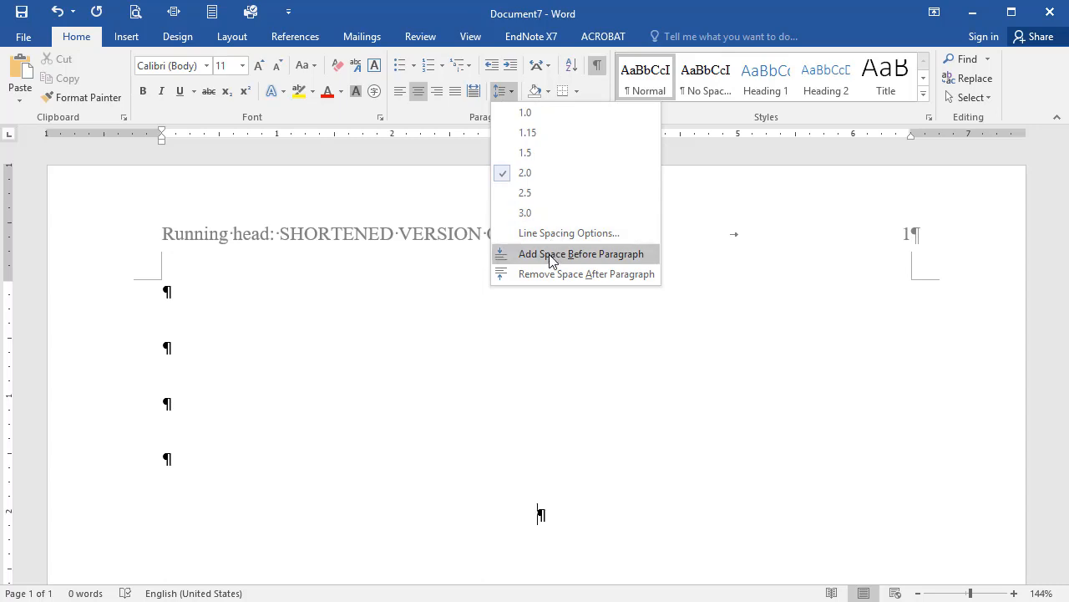
pyautogui.moveTo(542, 274)
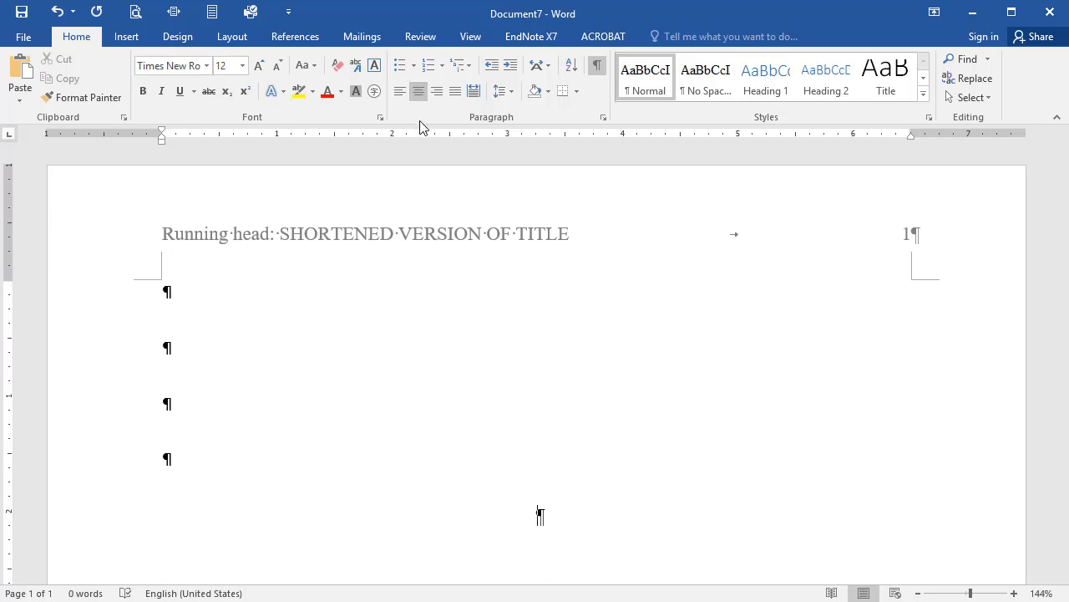
# Step: Type the lines 'Full Title Goes Here', 'Your Name' and 'Point Loma Nazarene University'
pyautogui.write('Full')
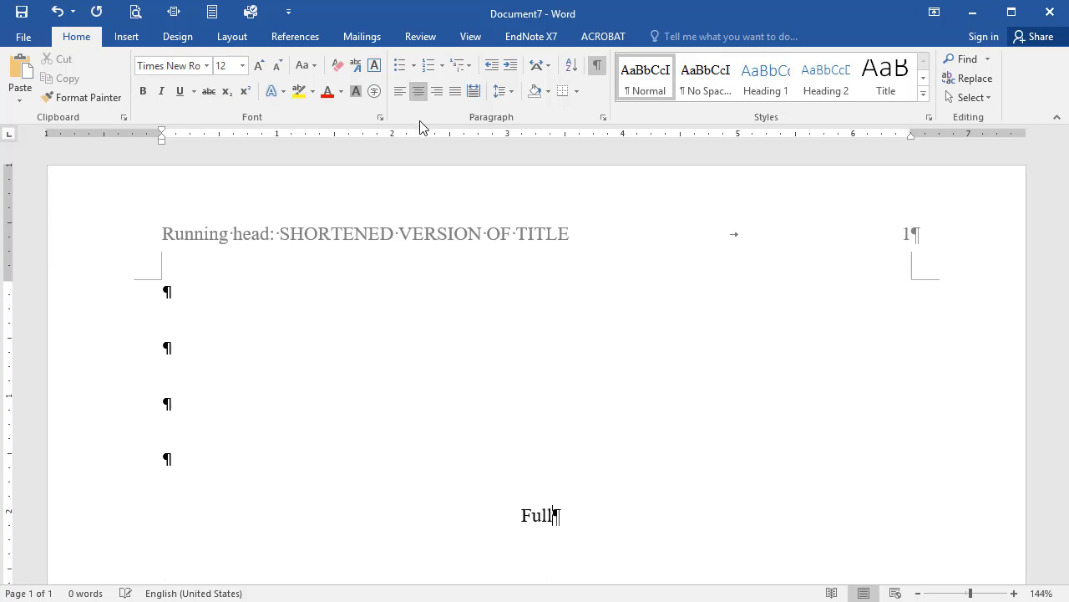
pyautogui.write('Title Goes')
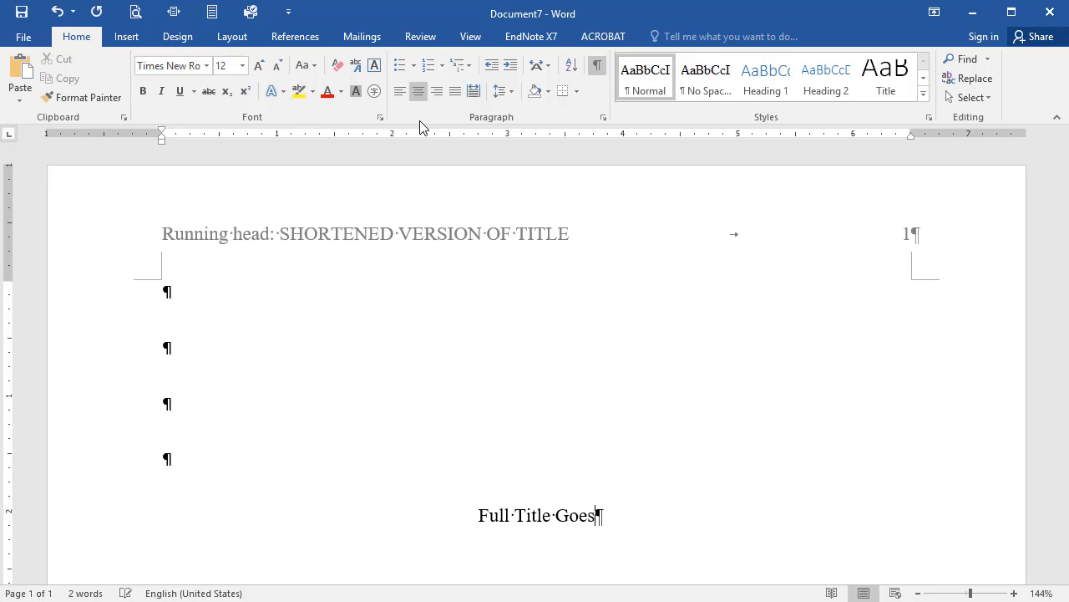
pyautogui.write('Here')
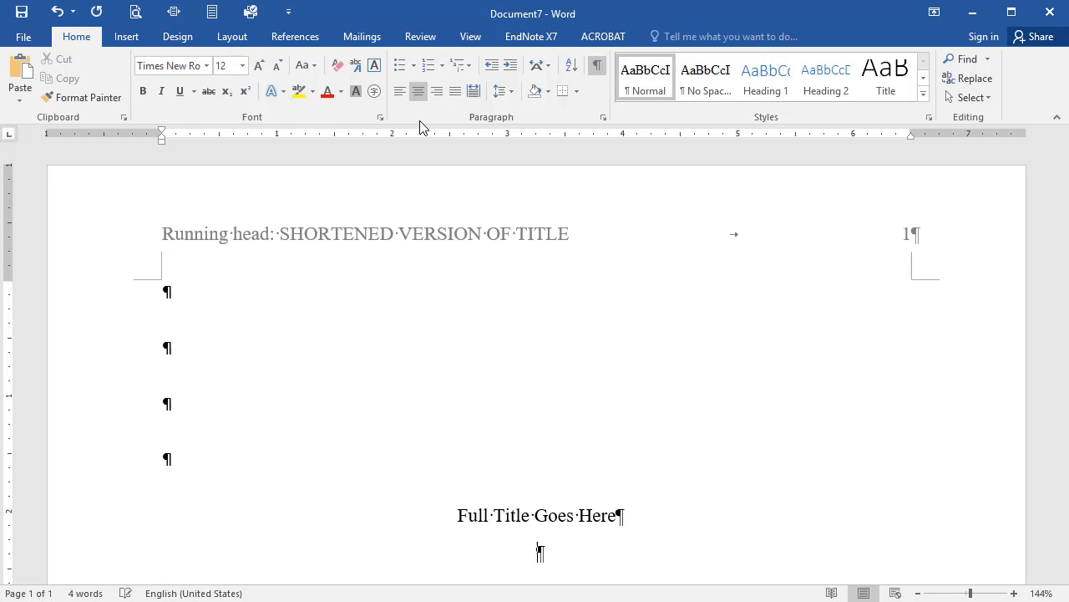
pyautogui.write('Your Name')
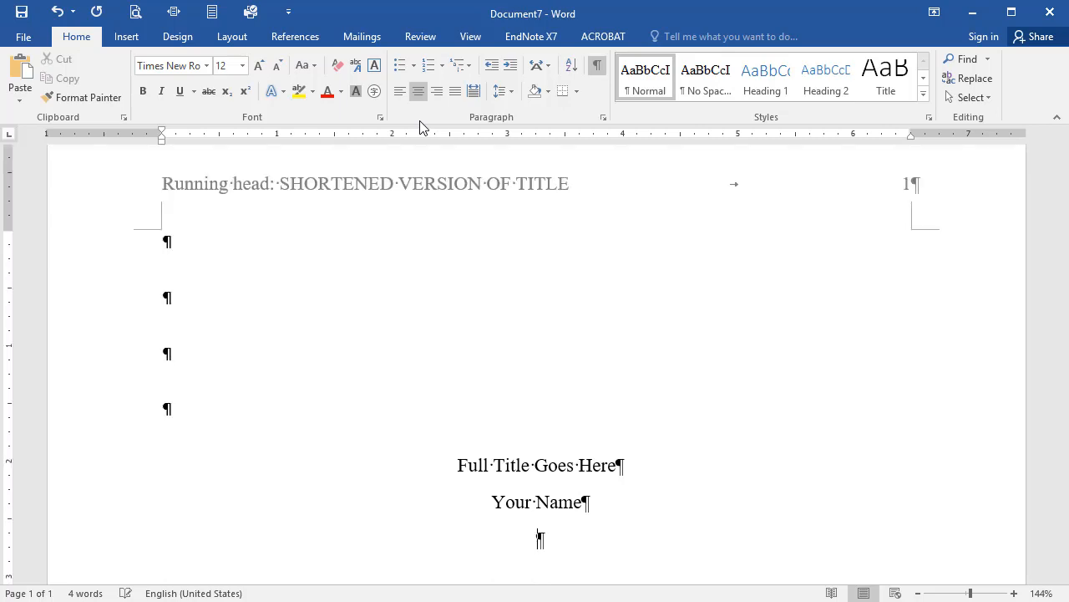
pyautogui.write('Point Loma Nazarene University')
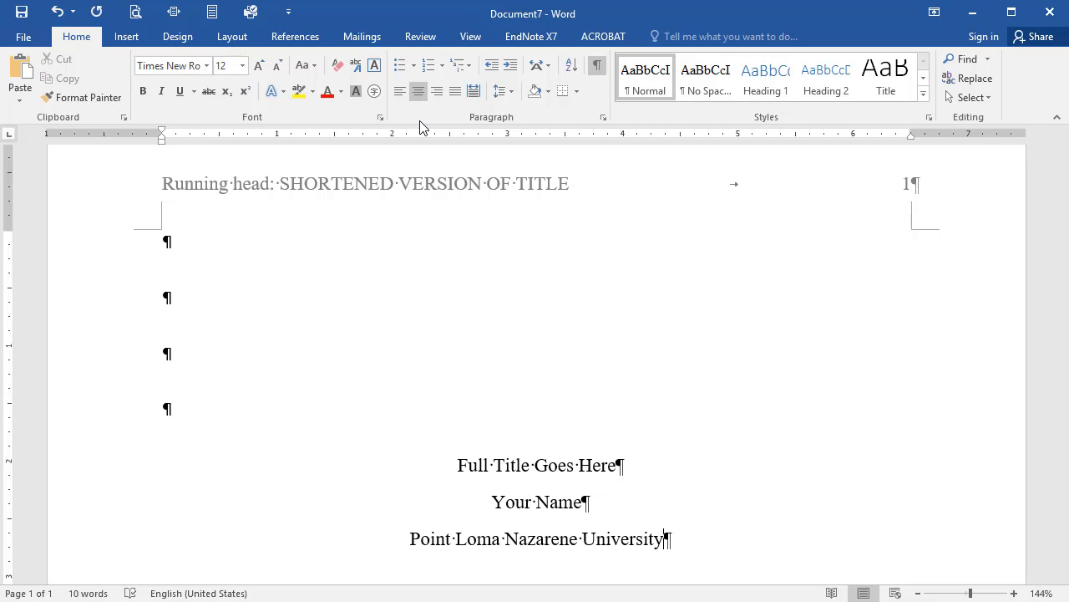
pyautogui.moveTo(127, 57)
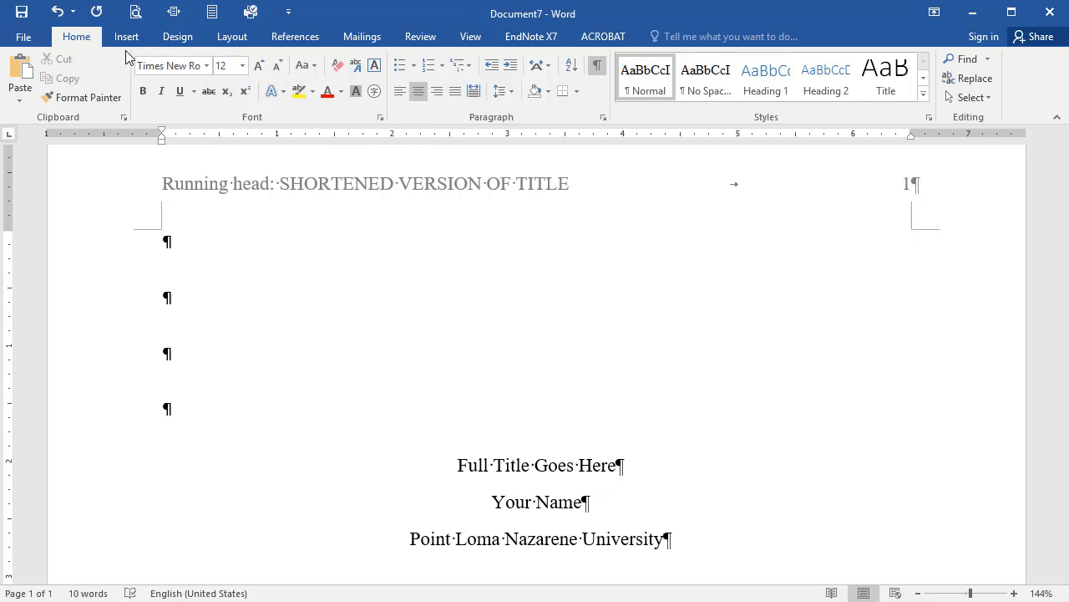
# Step: Insert a page break after the title page
pyautogui.click(126, 36)
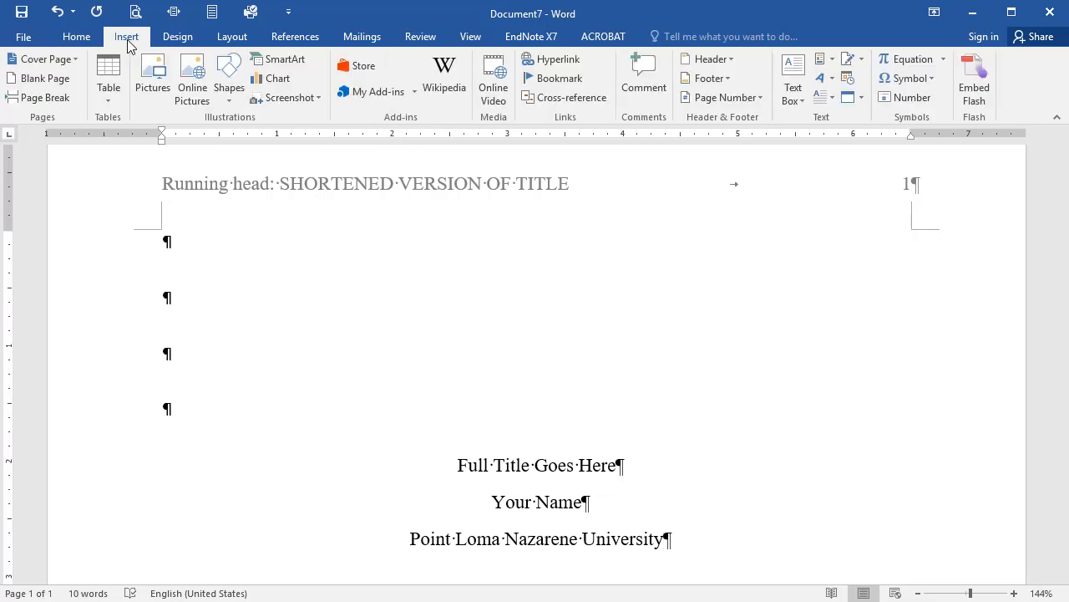
pyautogui.moveTo(45, 97)
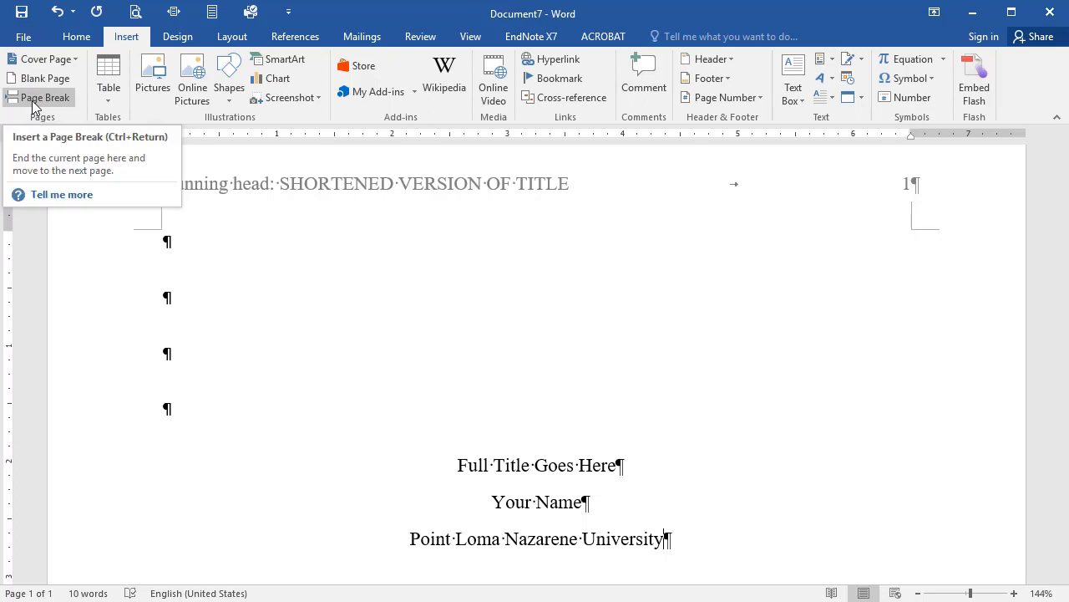
pyautogui.click(45, 97)
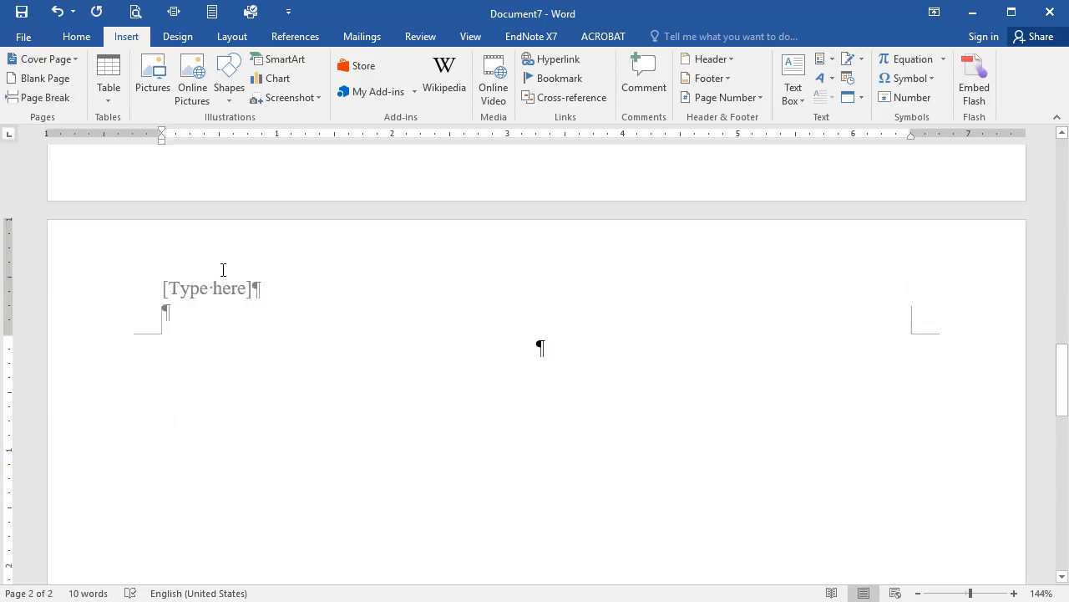
# Step: In the page 2 header, type 'SHOTENED VERSION OF TITLE', tab right, and insert the page number
pyautogui.doubleClick(206, 288)
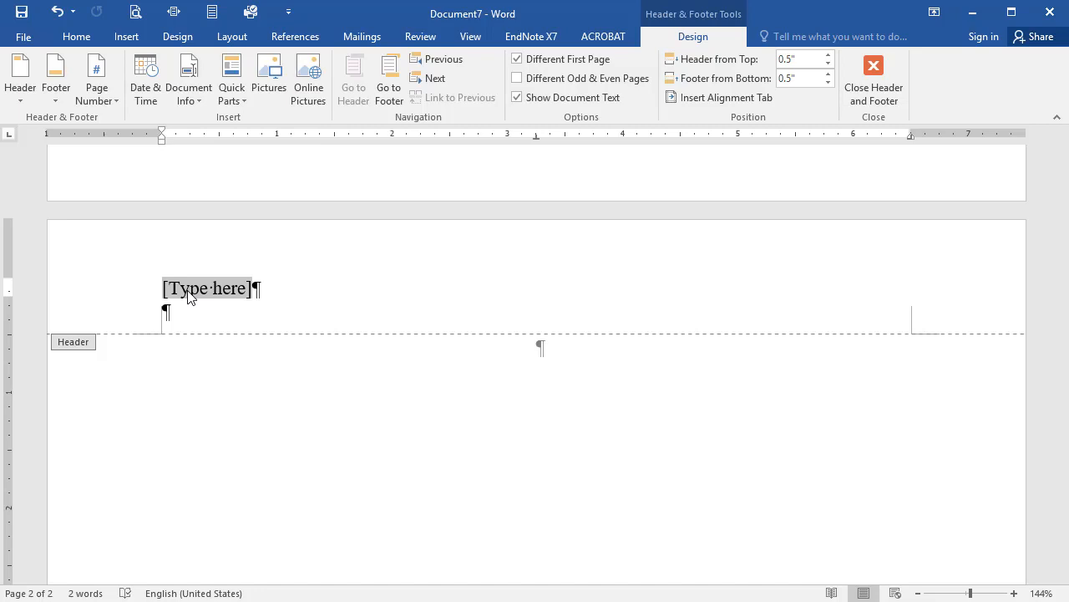
pyautogui.write('SHO')
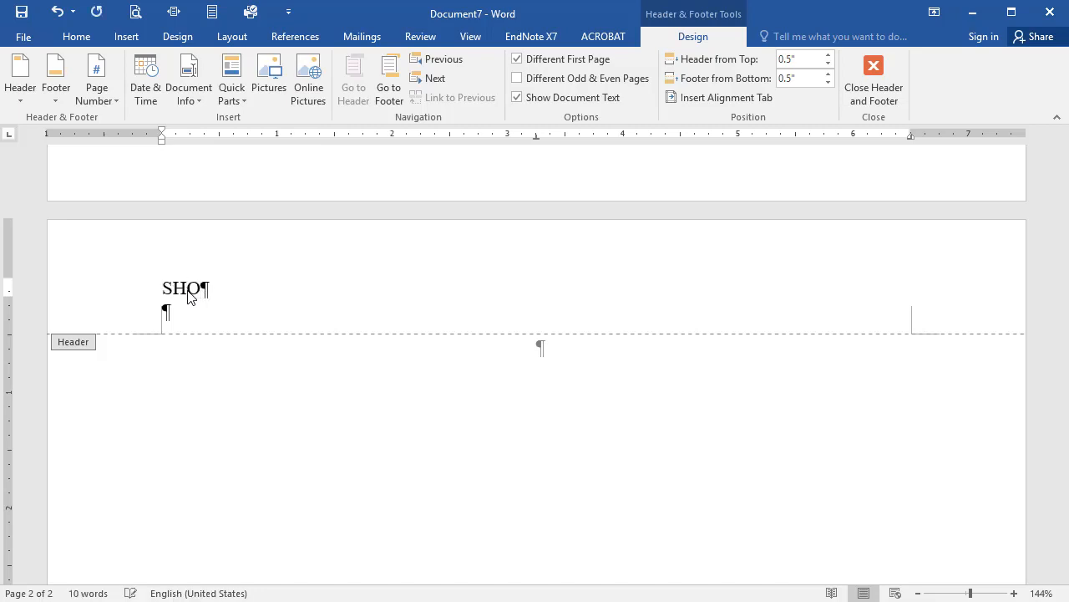
pyautogui.write('TENED VERSION OF')
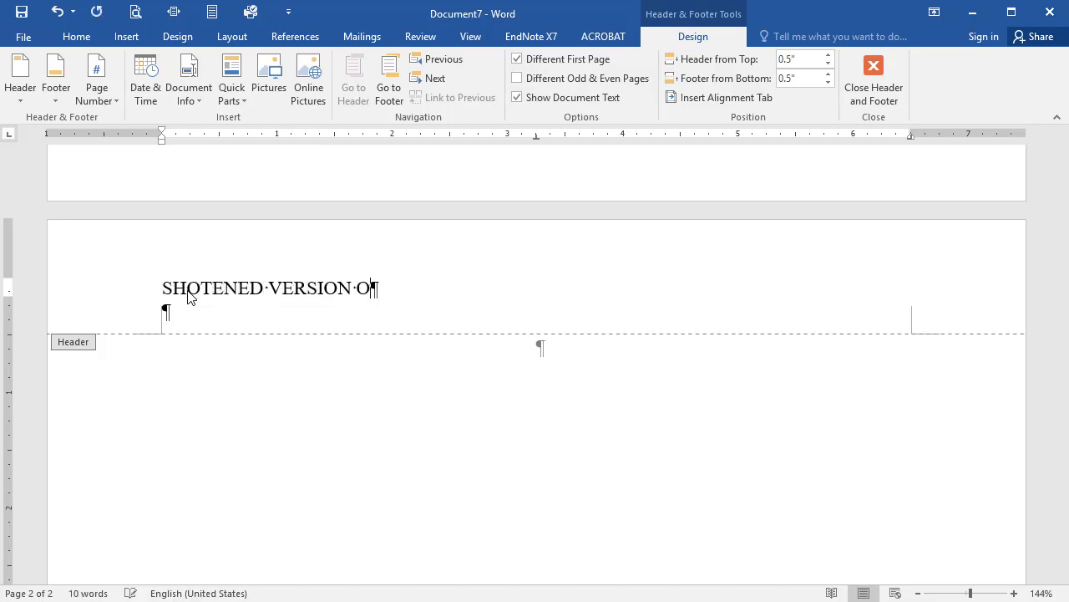
pyautogui.write('F TITLE')
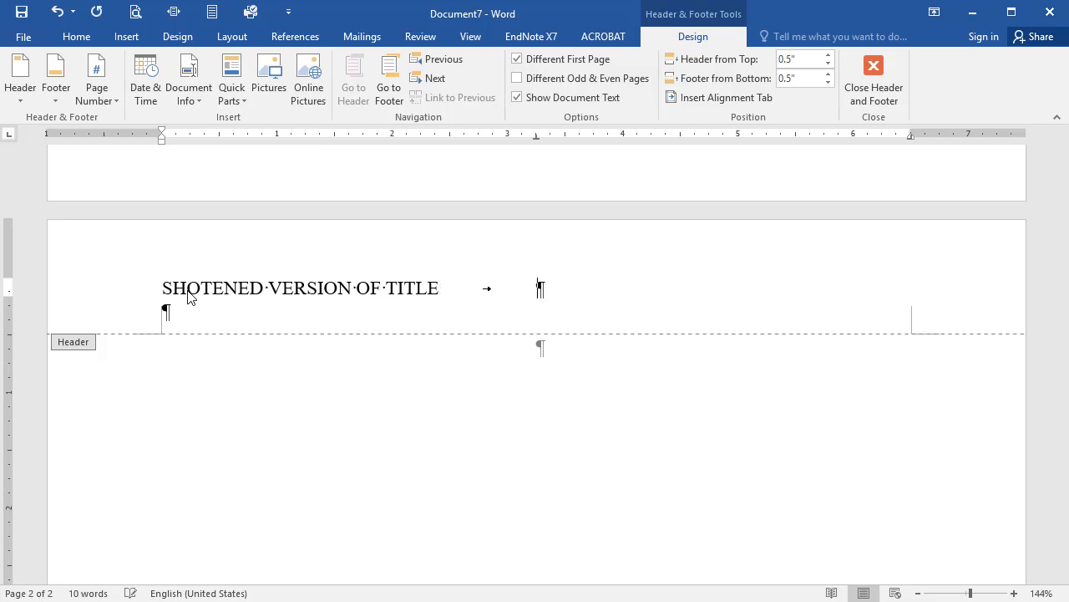
pyautogui.press('tab')
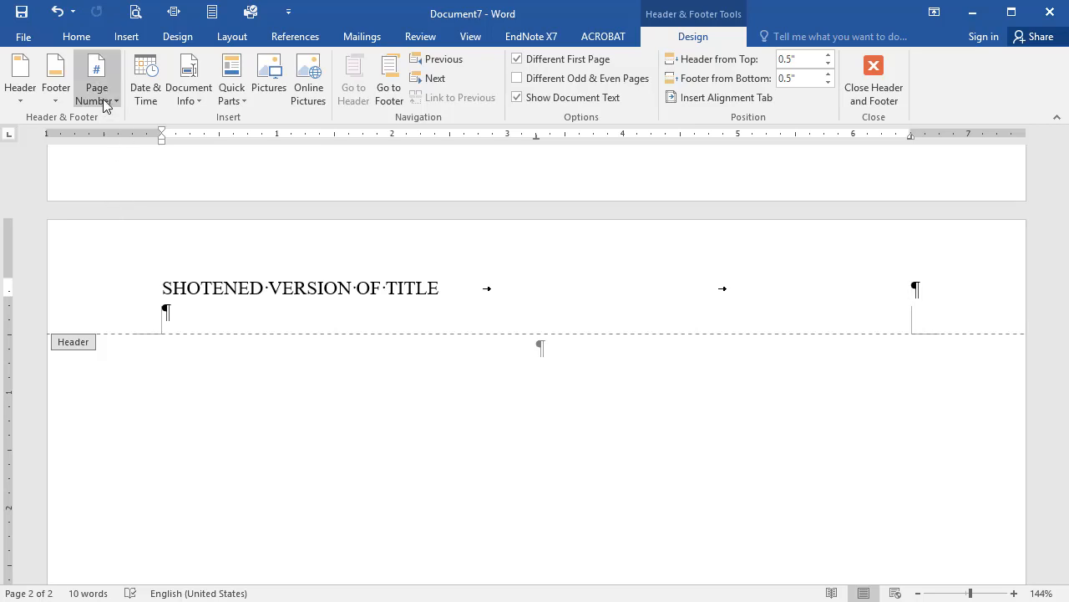
pyautogui.click(96, 79)
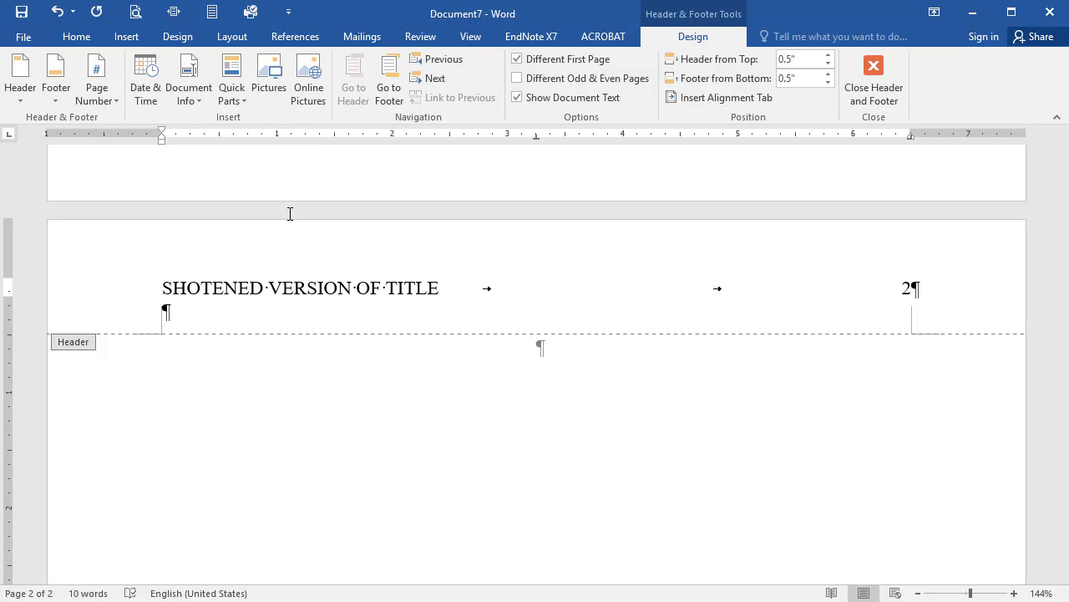
pyautogui.moveTo(144, 361)
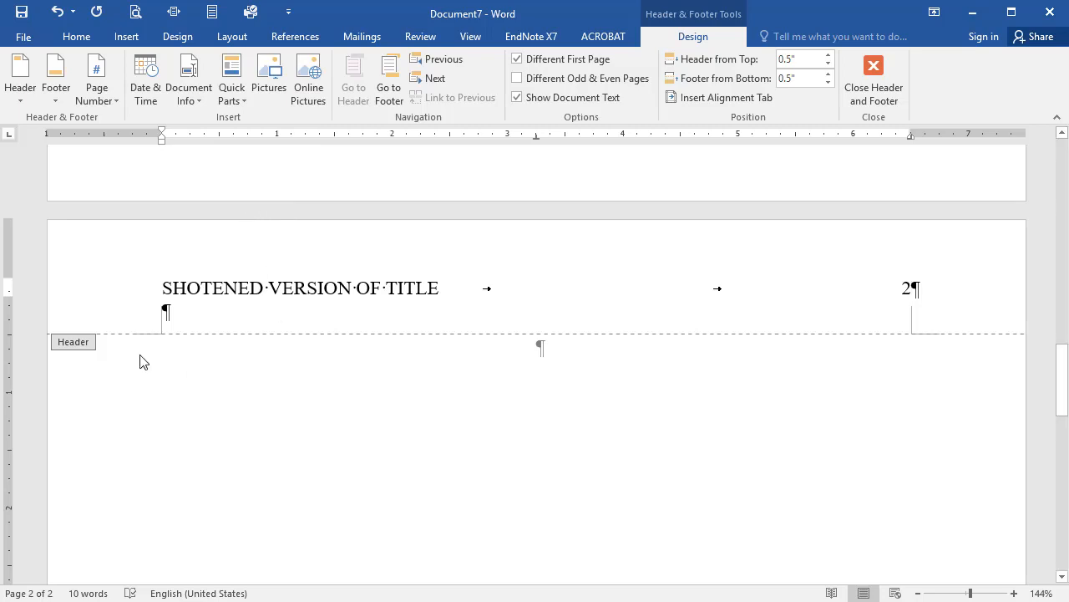
pyautogui.moveTo(318, 408)
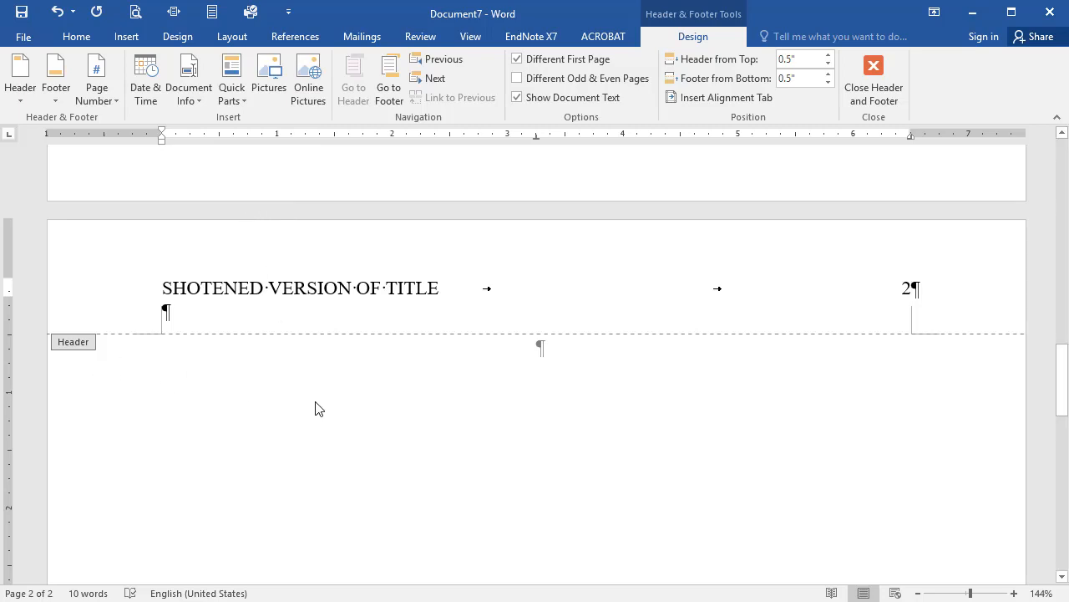
# Step: Return to the body and type the 'Abstract' heading, starting a new paragraph below
pyautogui.click(873, 80)
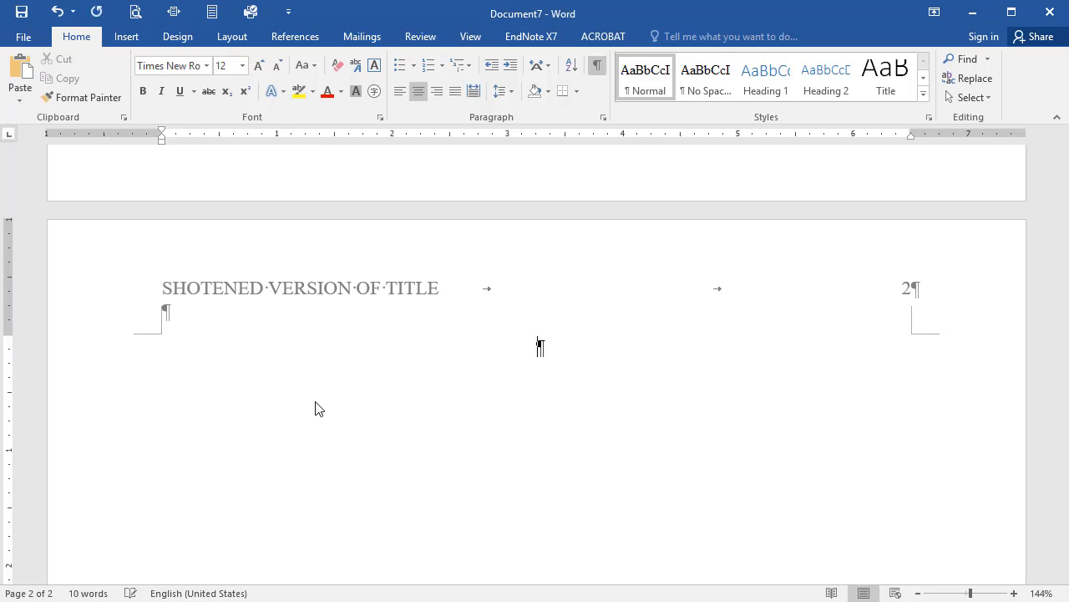
pyautogui.write('Abstract')
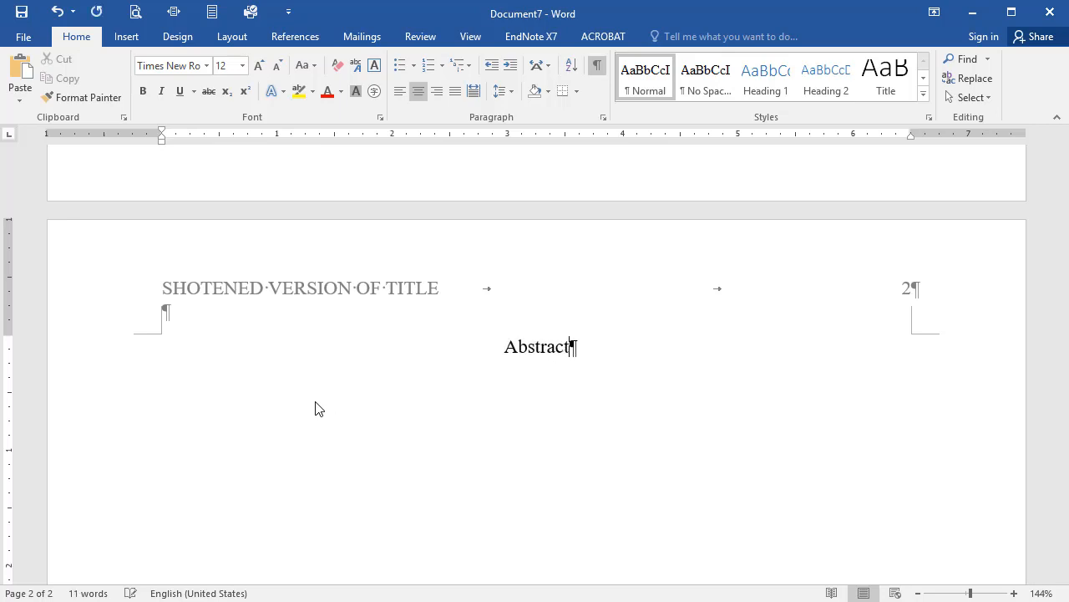
pyautogui.press('enter')
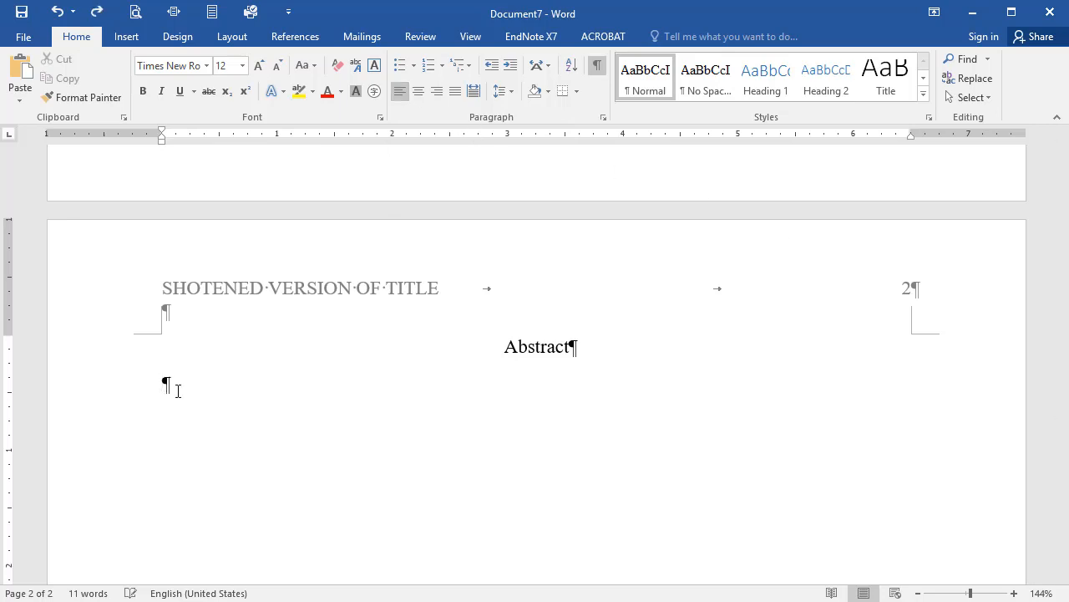
# Step: Type the abstract placeholder text beginning 'Begin typing your abstract paragraph here.'
pyautogui.write('Begin typing your abstract paragraph')
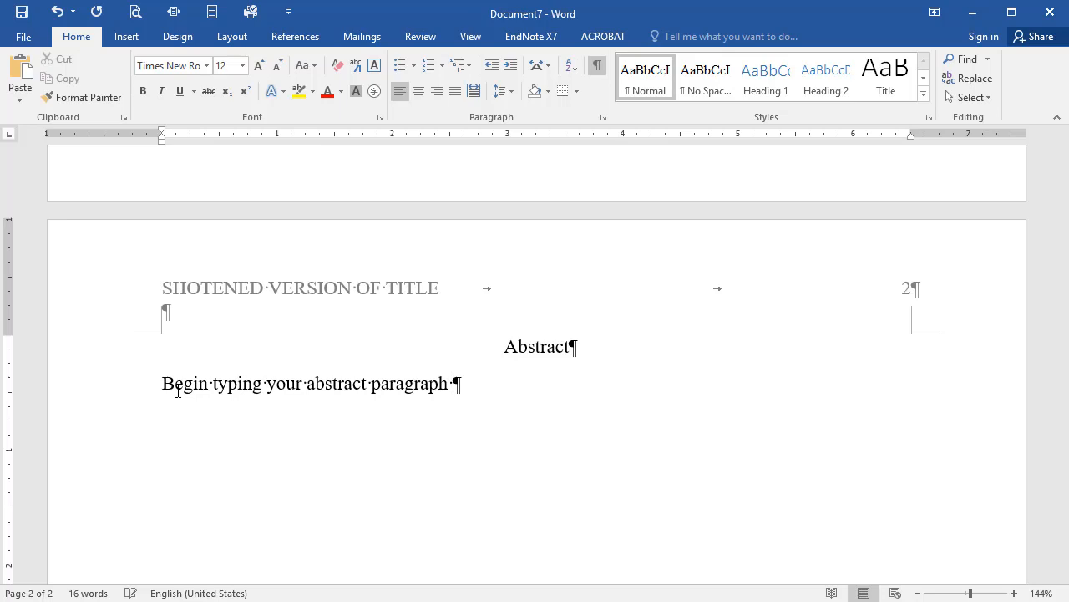
pyautogui.write('here. The paragraph should be 150--2')
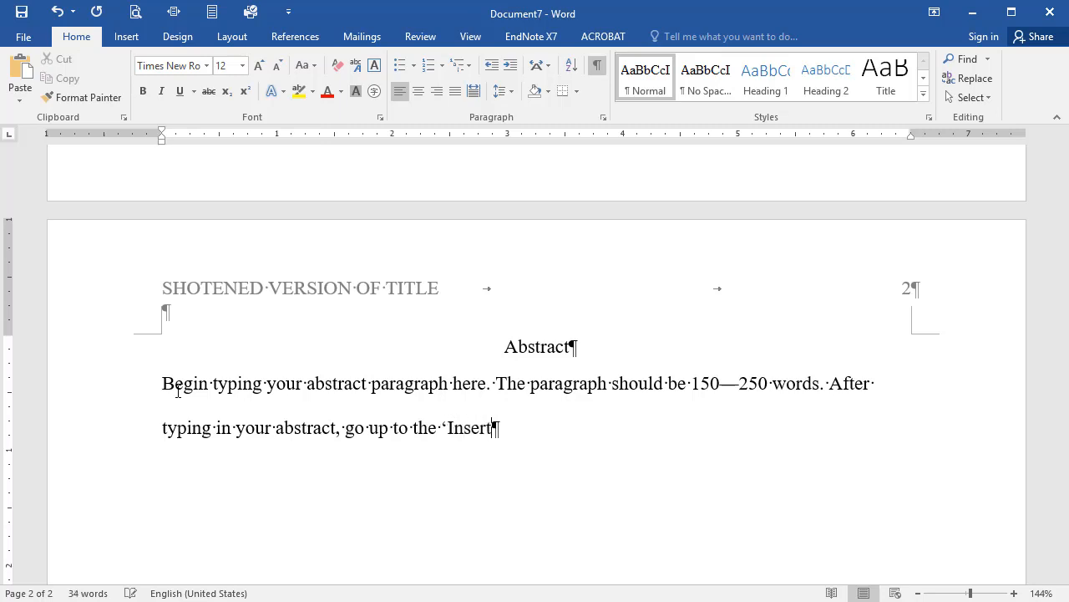
pyautogui.write("' ribbon, click, and then select")
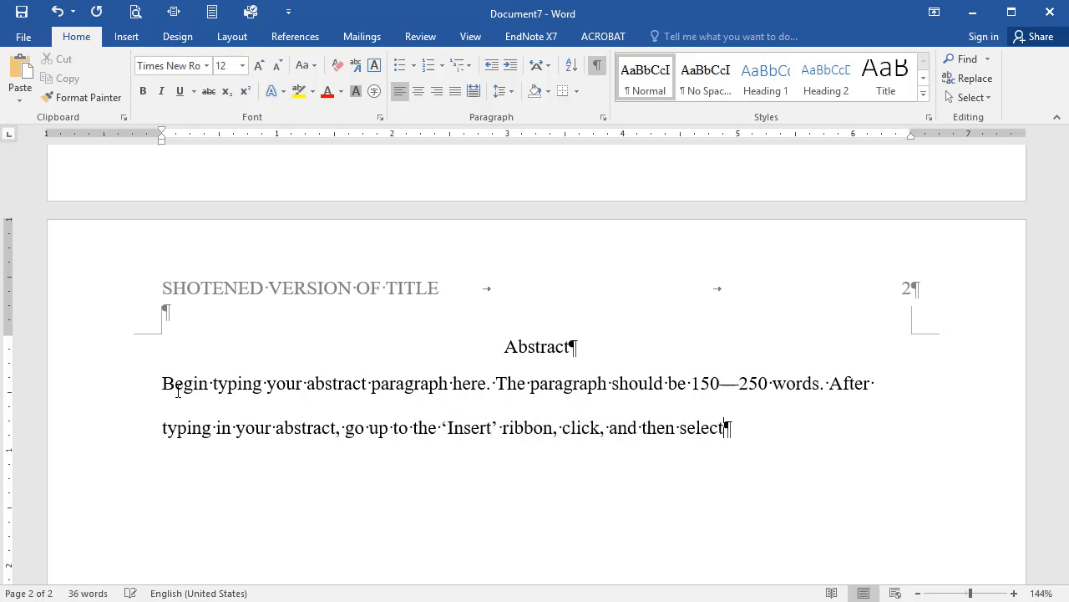
pyautogui.write("'page break.' Doing so will take you to the first page of the body of your paper")
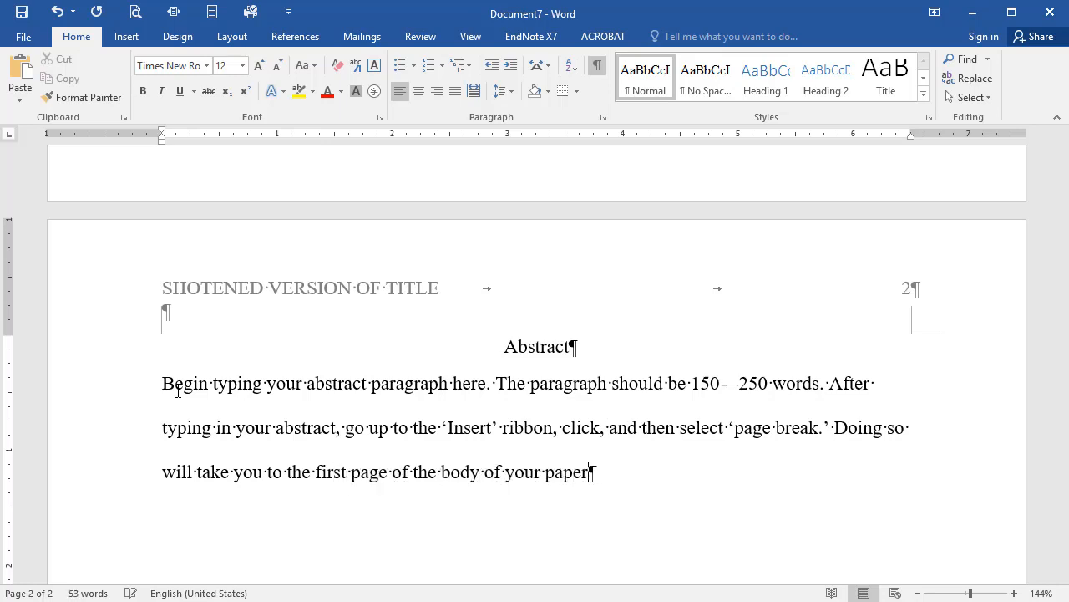
# Step: Insert a page break, then add the centred title 'Title Goes Here' and a new line
pyautogui.click(126, 36)
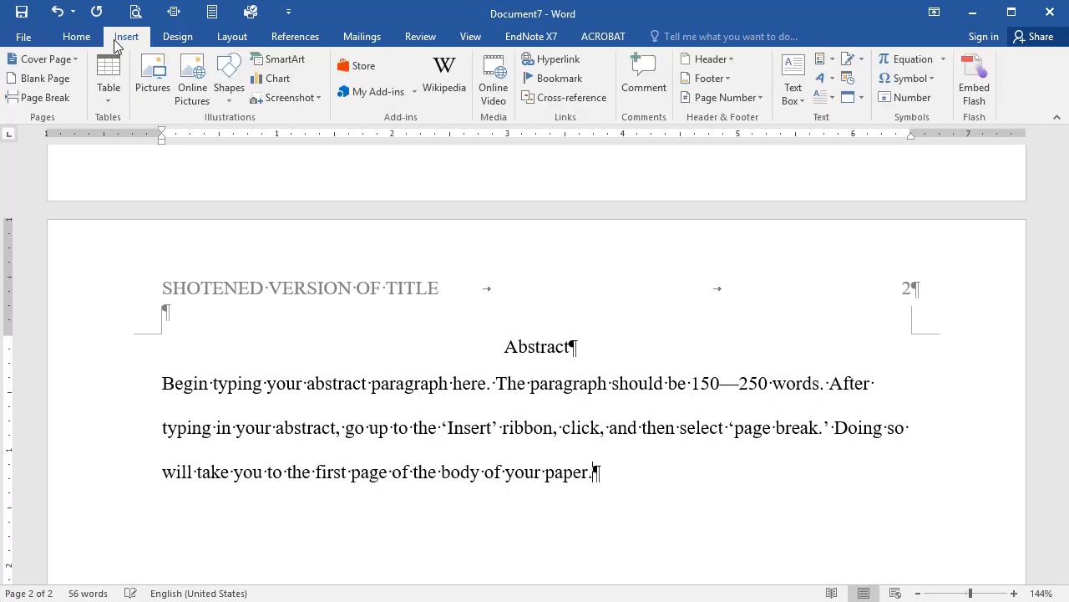
pyautogui.moveTo(42, 97)
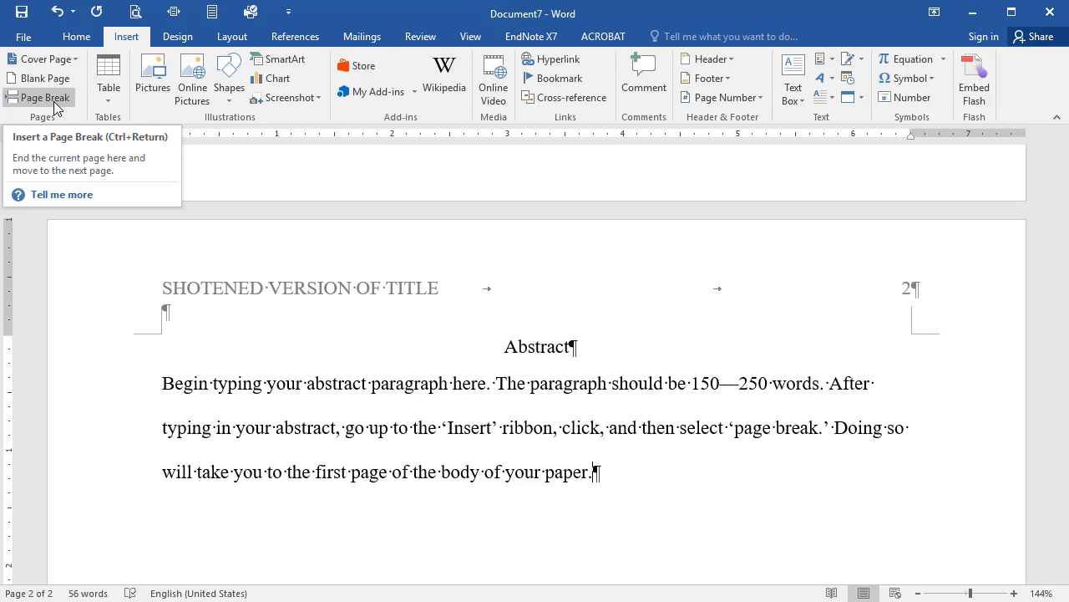
pyautogui.click(39, 97)
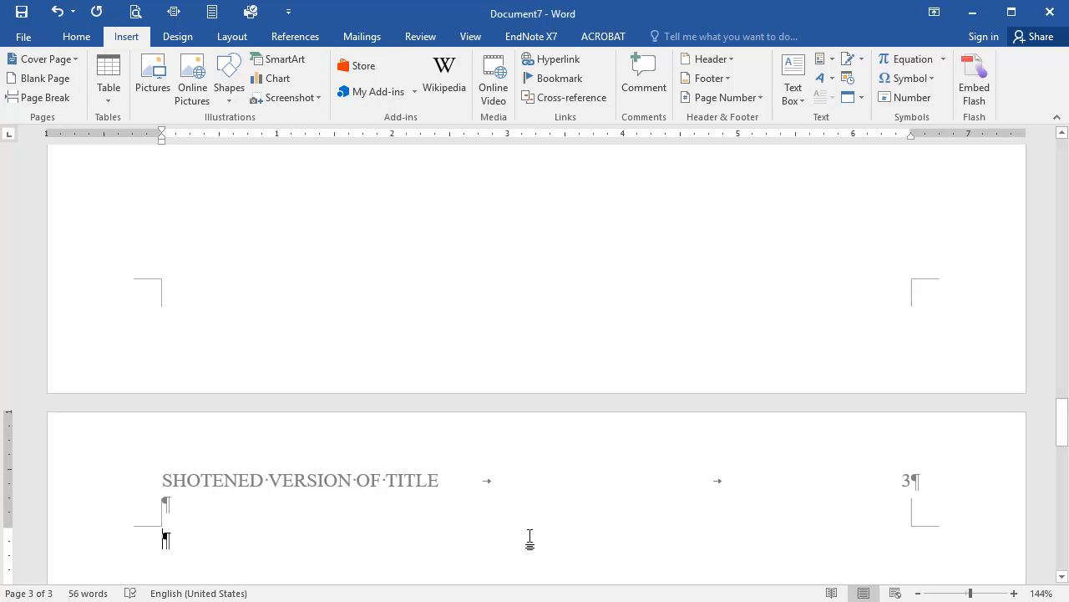
pyautogui.moveTo(42, 59)
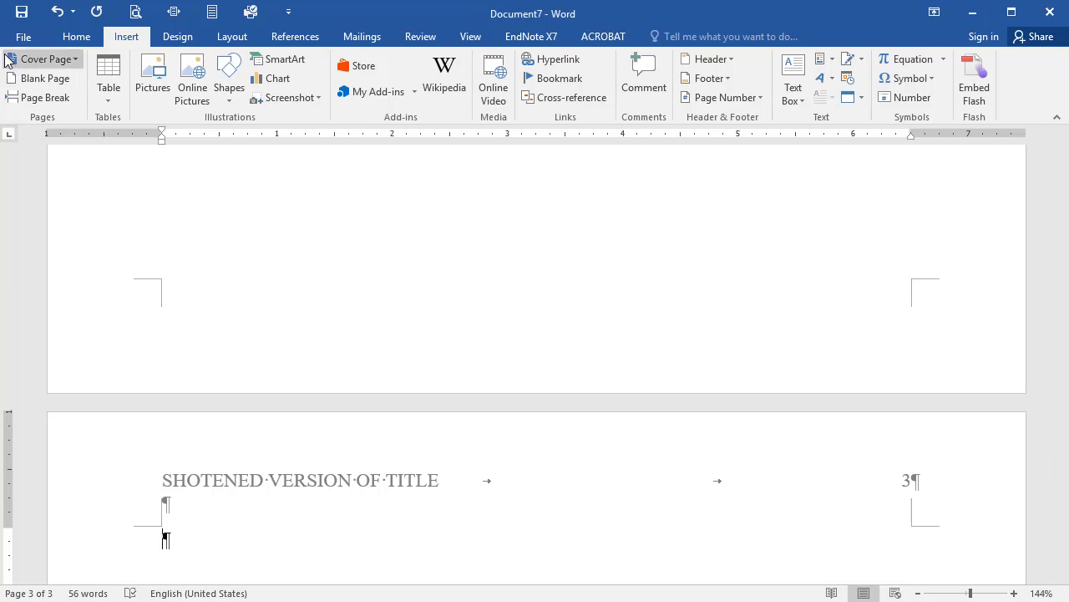
pyautogui.click(76, 36)
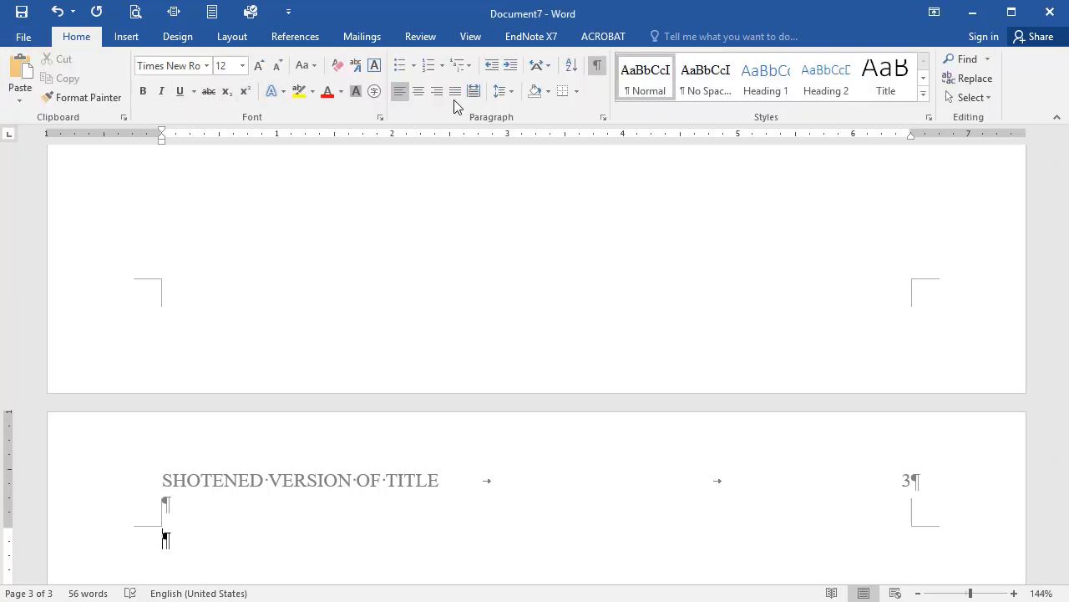
pyautogui.click(418, 91)
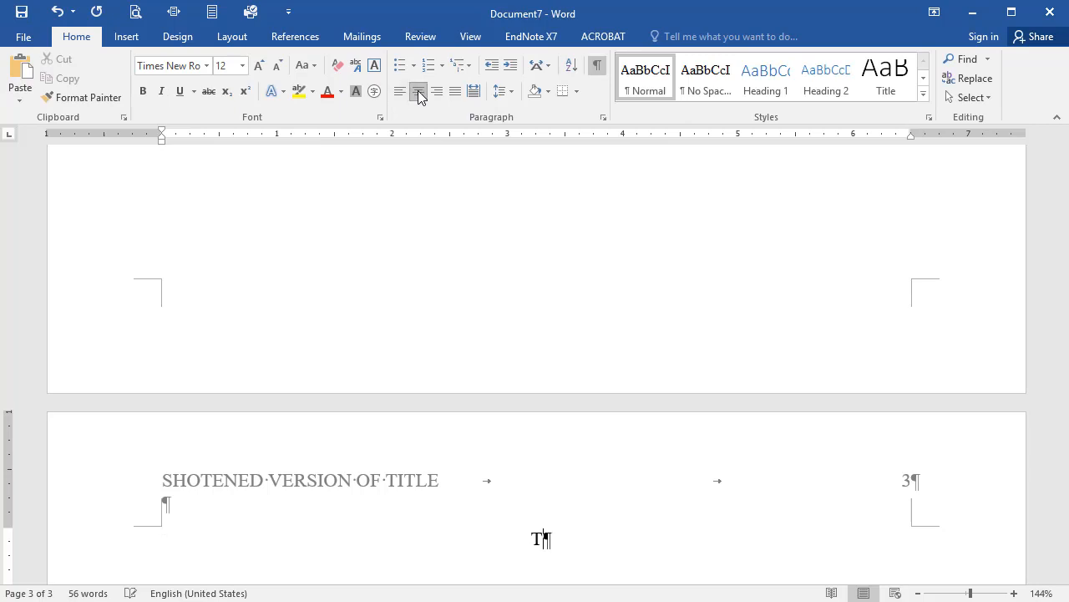
pyautogui.write('Title Goes Here')
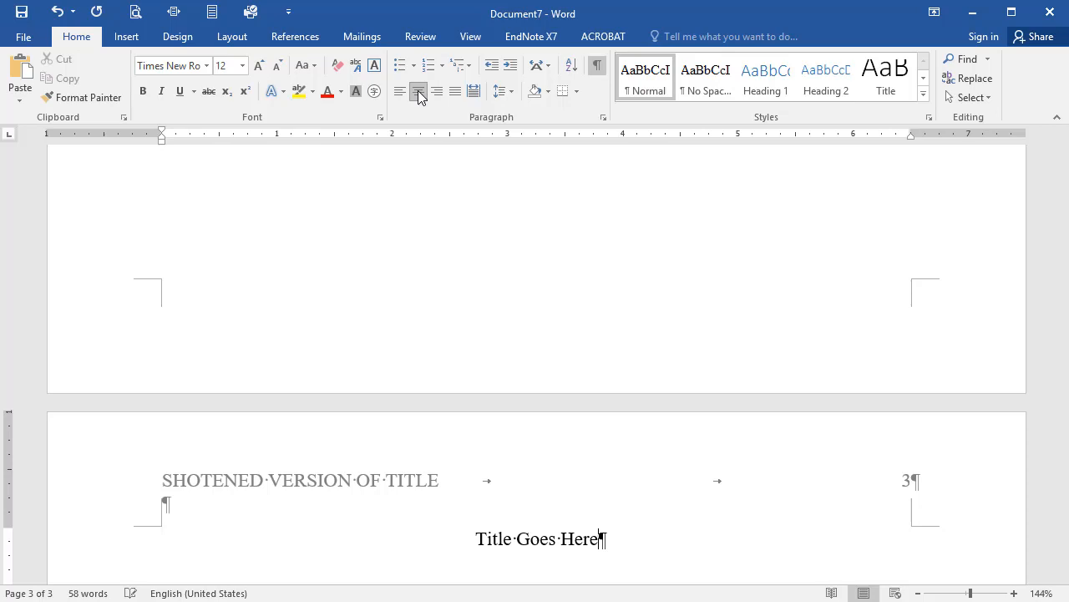
pyautogui.press('enter')
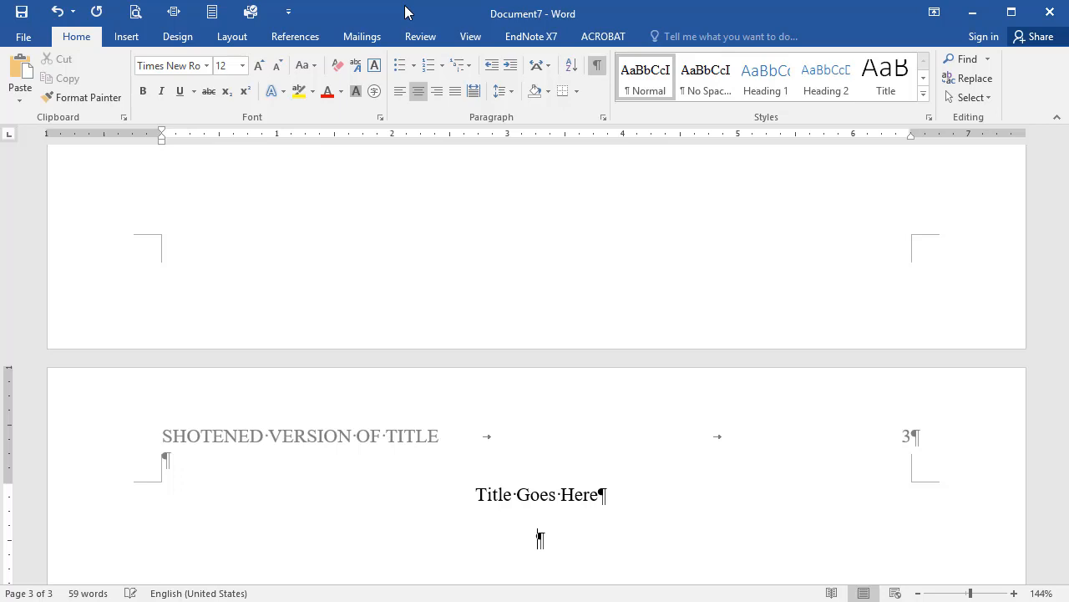
pyautogui.moveTo(399, 84)
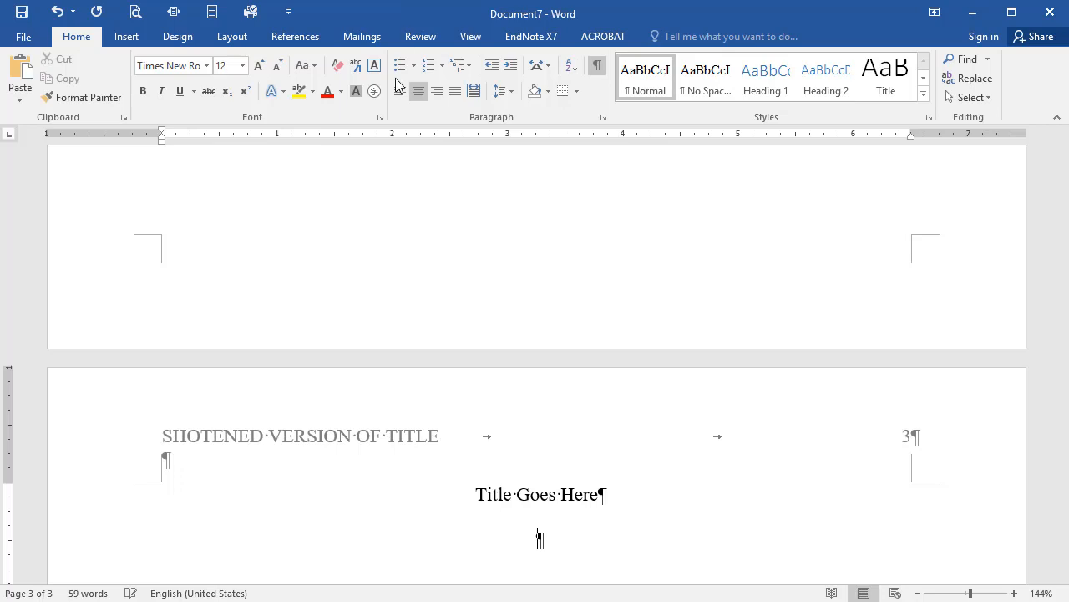
# Step: Type the left-aligned, first-line-indented placeholder body paragraph
pyautogui.click(400, 90)
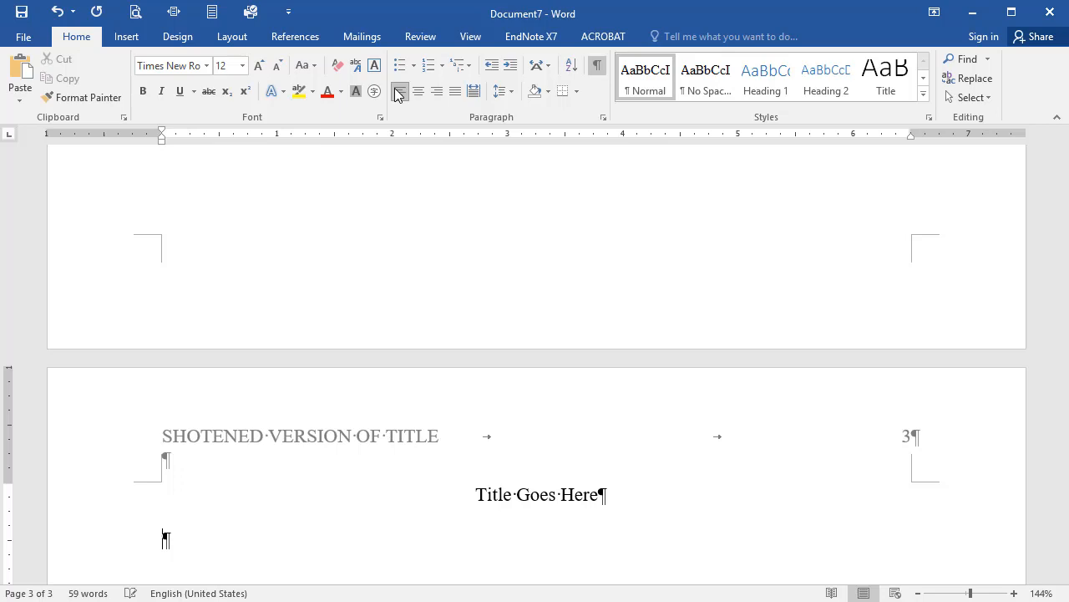
pyautogui.press('Tab')
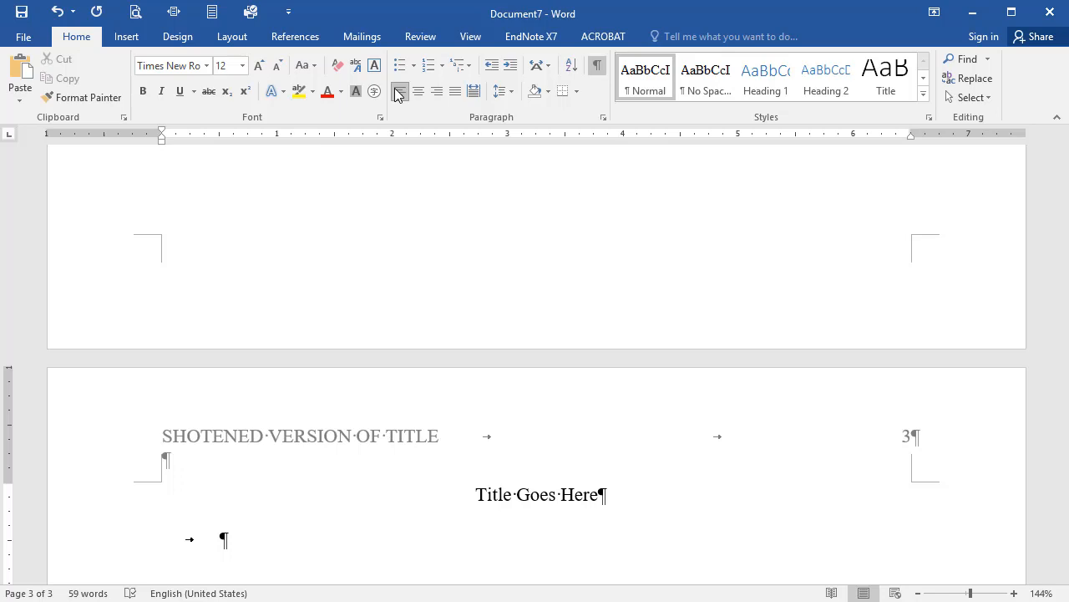
pyautogui.write('Be')
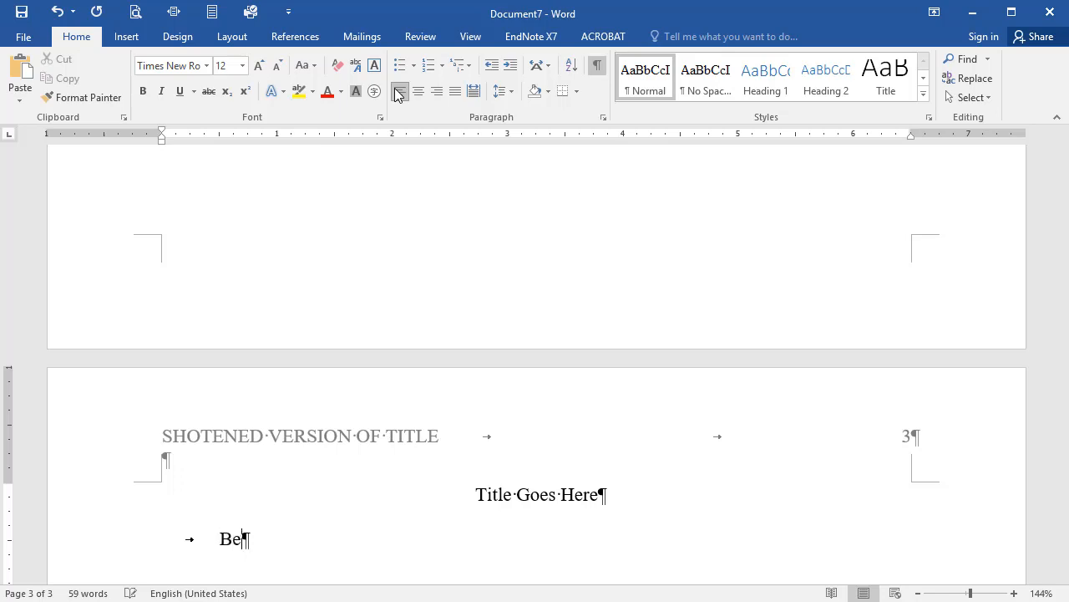
pyautogui.write('gin typing the body')
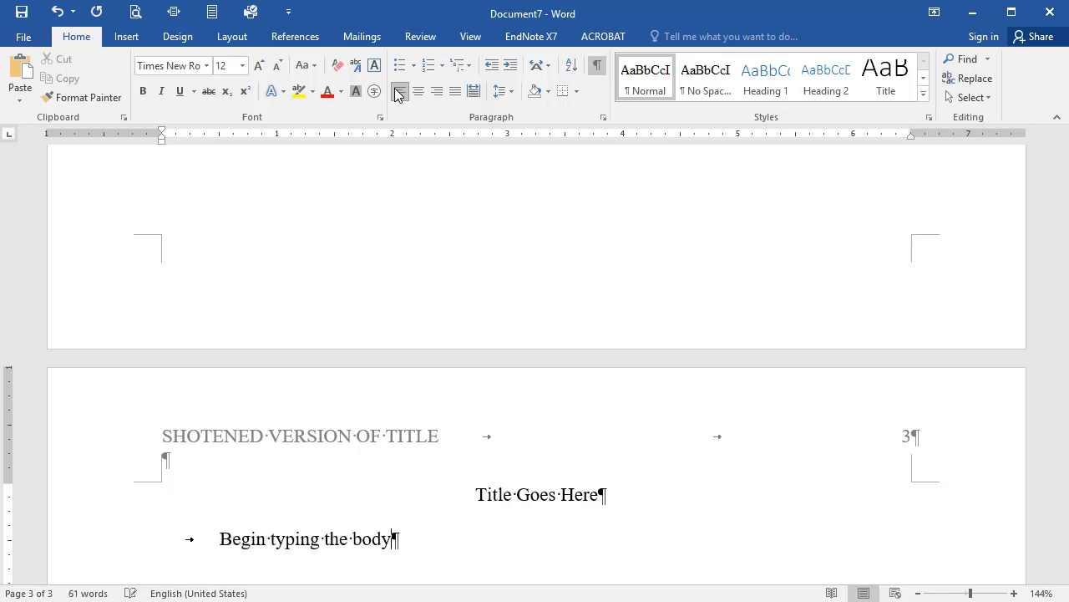
pyautogui.write('of your paper here. You don’')
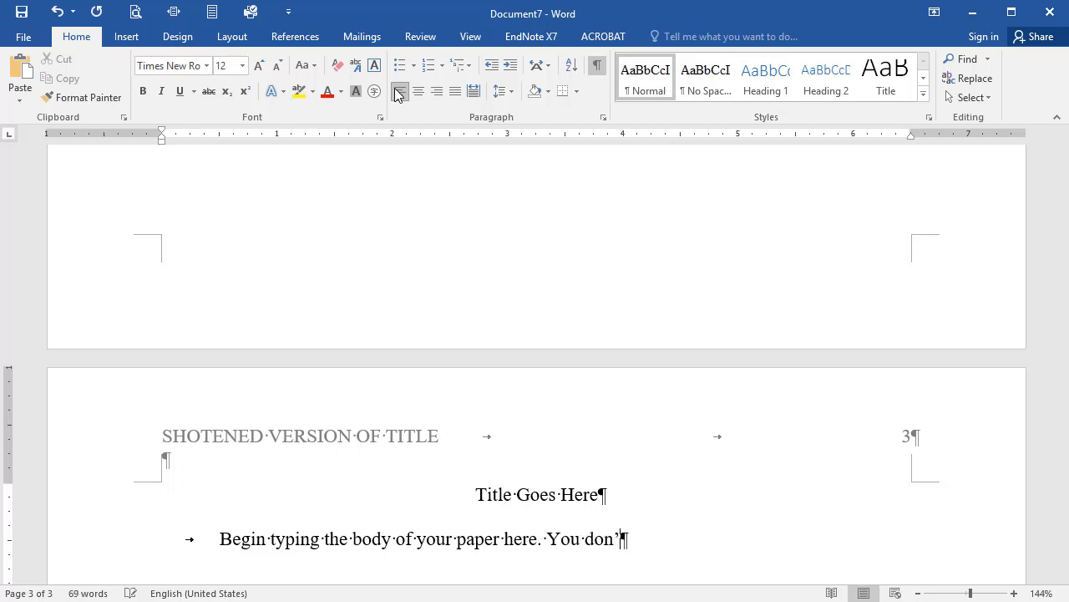
pyautogui.write('need to hit en')
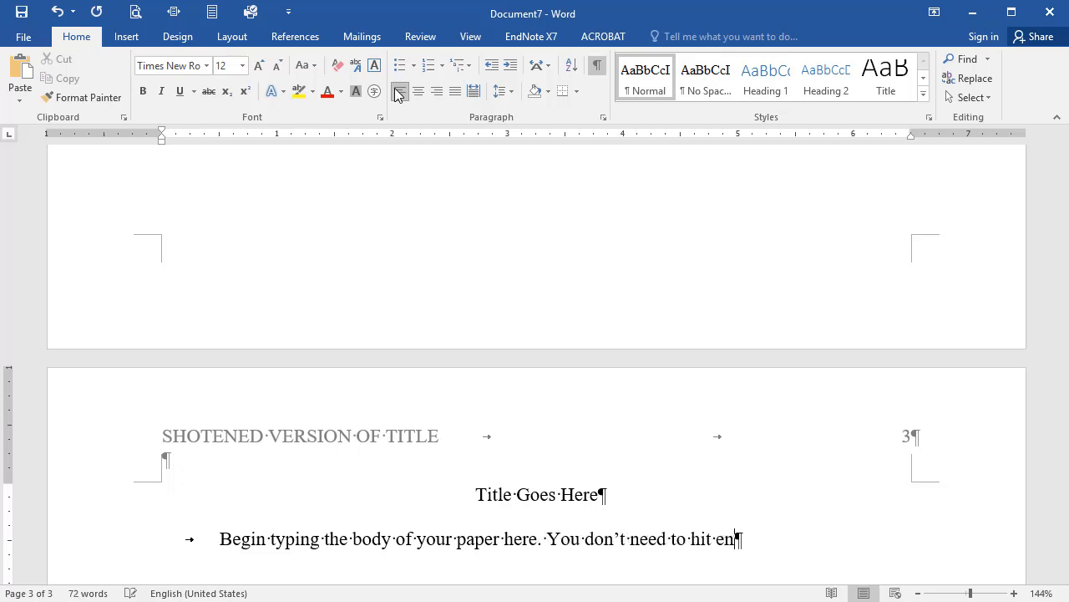
pyautogui.write('ter at the end of each')
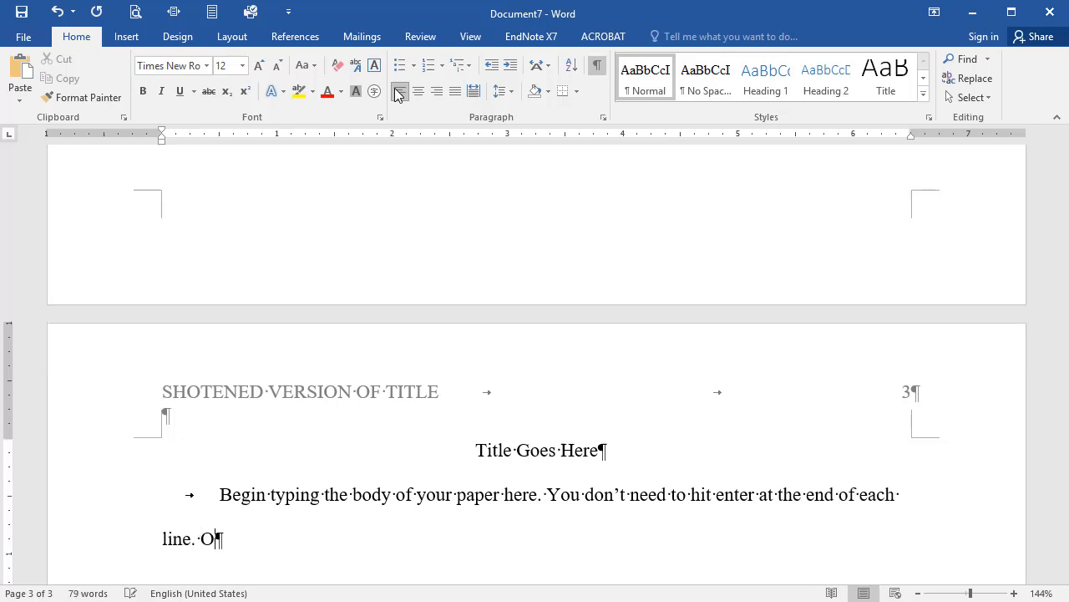
pyautogui.write('nly hit Enger when you’re f')
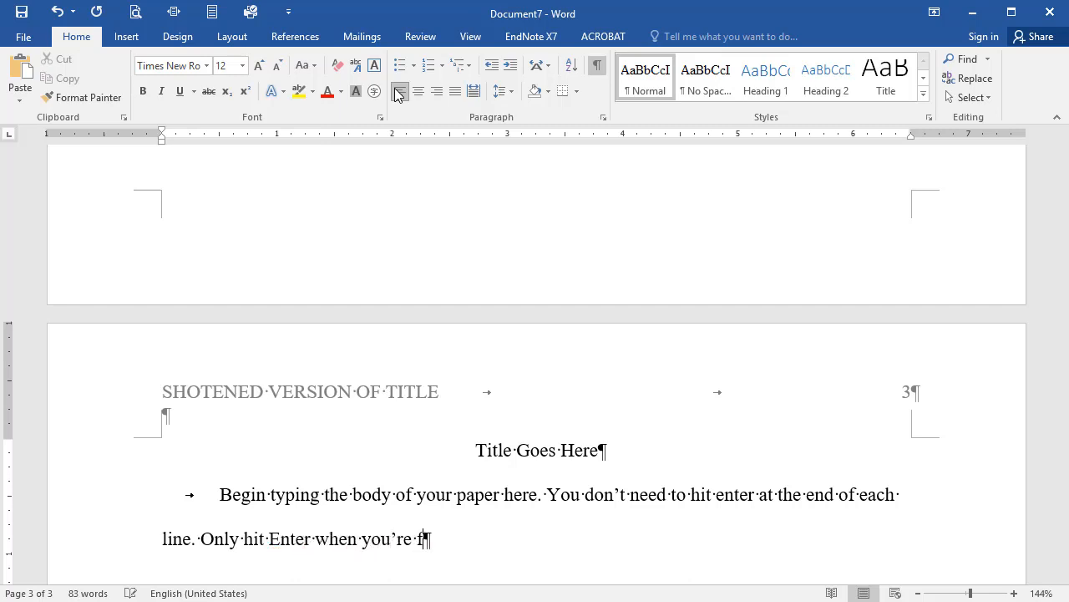
pyautogui.write('inised with a paragraph.')
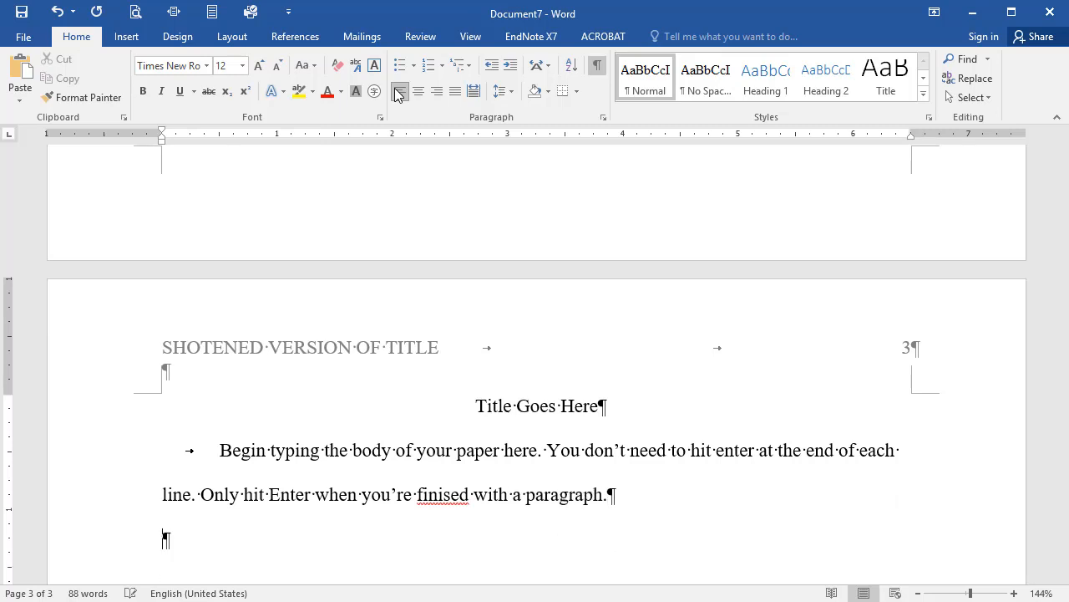
# Step: Add an indented quote paragraph ending with the citation Doyle (2018)
pyautogui.press('tab')
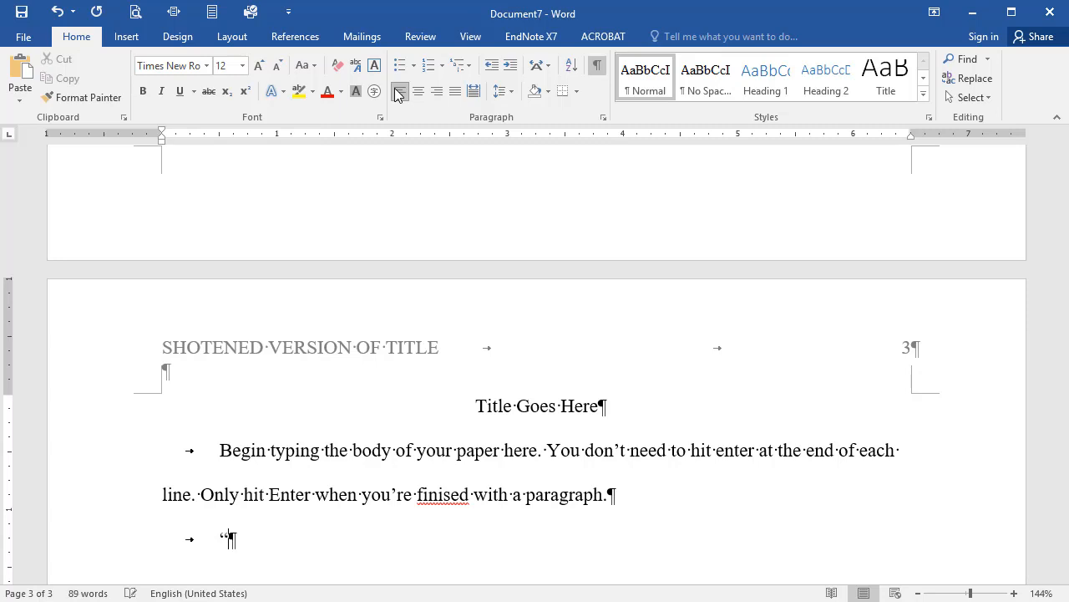
pyautogui.write('You must cite all')
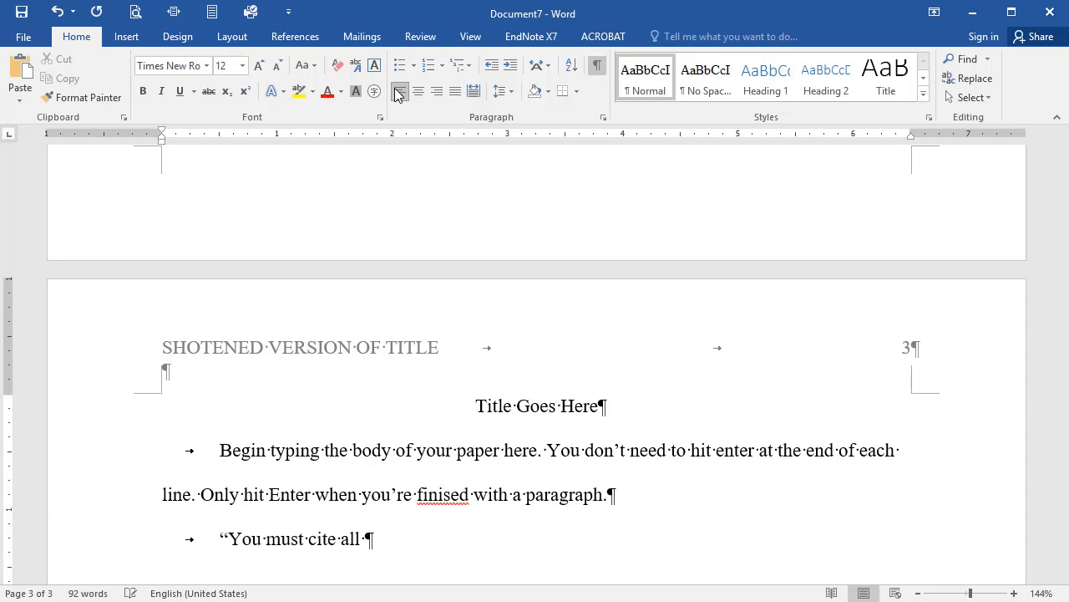
pyautogui.write('quotes or anytime')
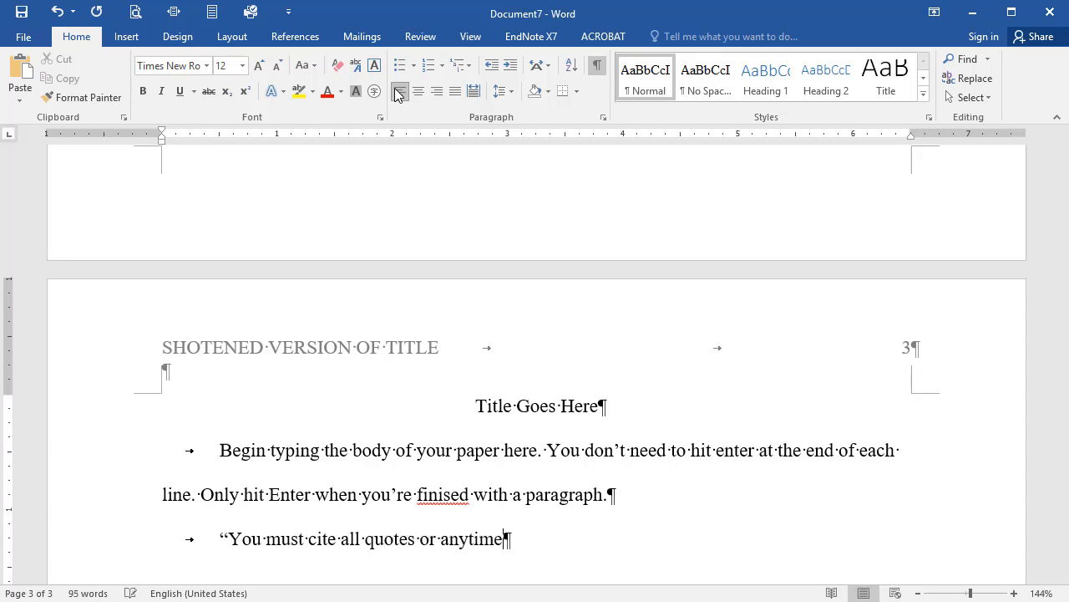
pyautogui.write("you use others' words")
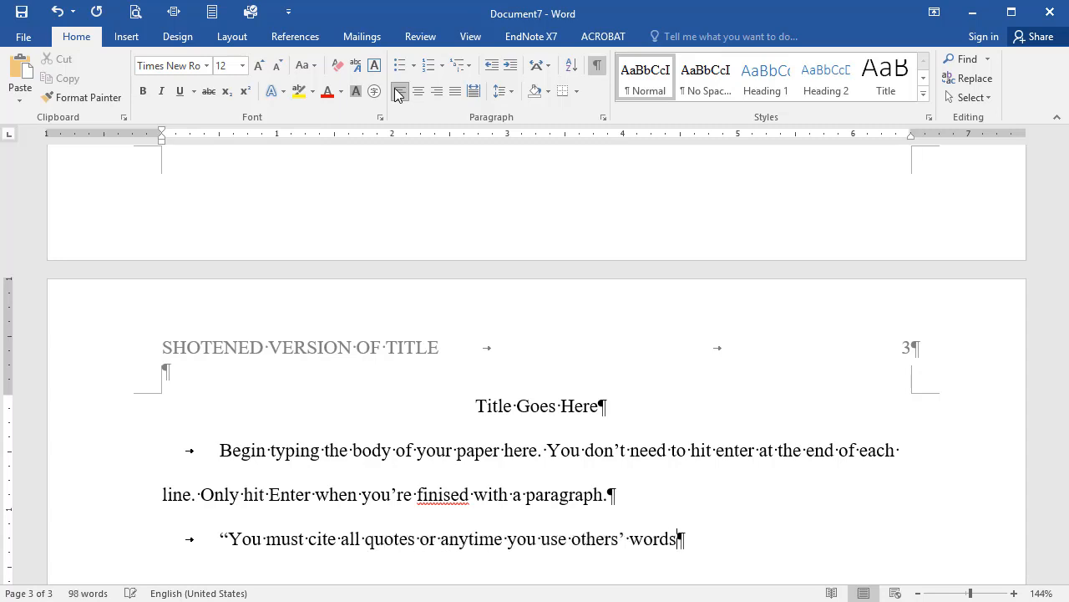
pyautogui.write('/ideas')
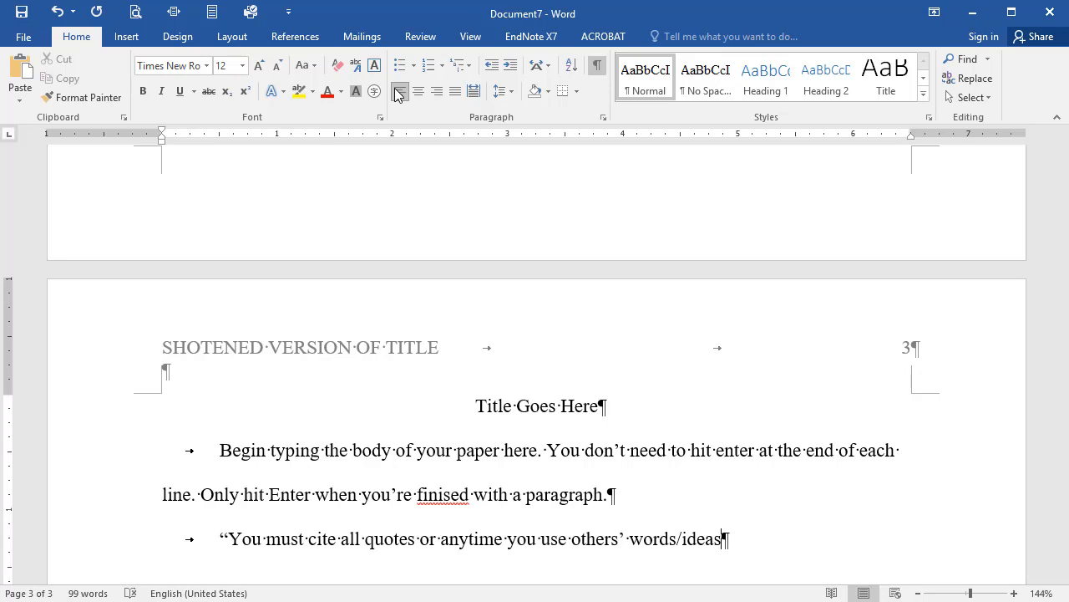
pyautogui.write(',"')
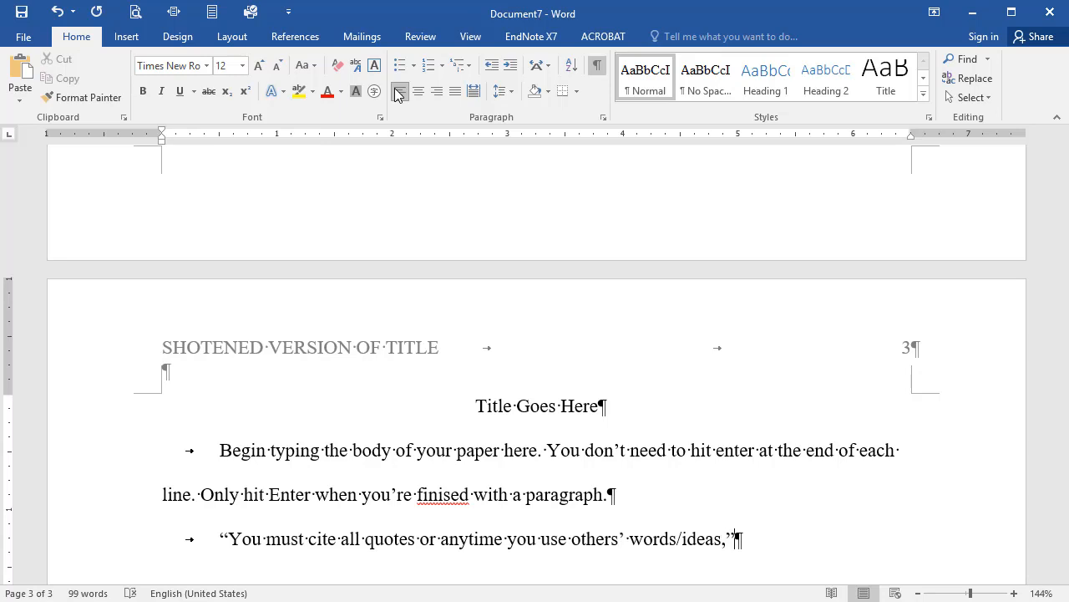
pyautogui.write('said')
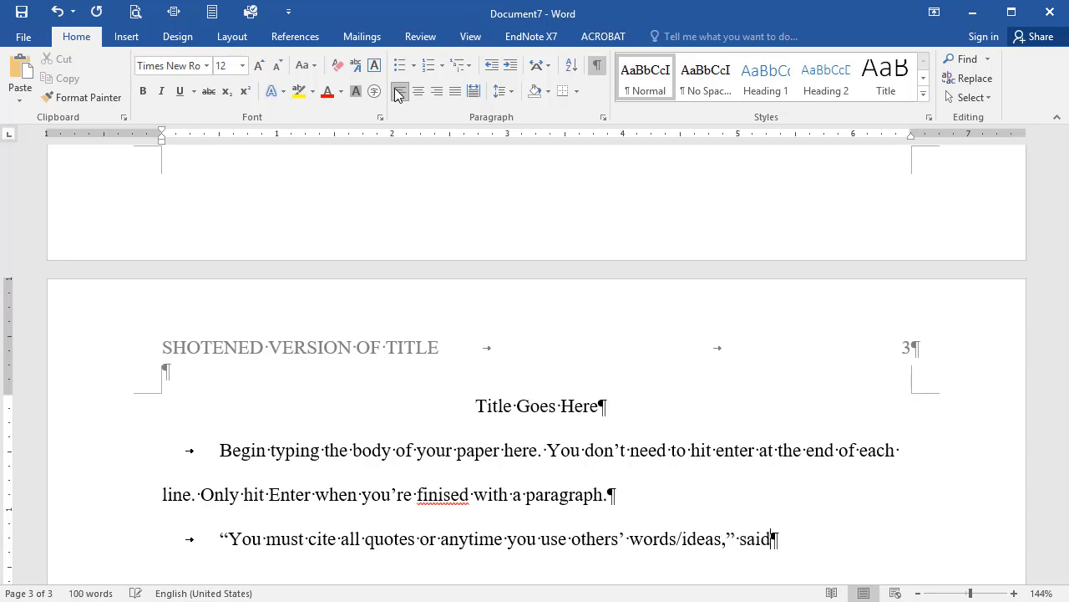
pyautogui.write('Doyle')
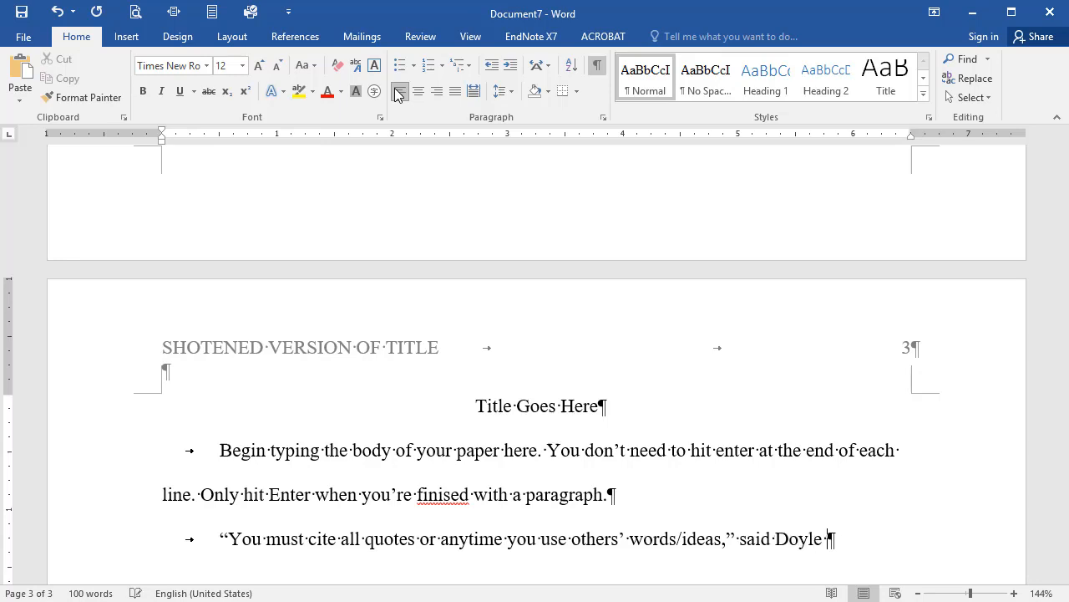
pyautogui.write('(20')
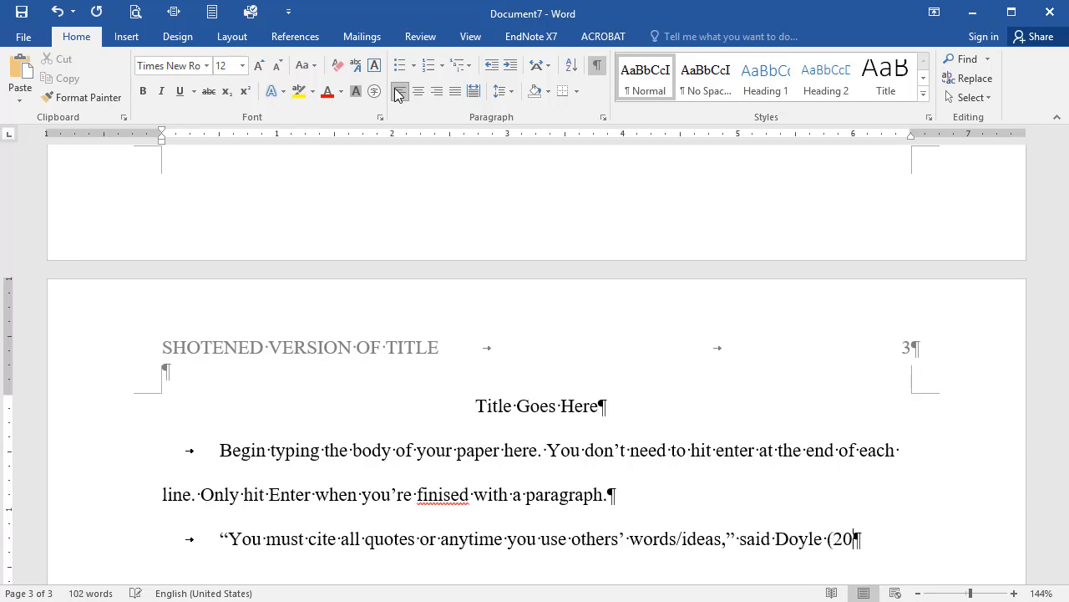
pyautogui.write('18).')
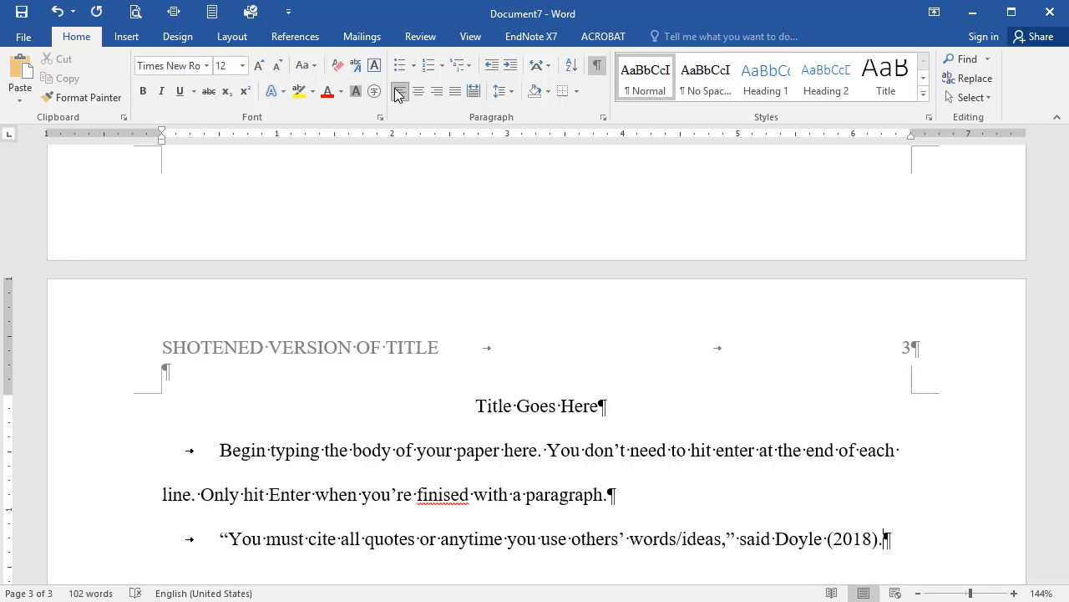
# Step: Insert a page break and type the centred 'References' heading on page 4
pyautogui.click(126, 36)
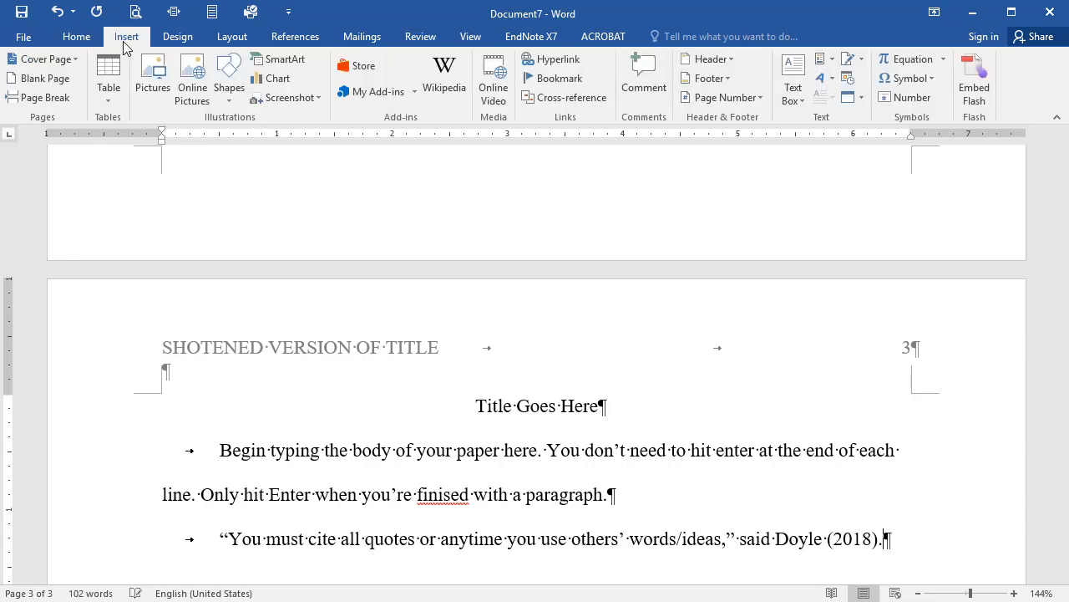
pyautogui.moveTo(39, 97)
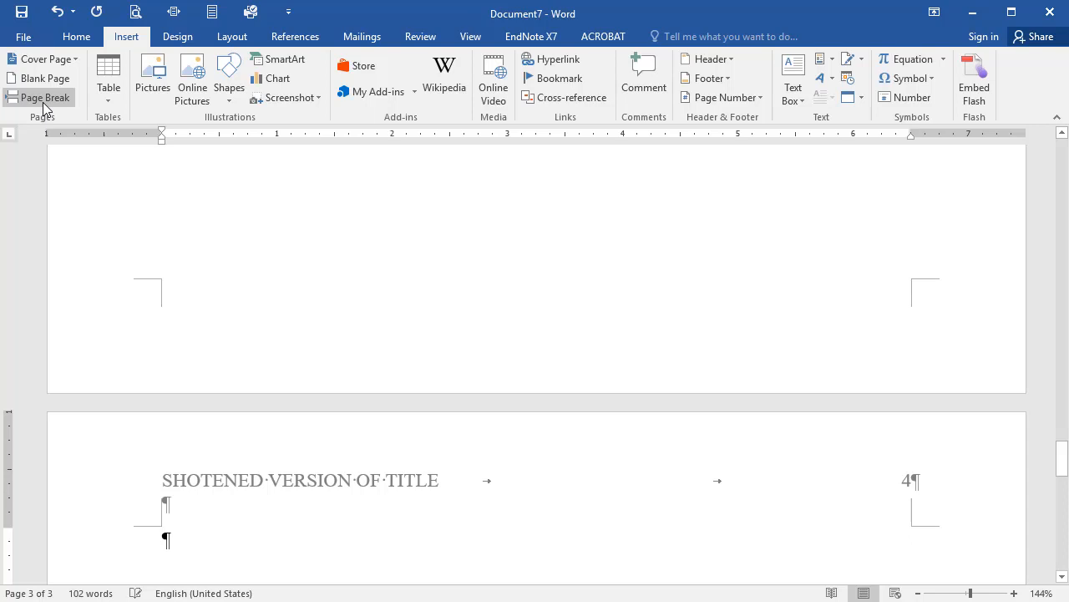
pyautogui.click(45, 97)
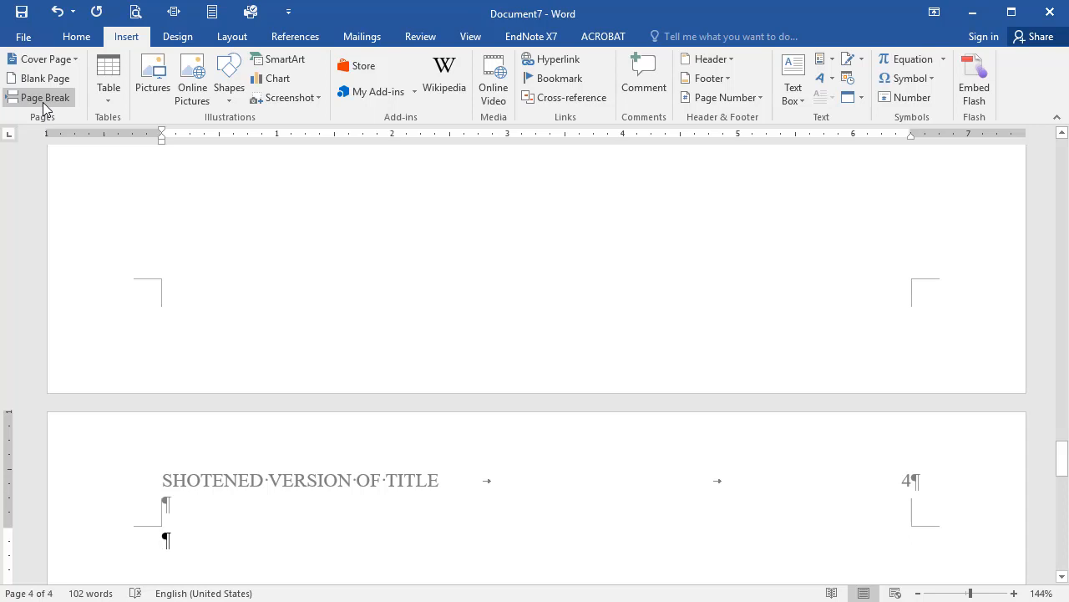
pyautogui.click(76, 36)
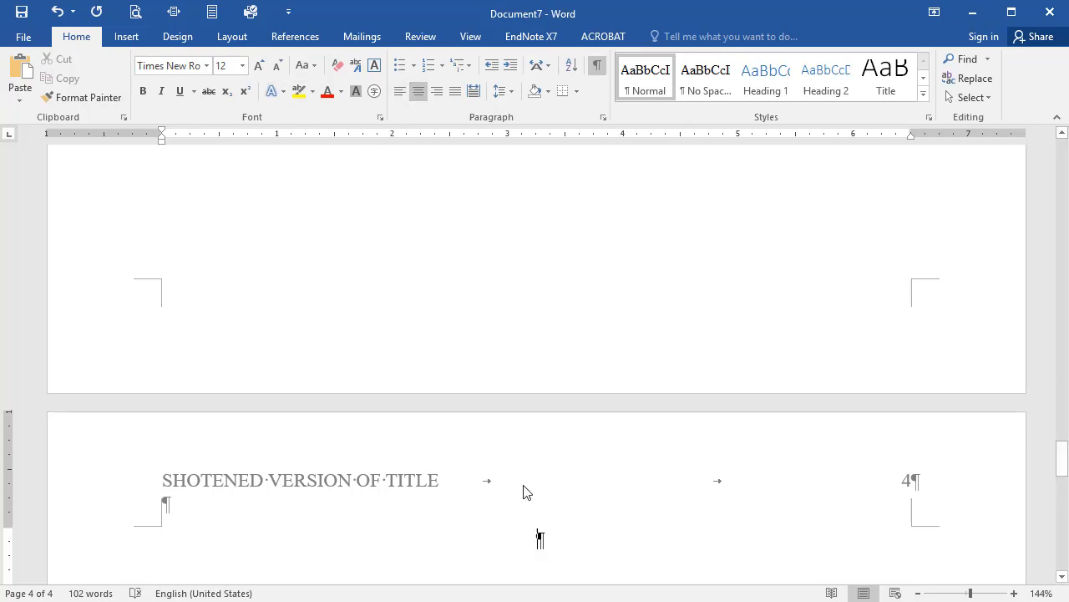
pyautogui.write('Refere')
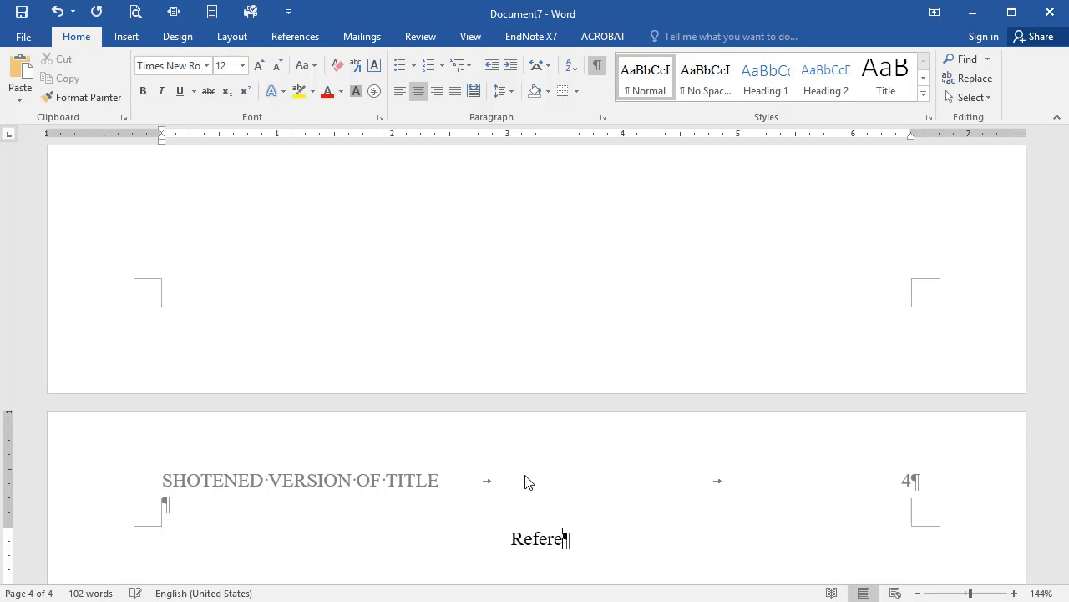
pyautogui.write('nces')
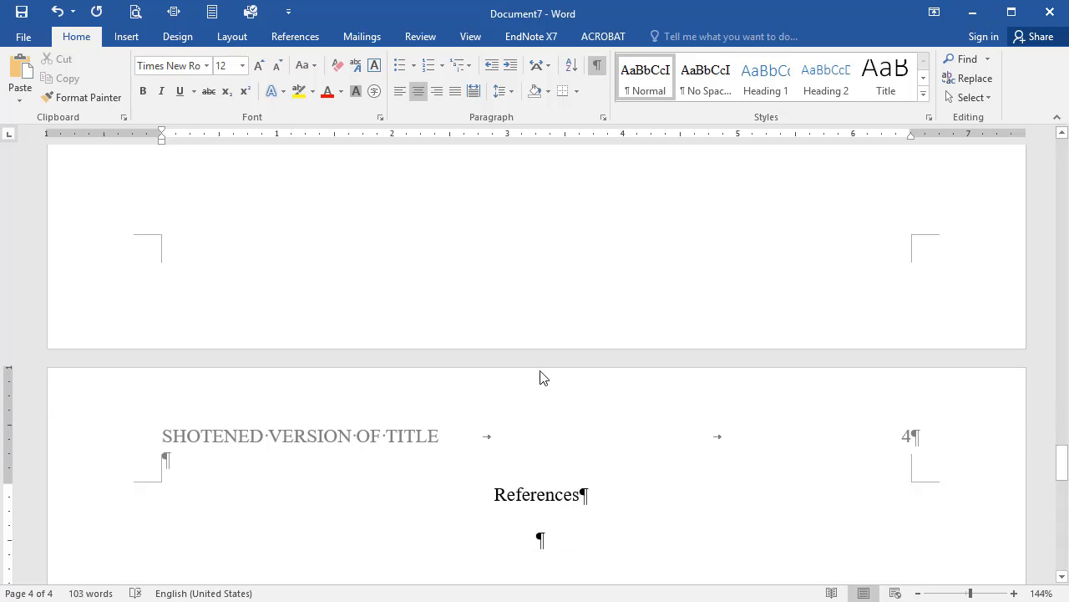
pyautogui.moveTo(399, 91)
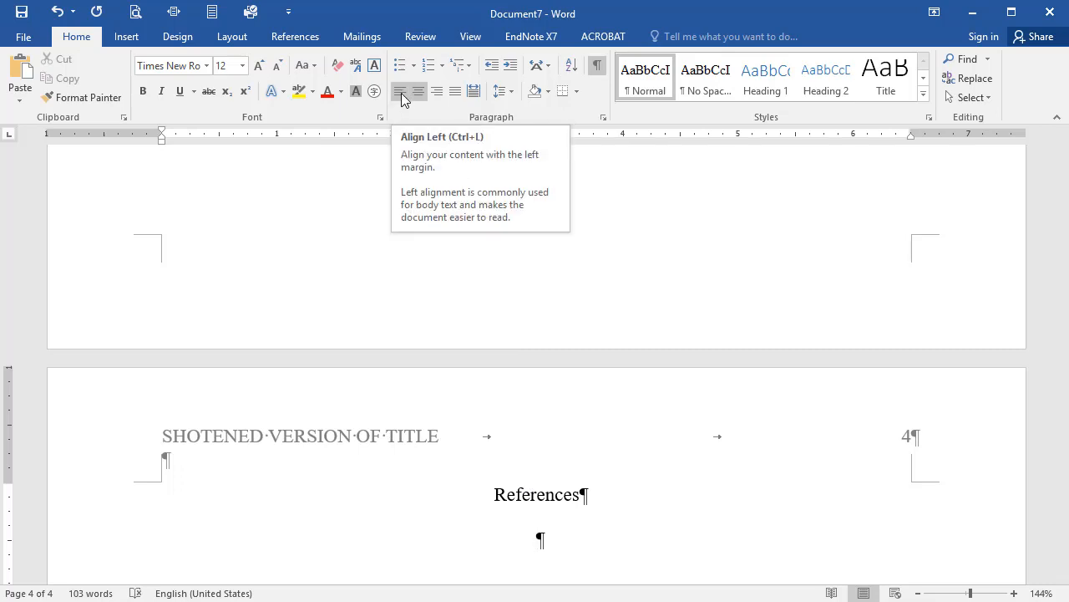
# Step: Left-align the line and type the author and year 'Lastname, S. (2017).'
pyautogui.click(400, 91)
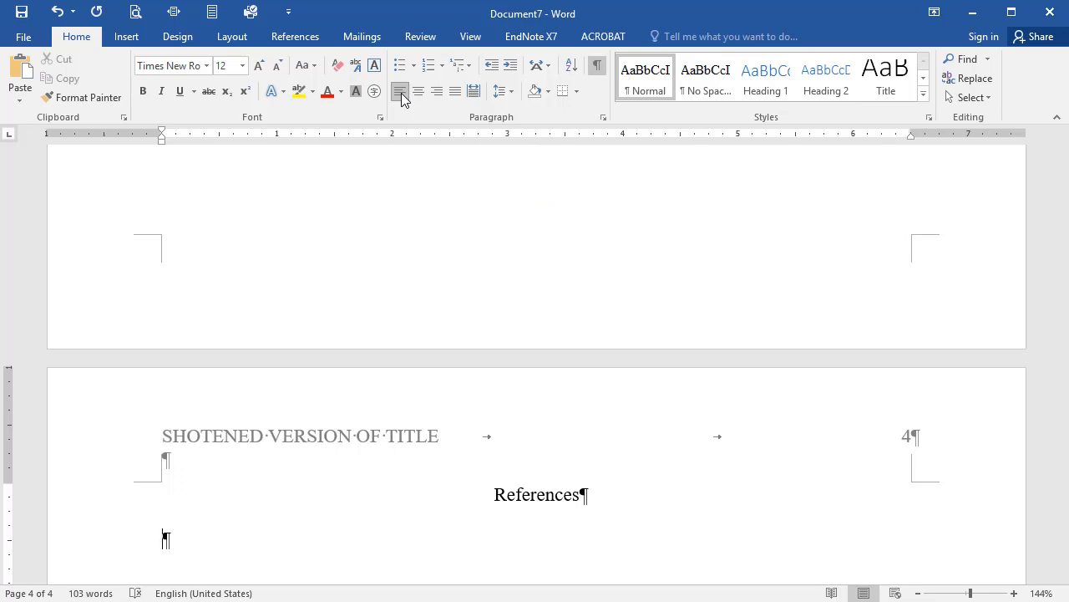
pyautogui.write('L')
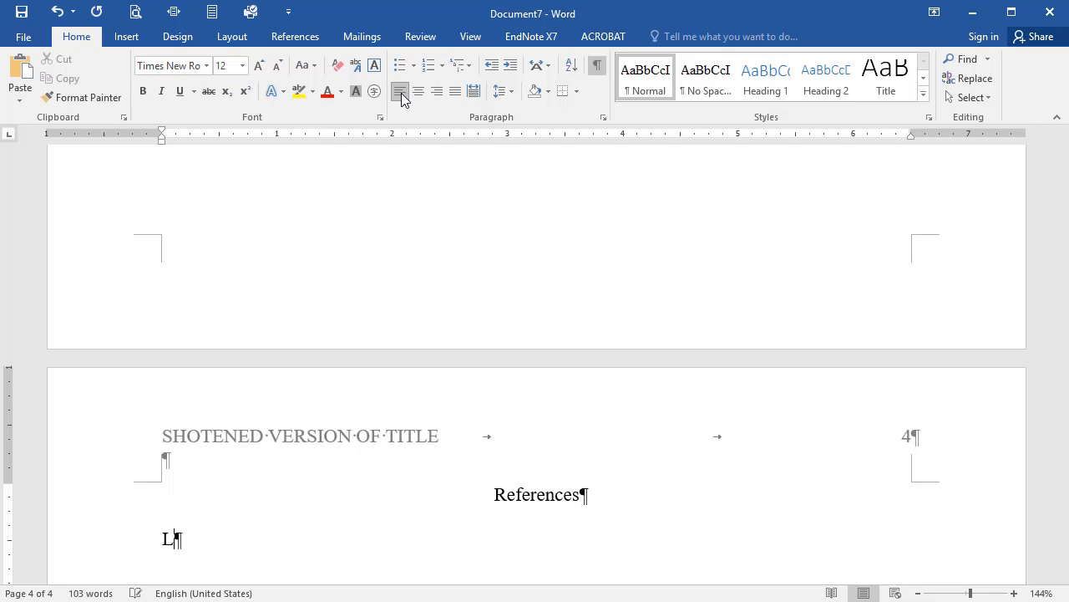
pyautogui.write('ast')
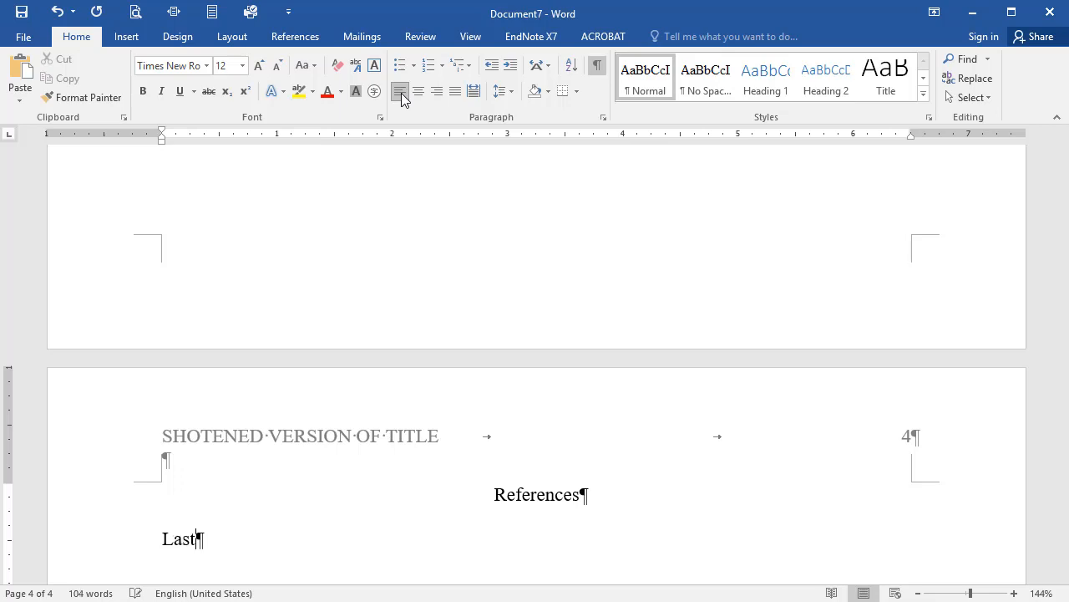
pyautogui.write('name,')
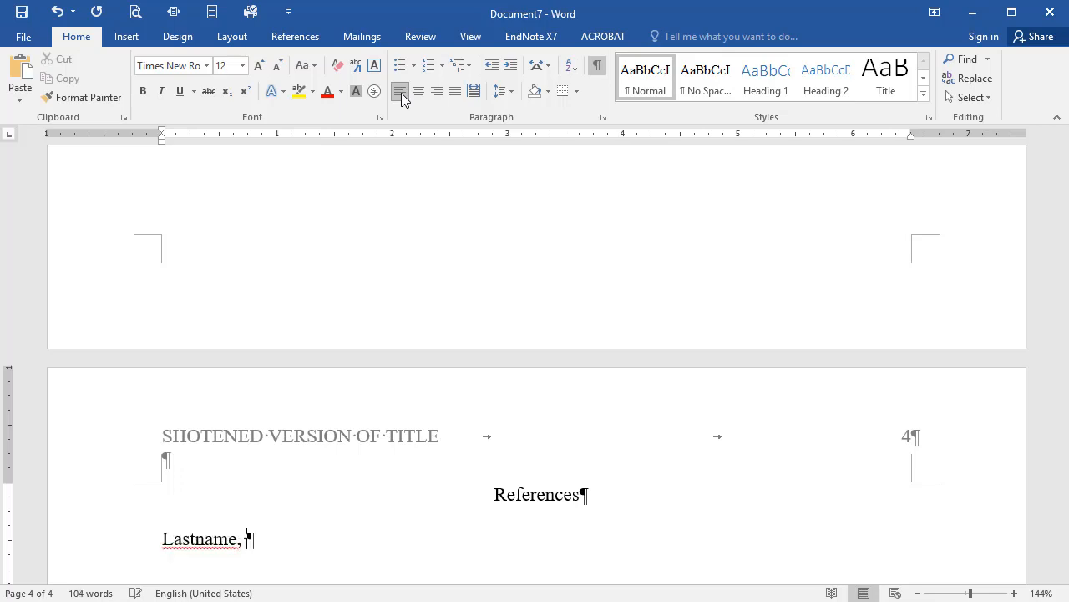
pyautogui.write('S.')
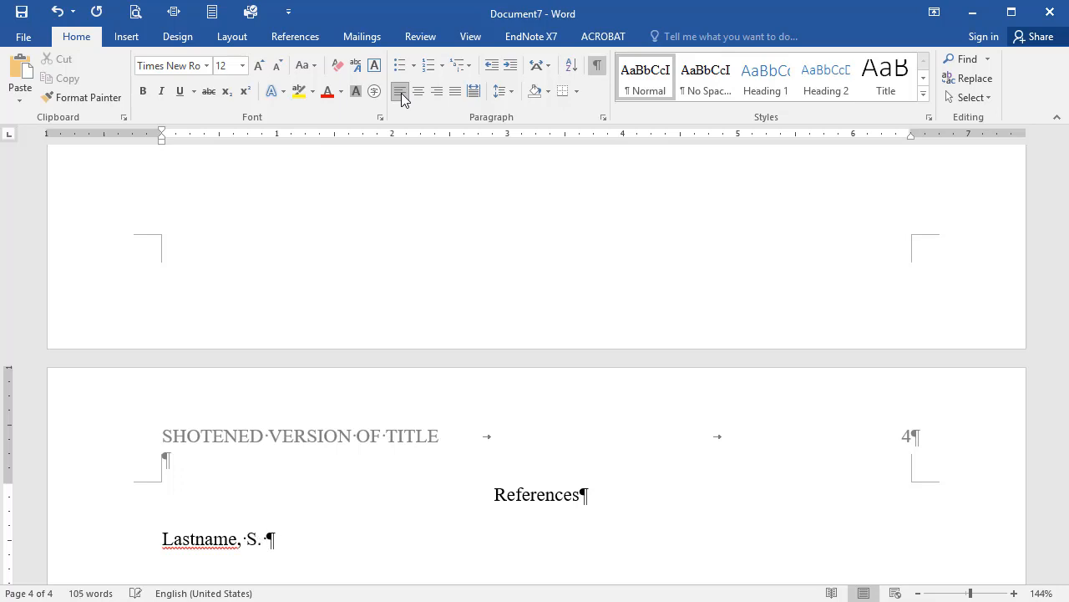
pyautogui.write('(2017')
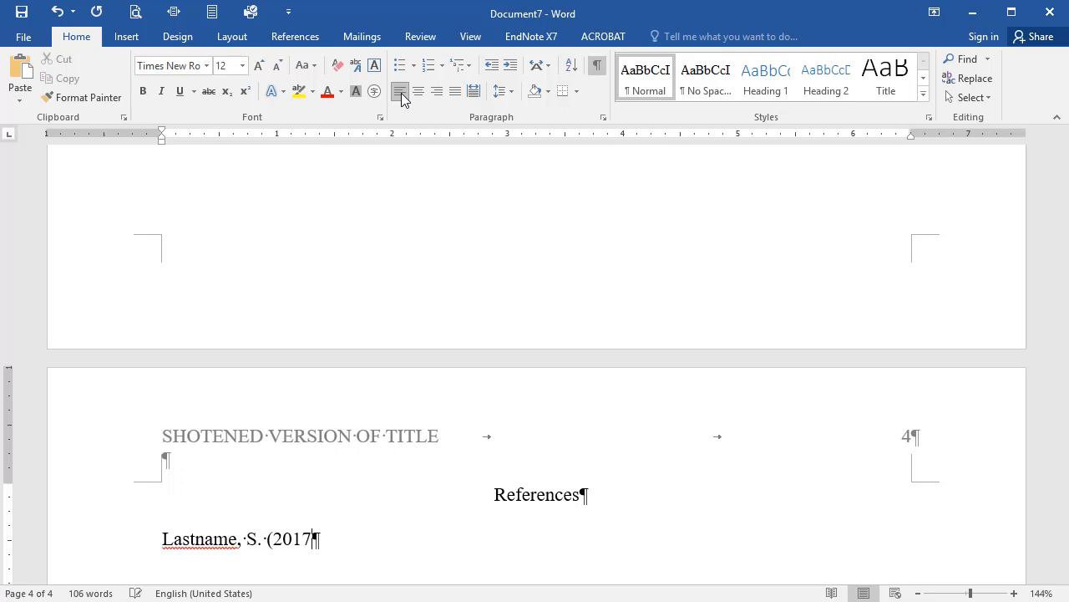
pyautogui.write(')')
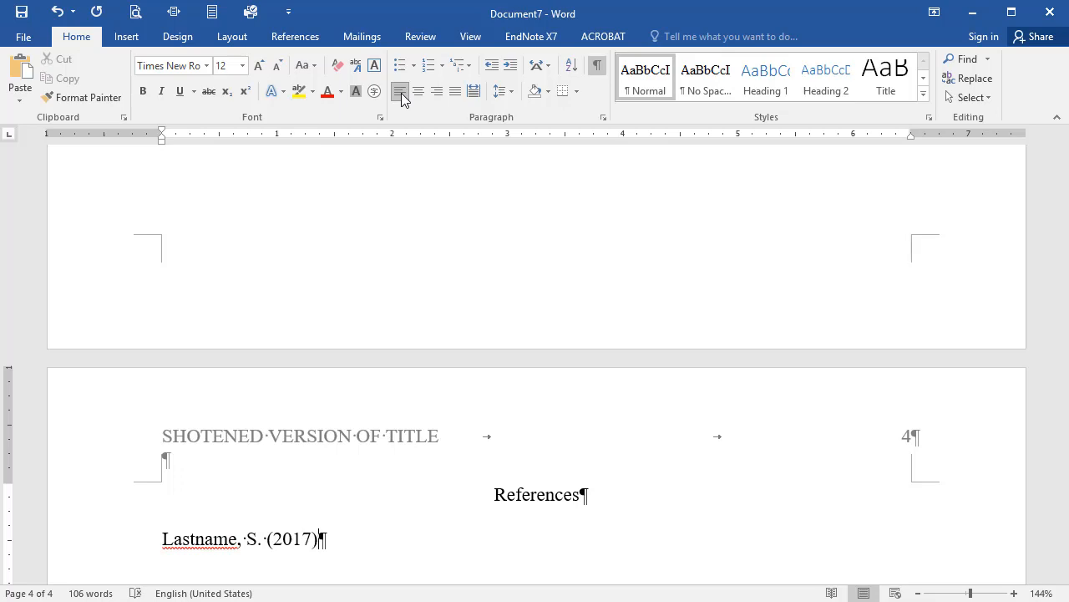
pyautogui.write('.')
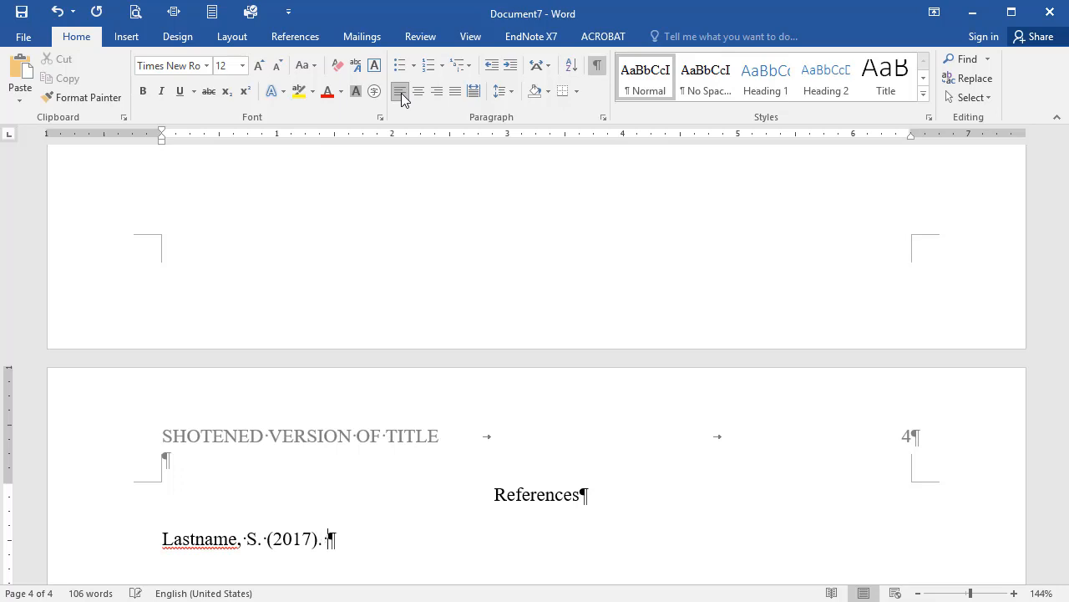
# Step: Type the article title and the journal name 'Title of Journal Goes Here'
pyautogui.write('Title of')
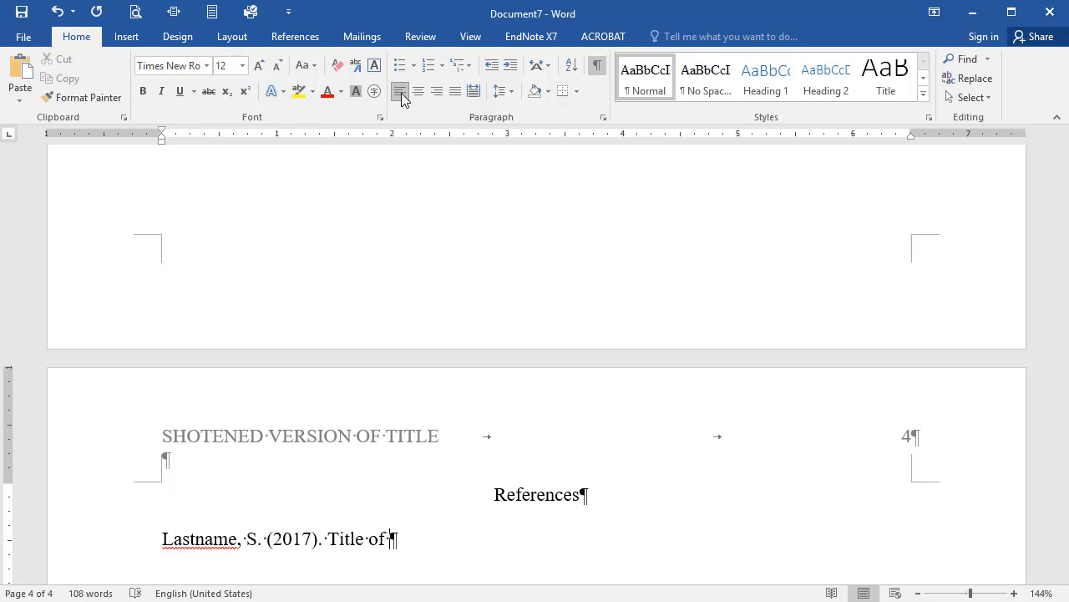
pyautogui.write('journal article')
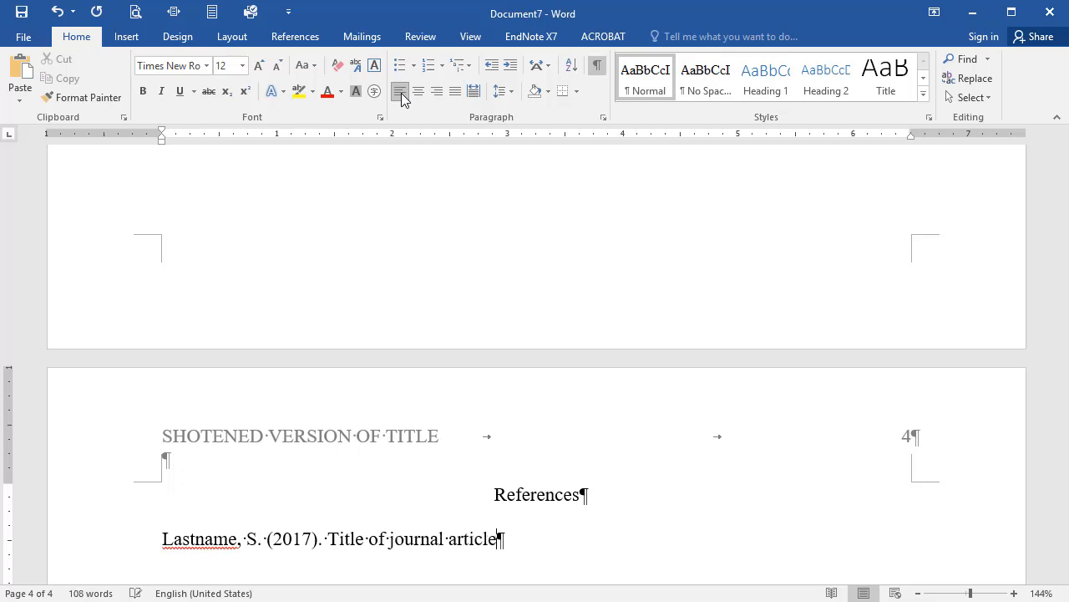
pyautogui.write('goes here')
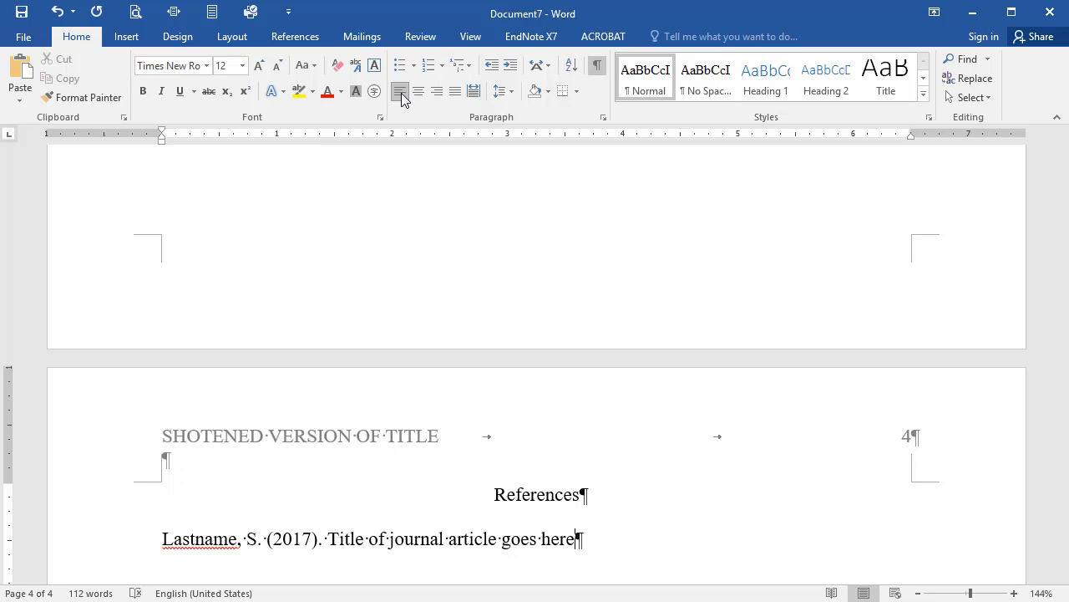
pyautogui.write('.')
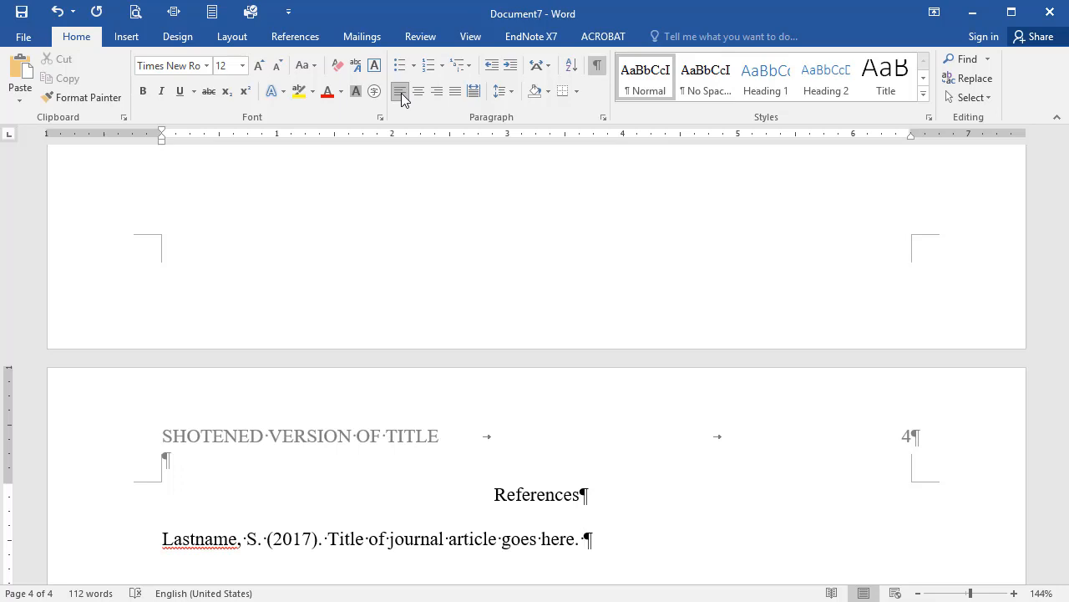
pyautogui.write('Title of')
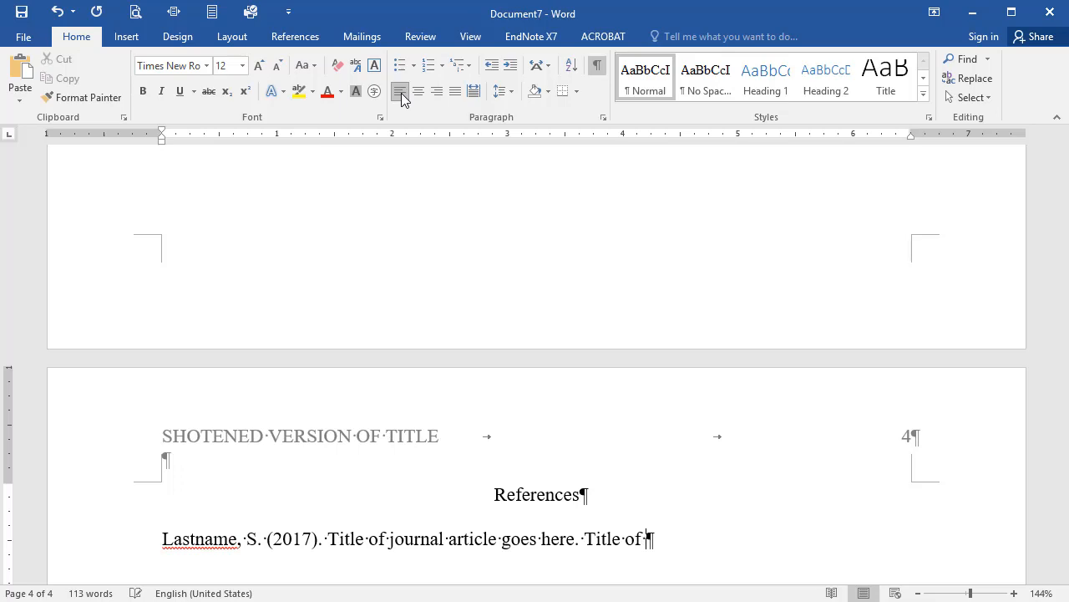
pyautogui.write('Journal')
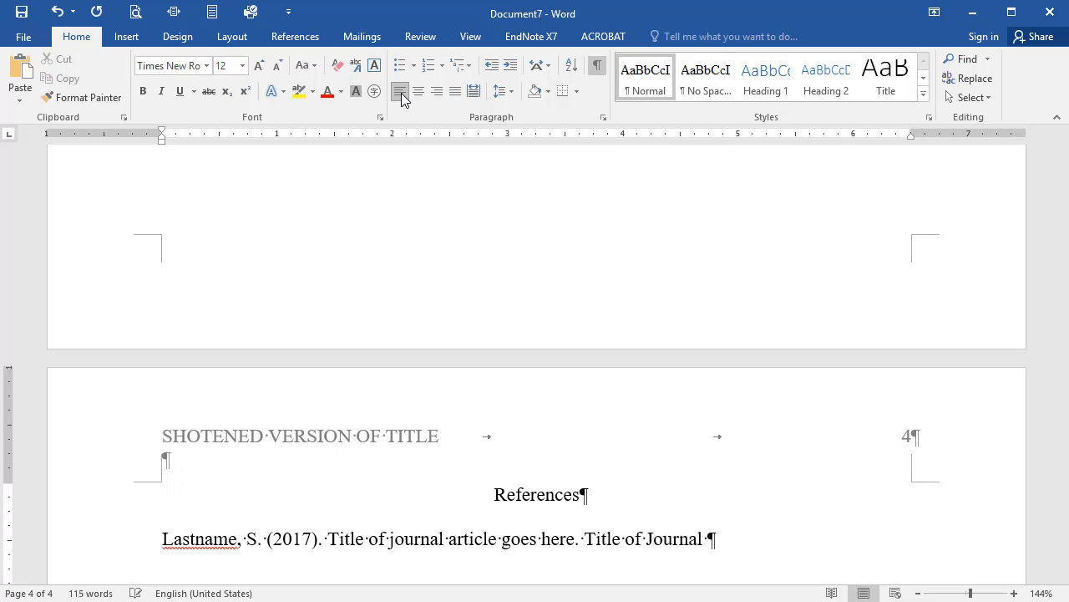
pyautogui.write('Goes Here')
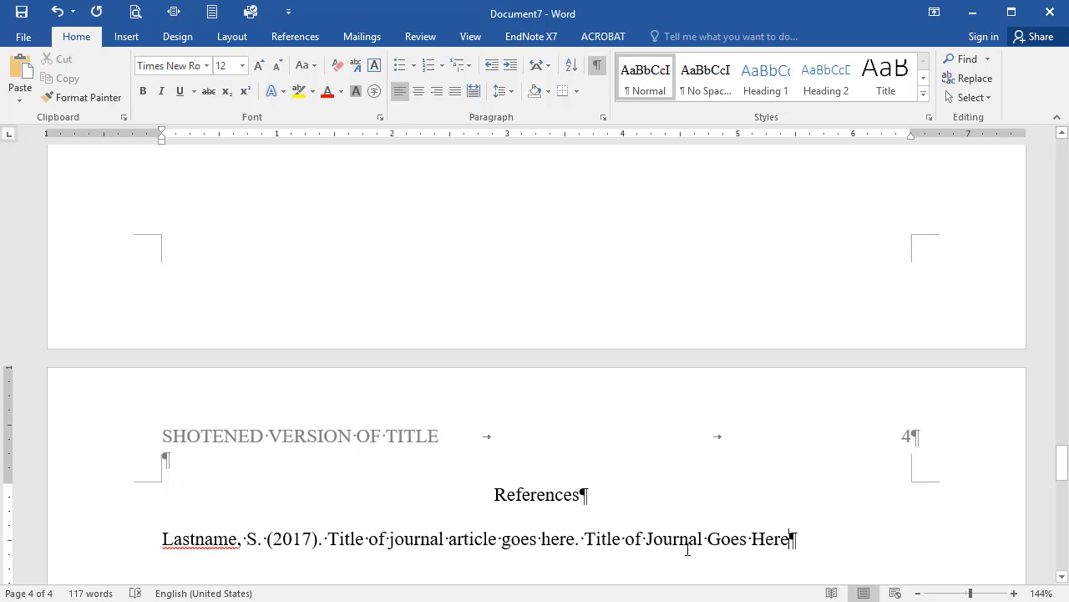
# Step: Italicise the journal title and type volume 4(12), pages 22-33 and 'doi:10.345/A2153'
pyautogui.moveTo(584, 539); pyautogui.dragTo(793, 539)
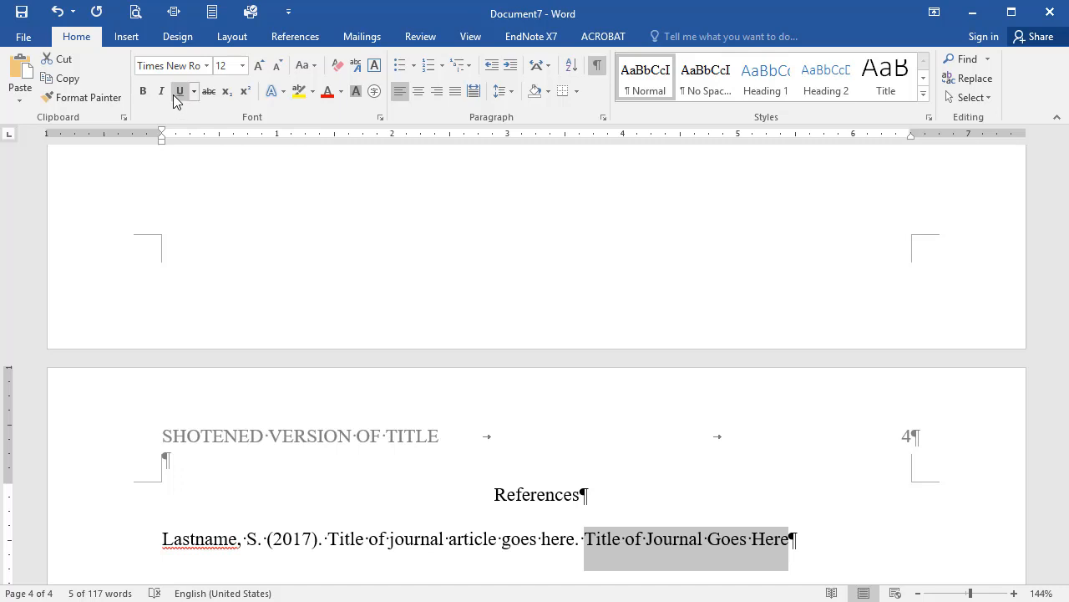
pyautogui.click(161, 91)
pyautogui.write(', 4')
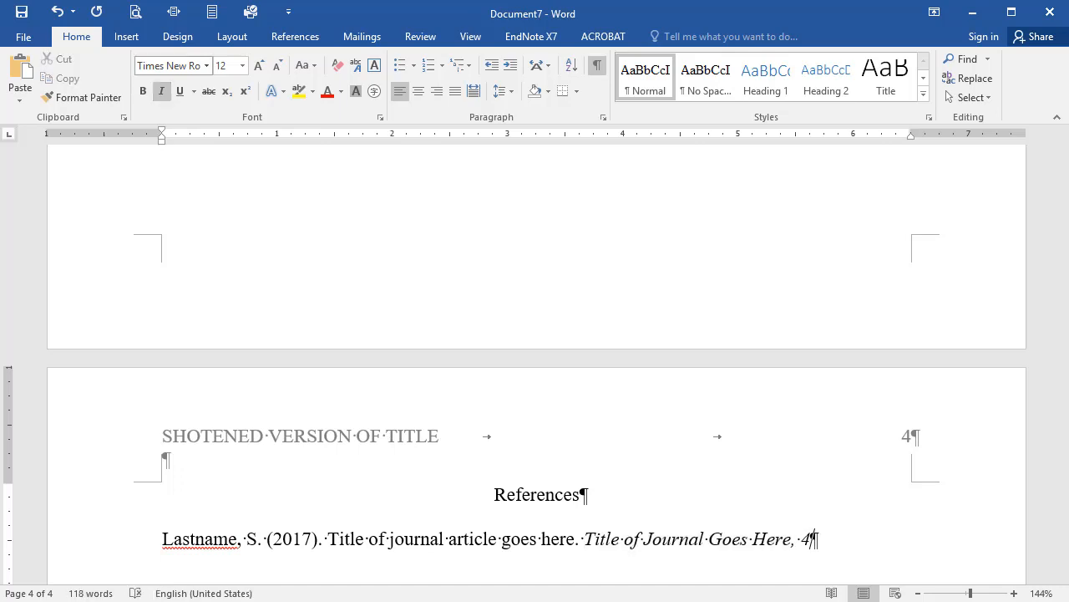
pyautogui.write('(12')
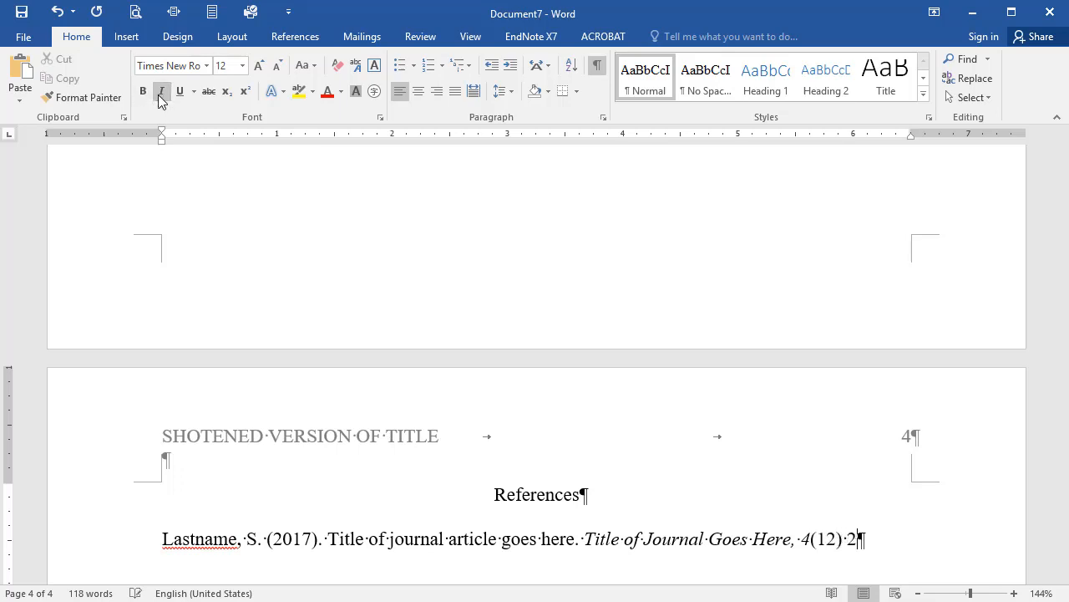
pyautogui.write('2-33')
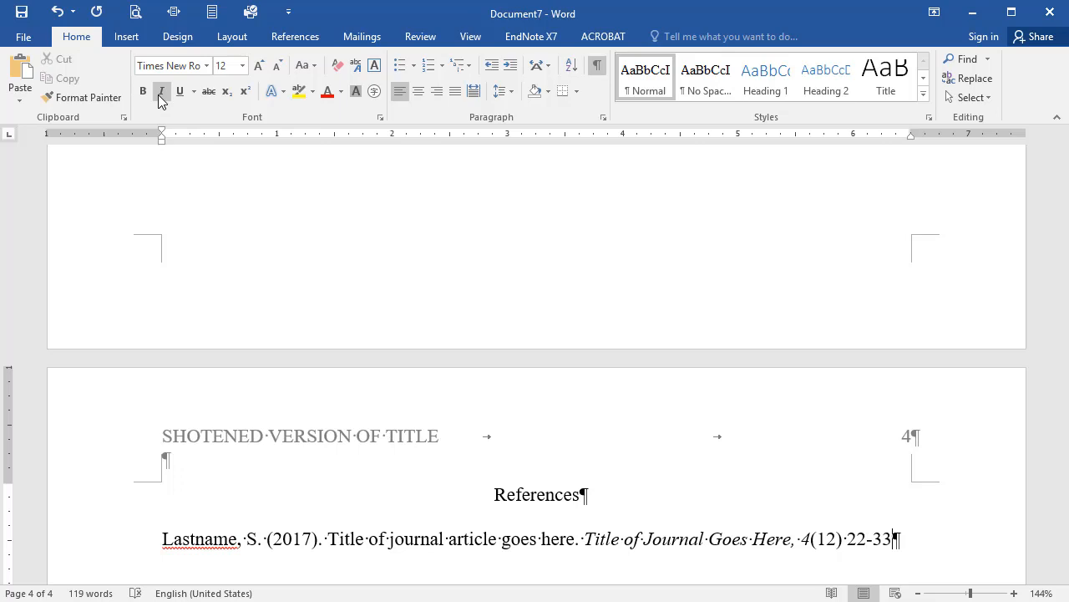
pyautogui.write('doi:')
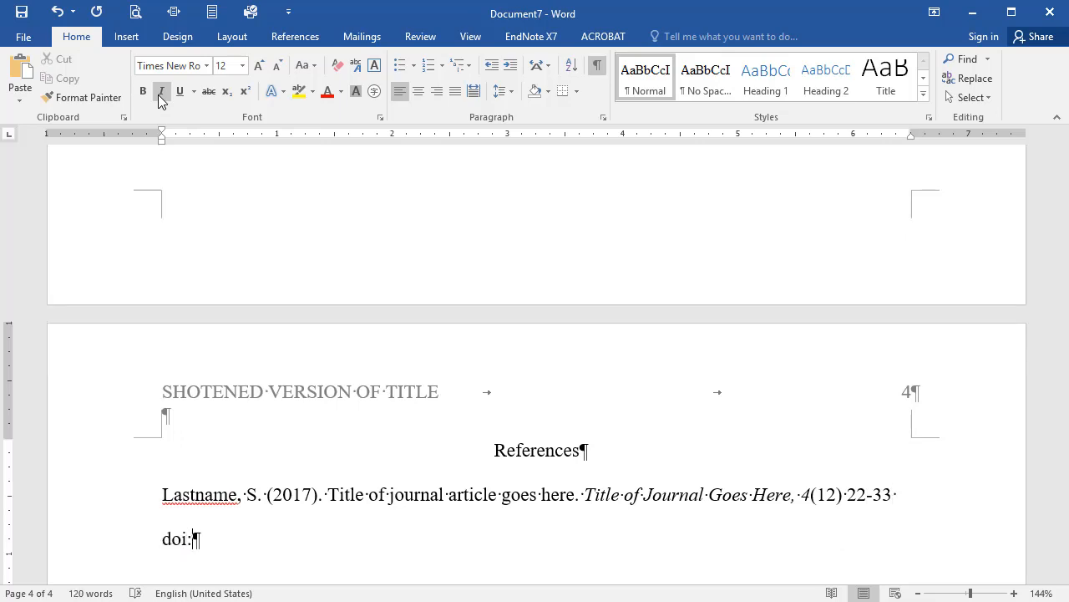
pyautogui.write('10')
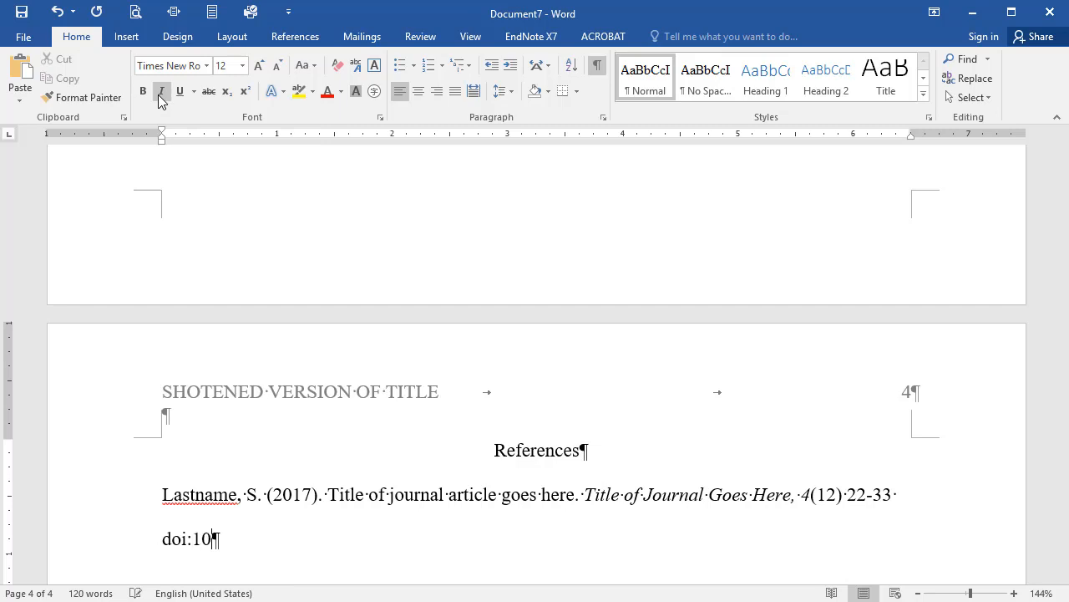
pyautogui.write('.')
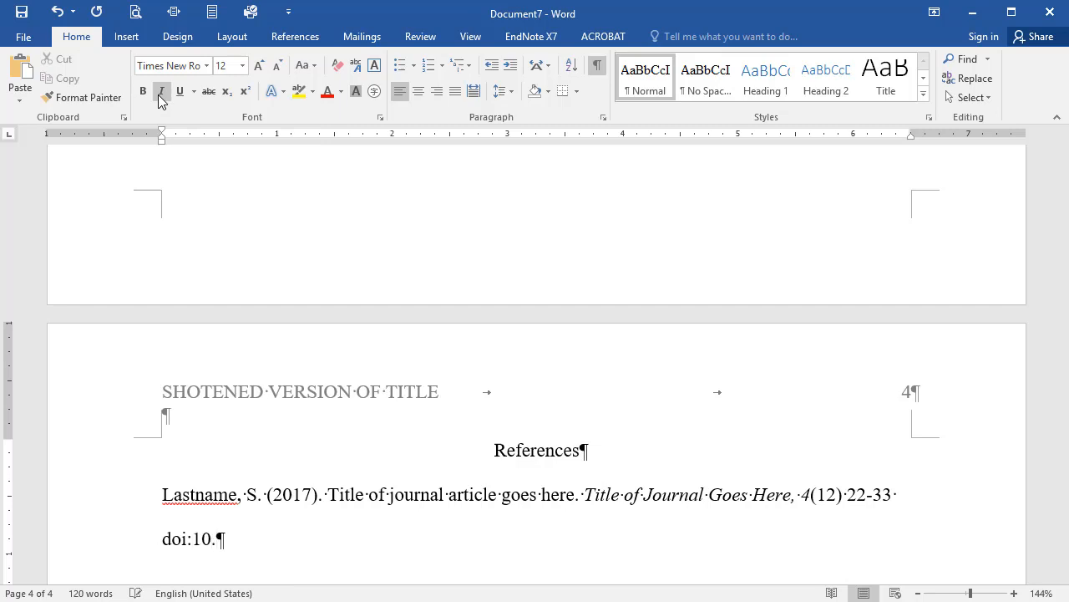
pyautogui.write('345/')
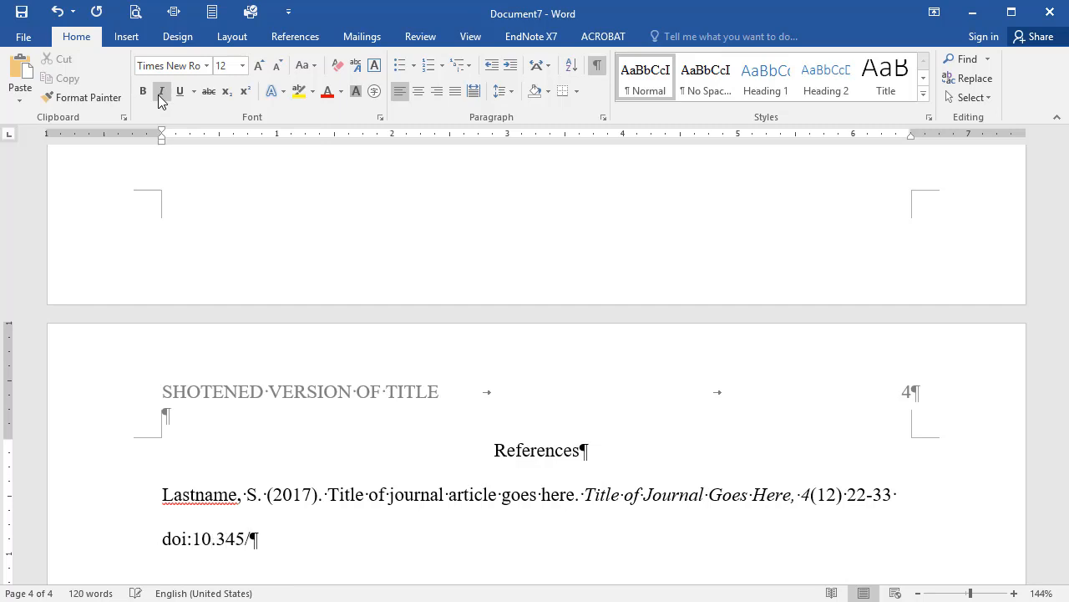
pyautogui.write('A2153')
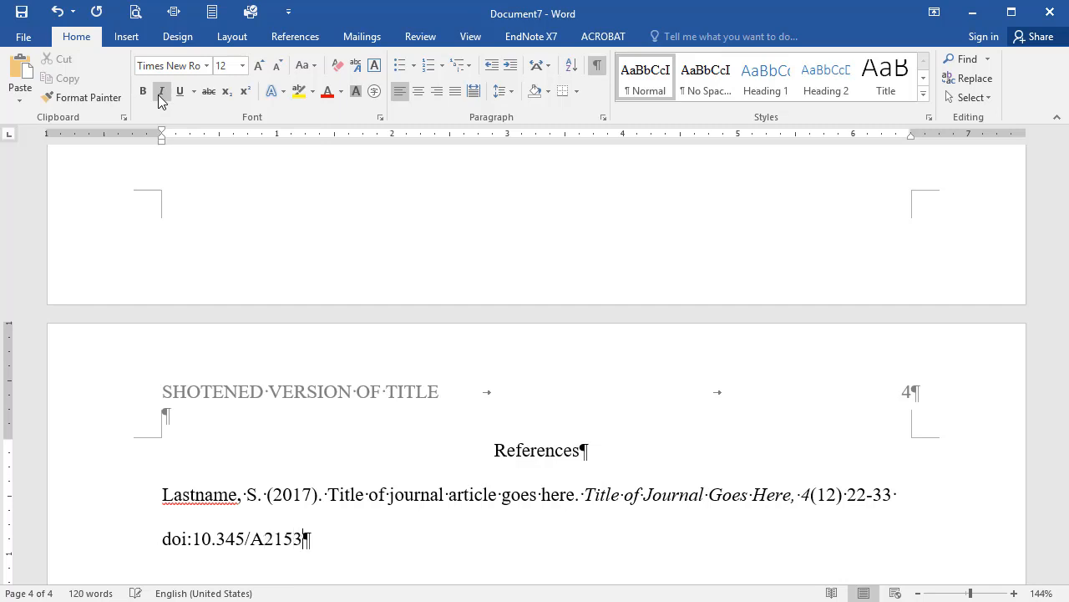
# Step: Complete the DOI as 'doi:10.345/A21534211.' and apply a half-inch hanging indent
pyautogui.write('421')
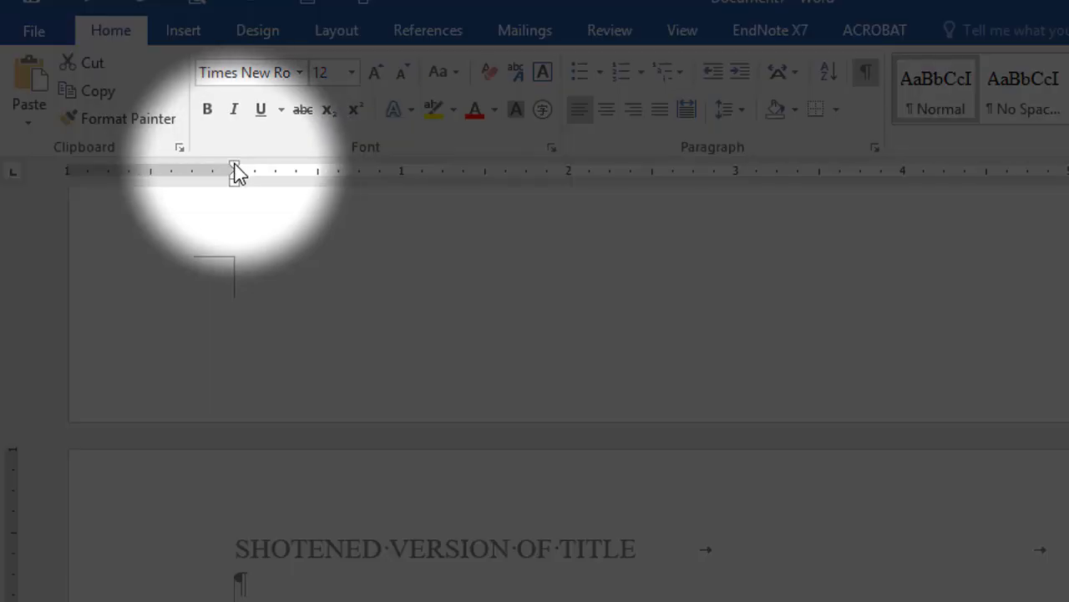
pyautogui.moveTo(236, 167)
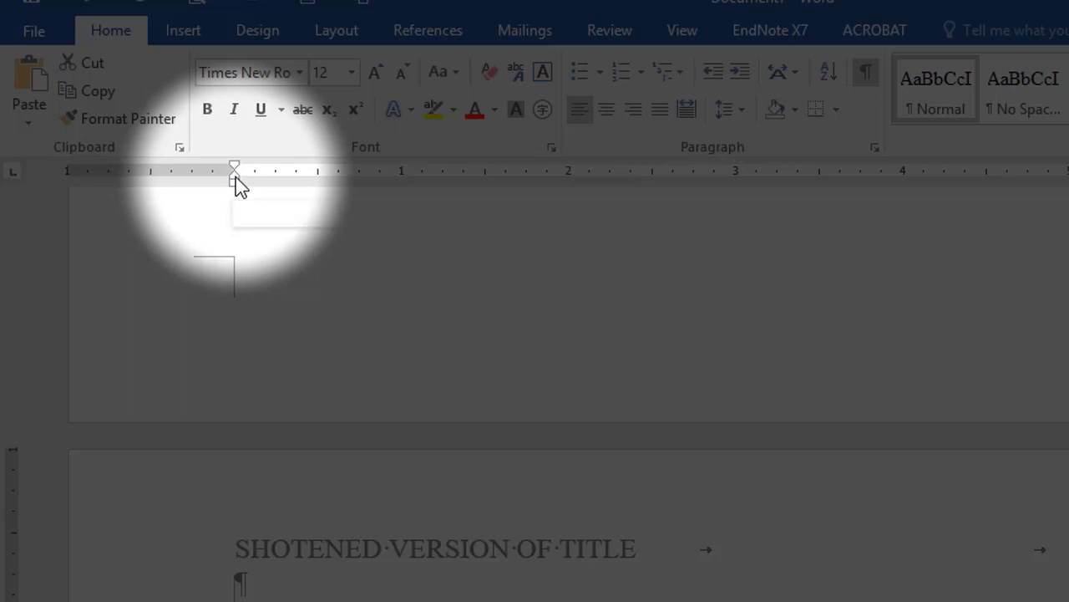
pyautogui.moveTo(234, 178); pyautogui.dragTo(295, 178)
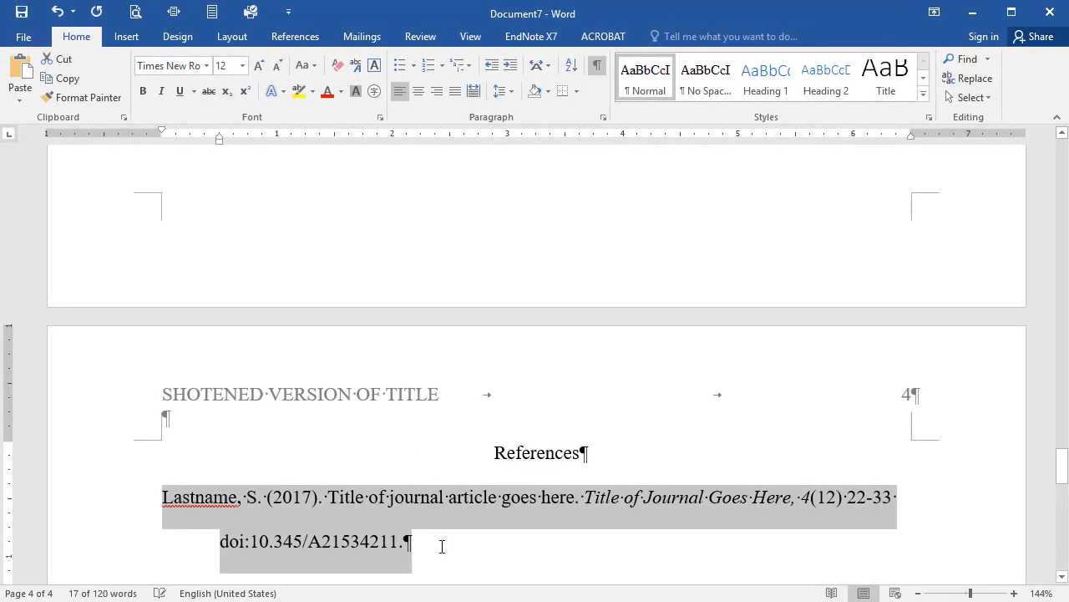
# Step: Start a second reference entry below the first, reading 'Lastname, X'
pyautogui.click(439, 548)
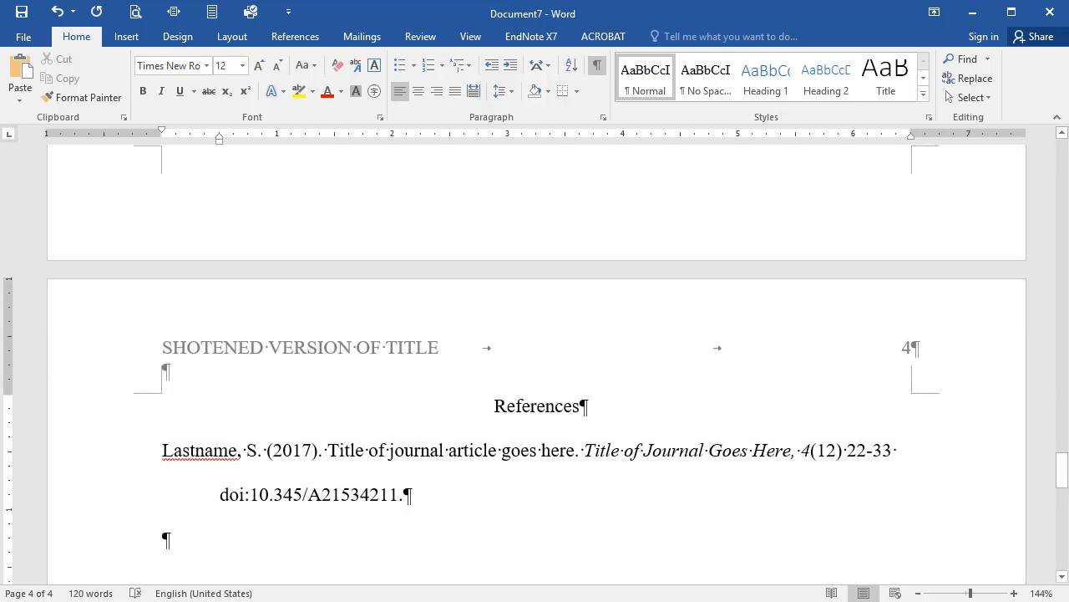
pyautogui.write('Lastname')
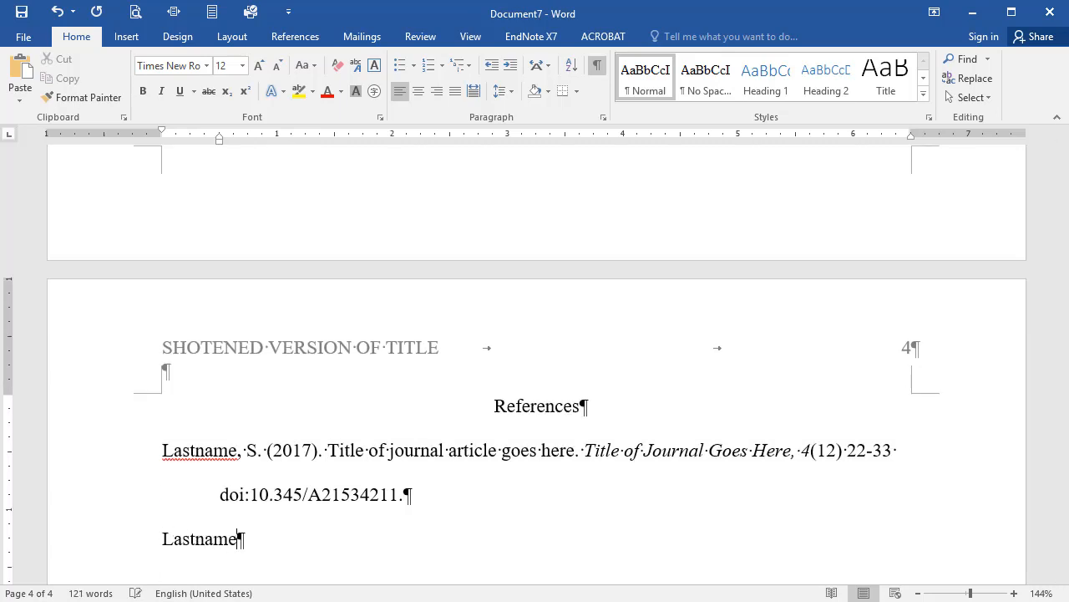
pyautogui.write(', X')
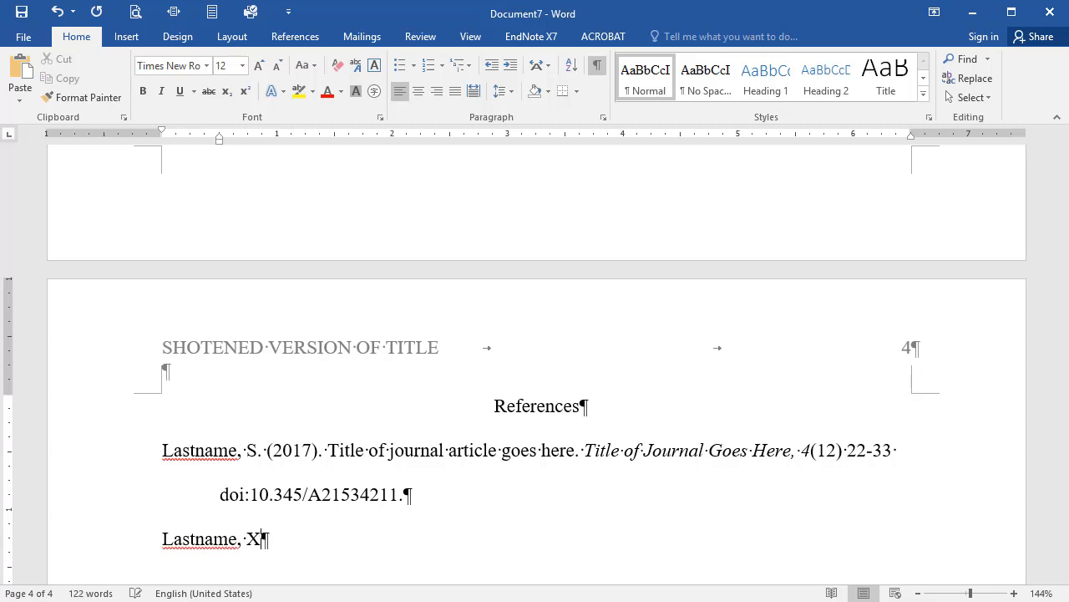